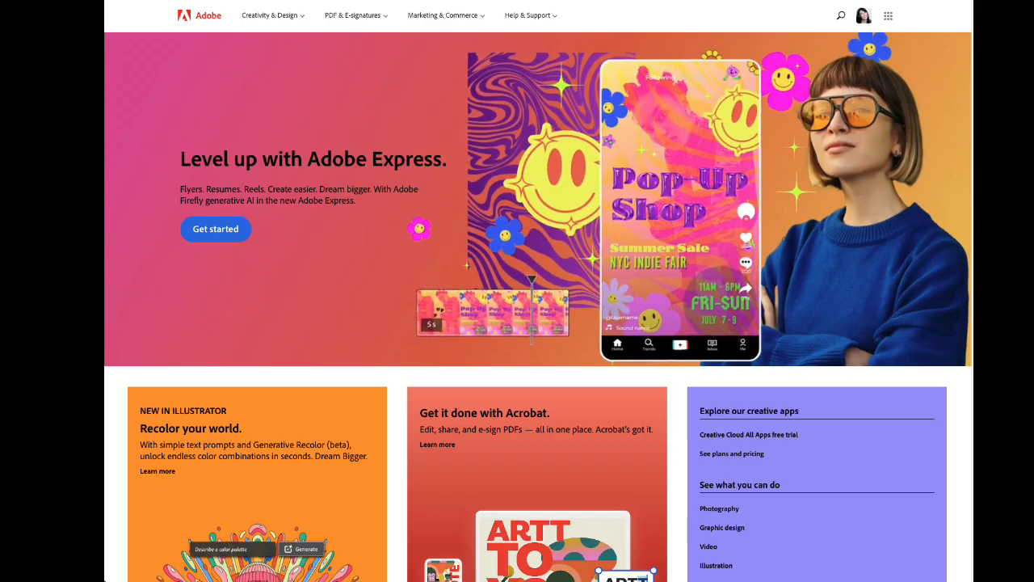
pyautogui.moveTo(396, 128)
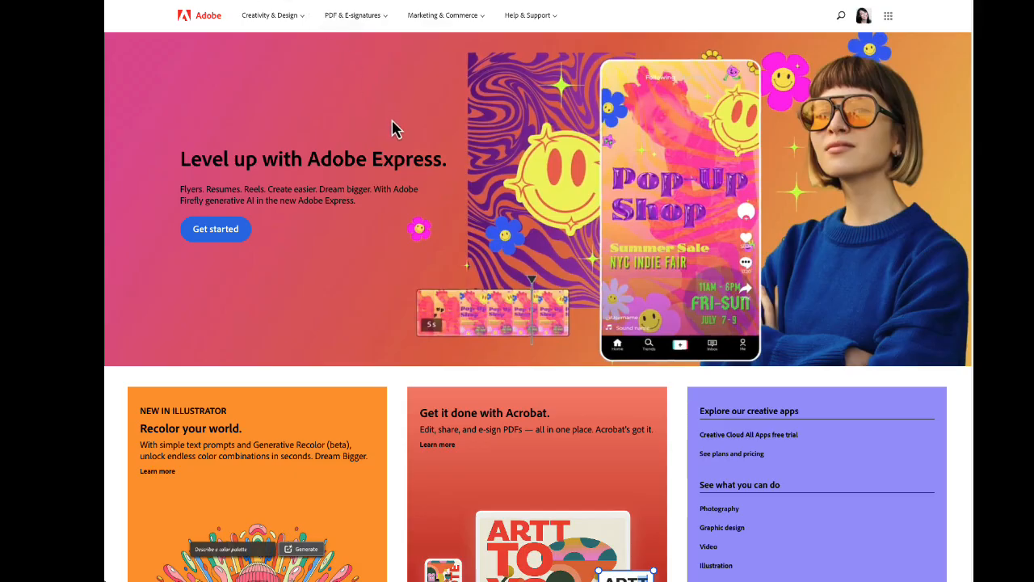
pyautogui.moveTo(386, 123)
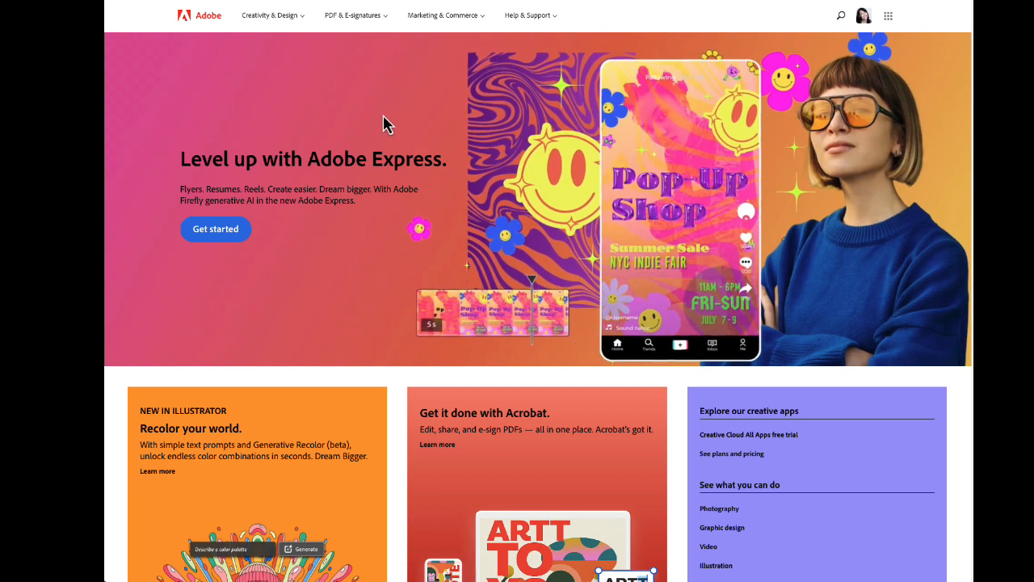
pyautogui.moveTo(935, 132)
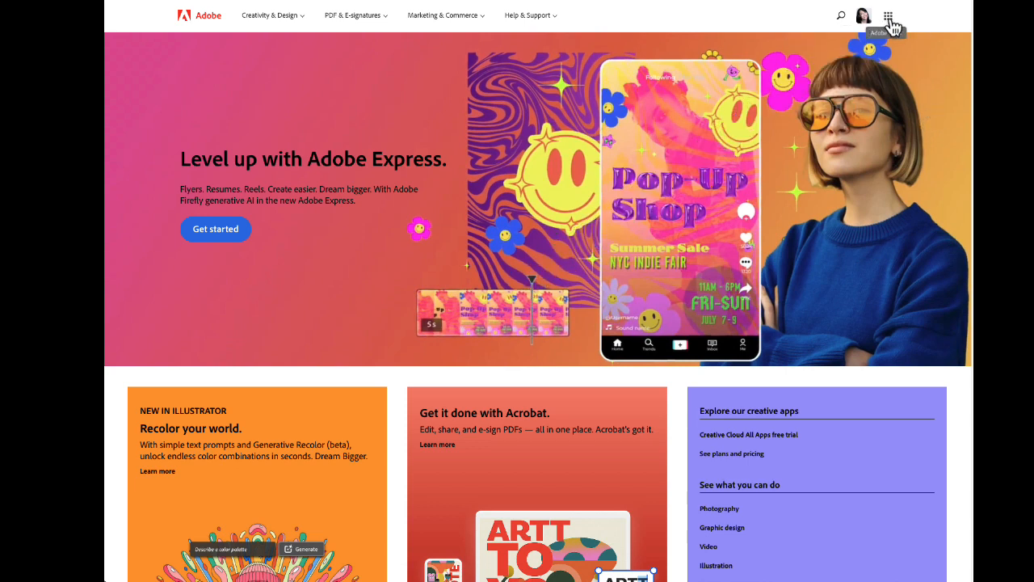
# Step: Show the Adobe apps and services panel from the app switcher on adobe.com
pyautogui.click(889, 14)
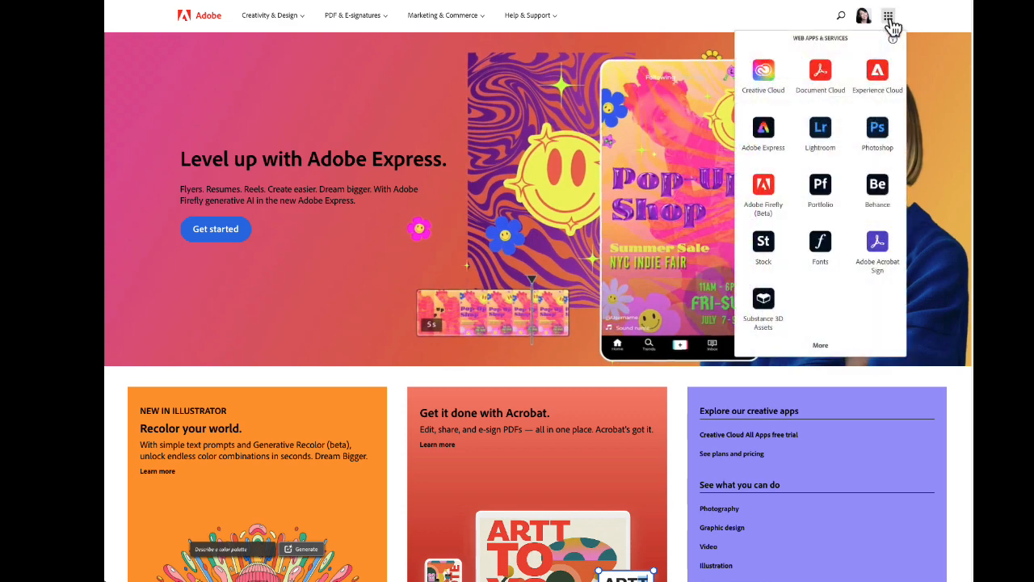
pyautogui.moveTo(763, 129)
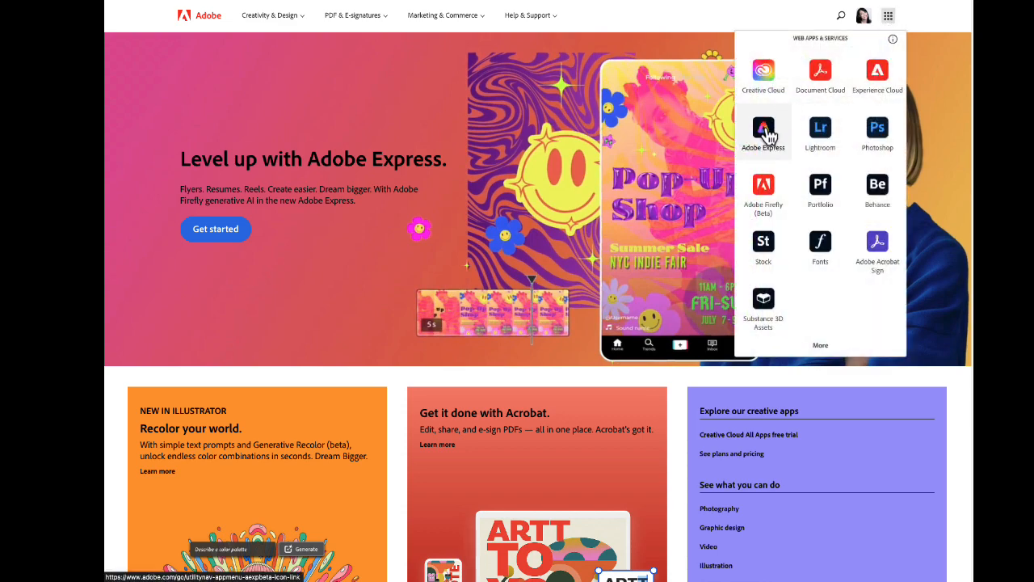
# Step: Launch Adobe Express and switch its home page to the Video category
pyautogui.click(763, 131)
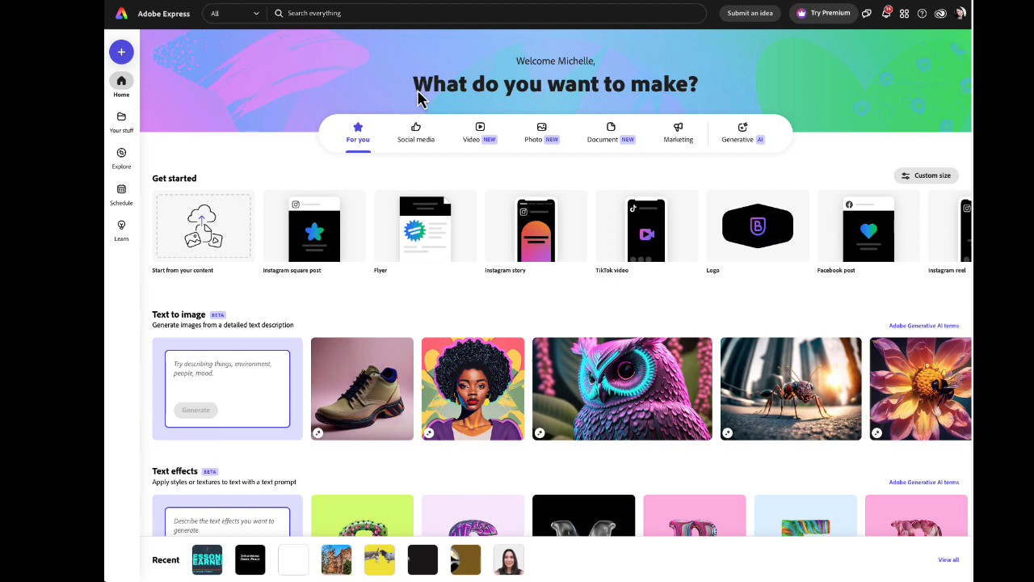
pyautogui.moveTo(639, 103)
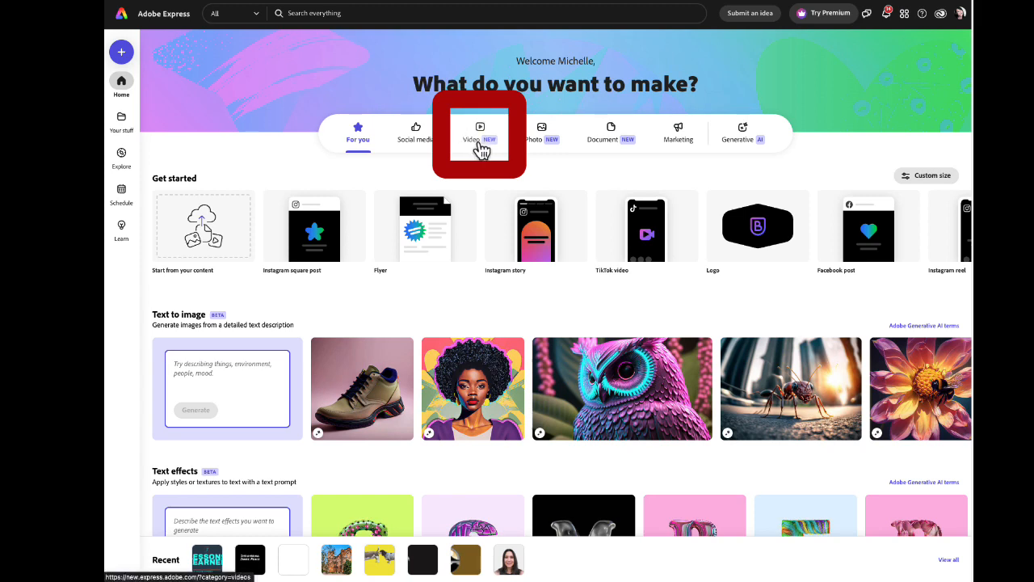
pyautogui.click(479, 130)
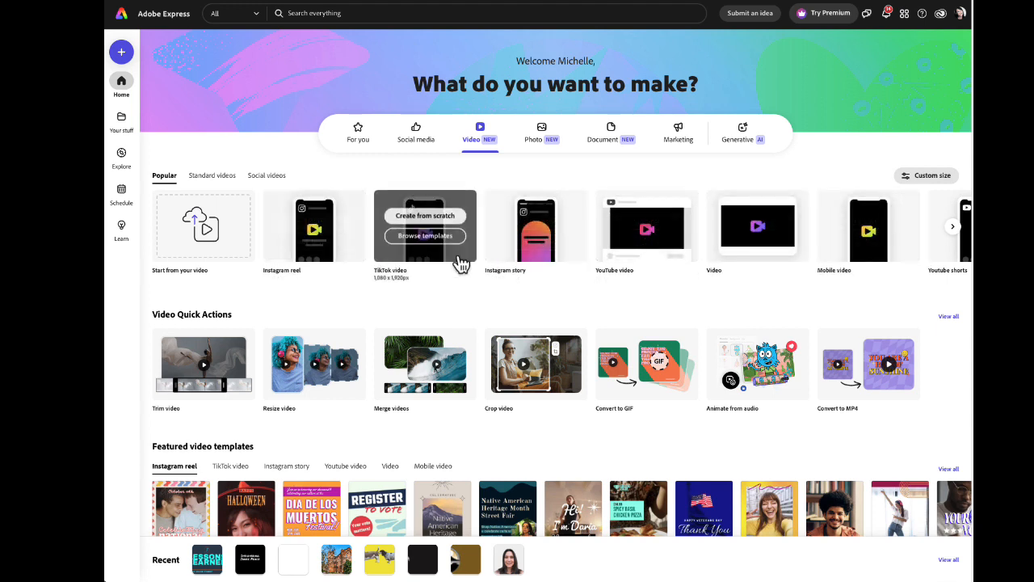
pyautogui.moveTo(805, 306)
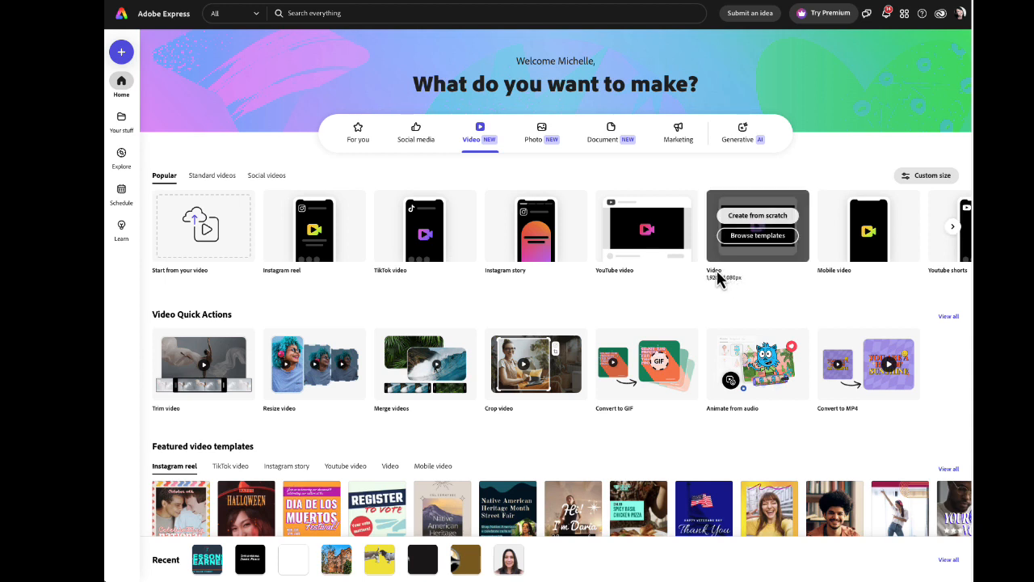
pyautogui.moveTo(758, 217)
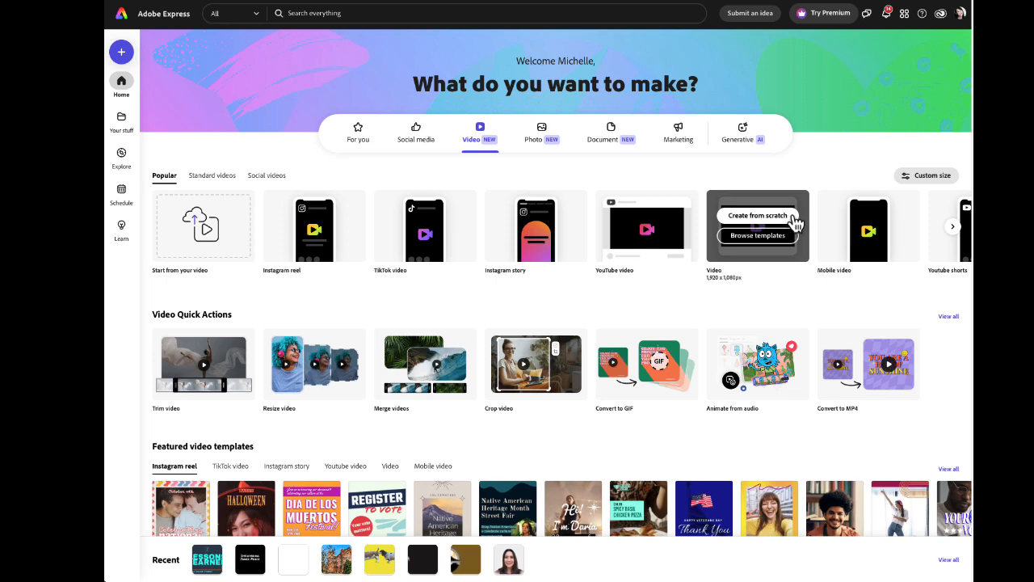
pyautogui.moveTo(779, 249)
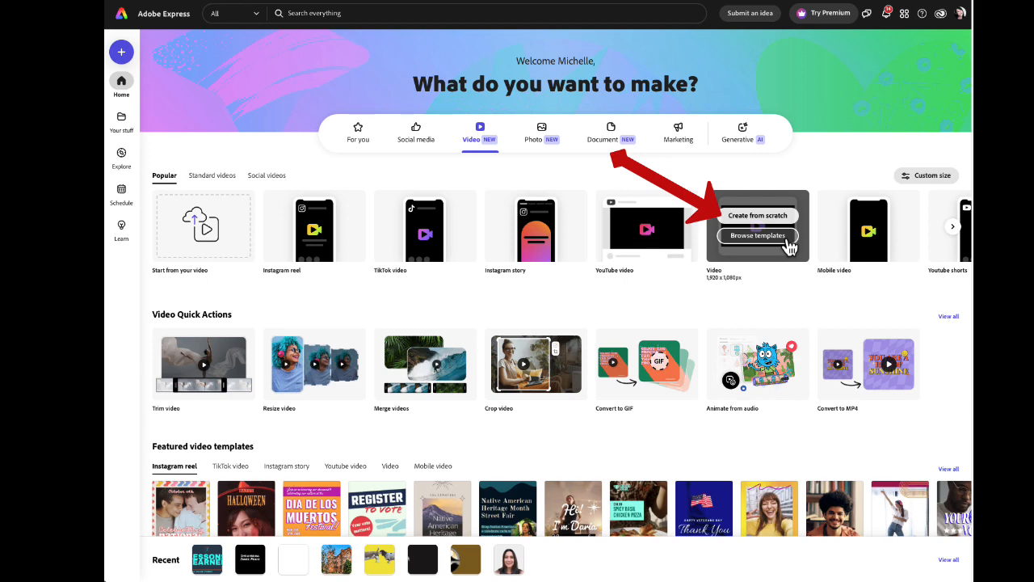
# Step: Create a blank 1080×1080 video project from scratch
pyautogui.click(757, 215)
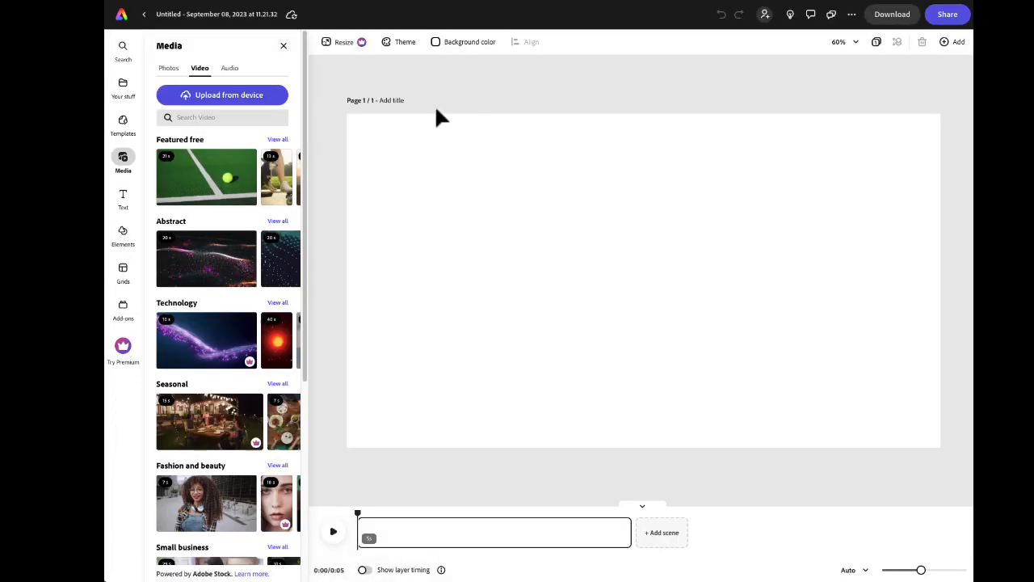
pyautogui.moveTo(352, 89)
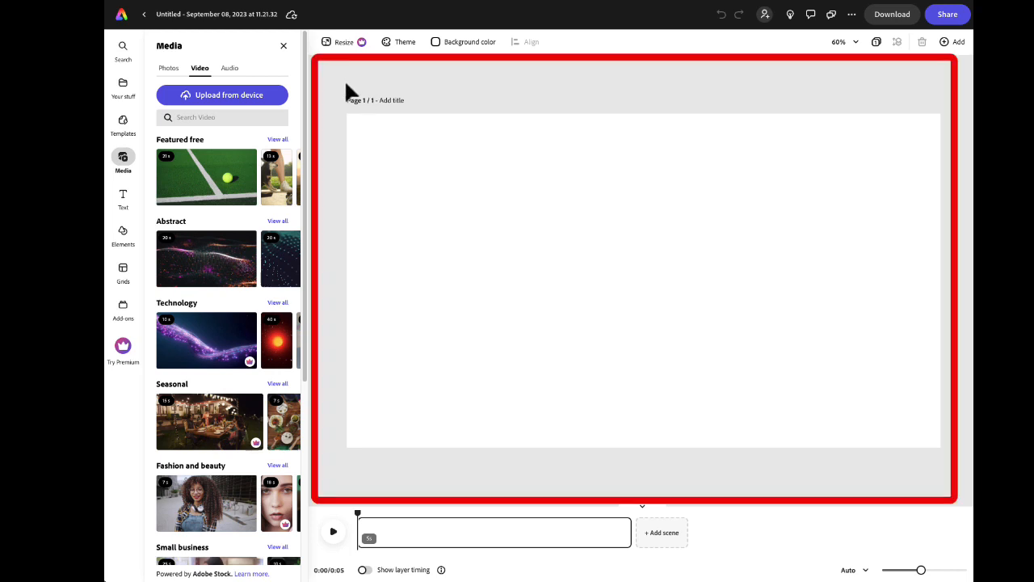
pyautogui.moveTo(769, 309)
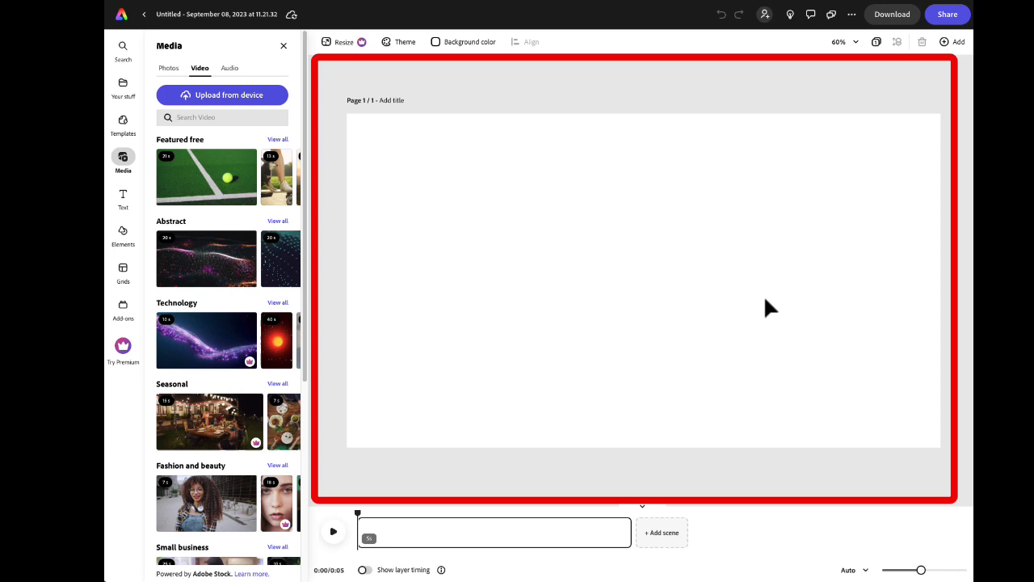
pyautogui.moveTo(525, 241)
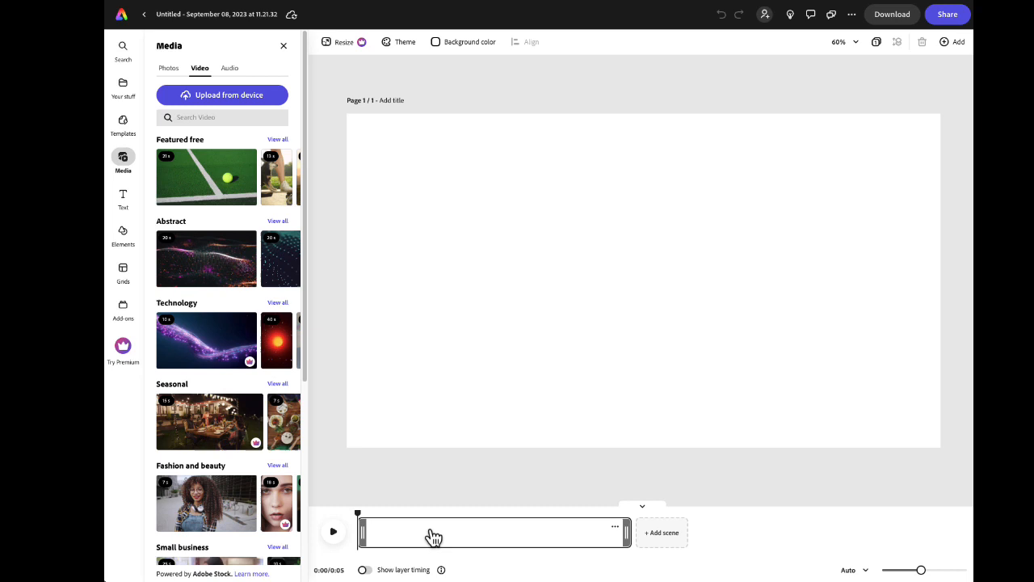
pyautogui.click(446, 533)
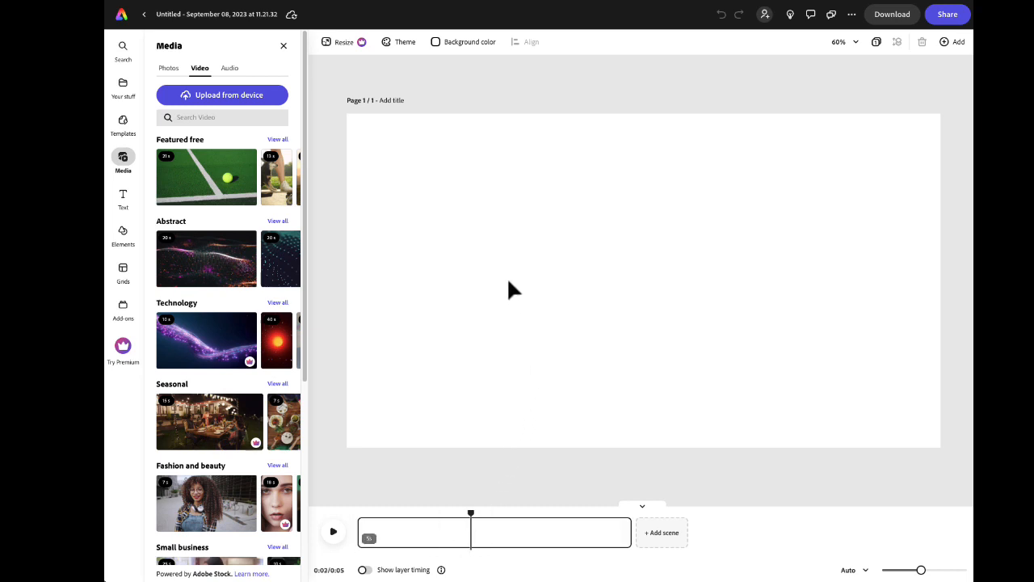
pyautogui.moveTo(497, 333)
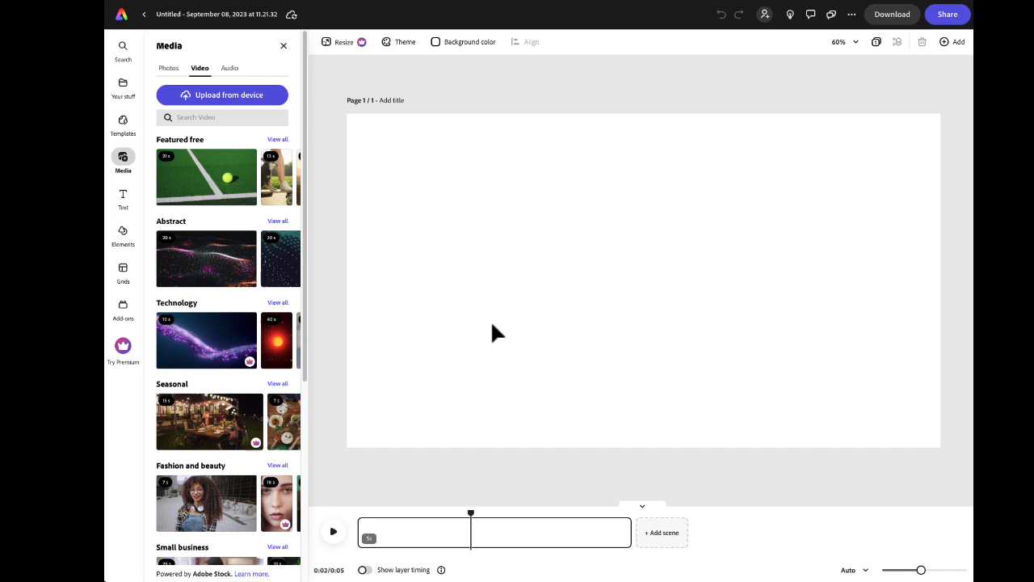
pyautogui.moveTo(566, 398)
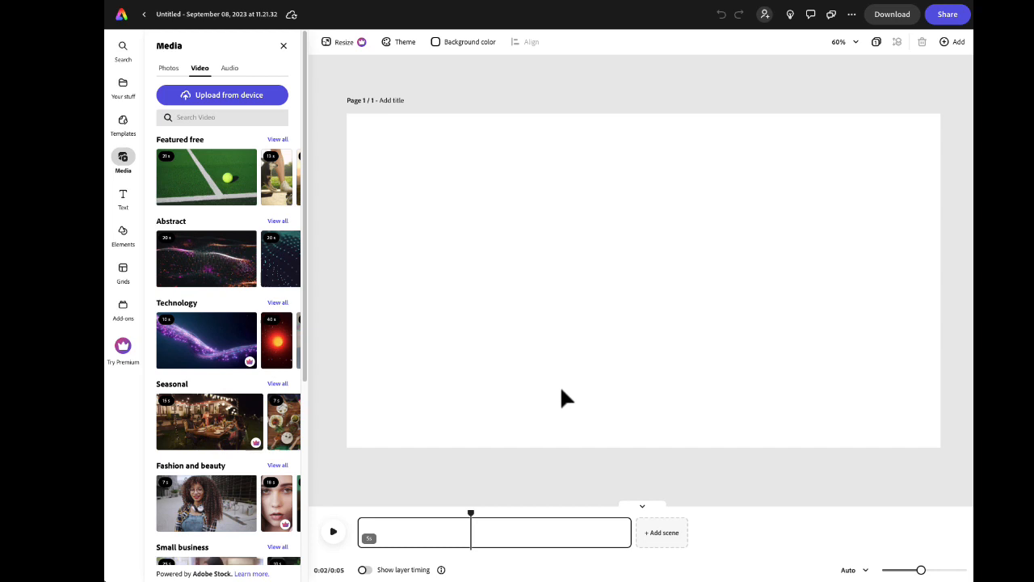
pyautogui.moveTo(662, 532)
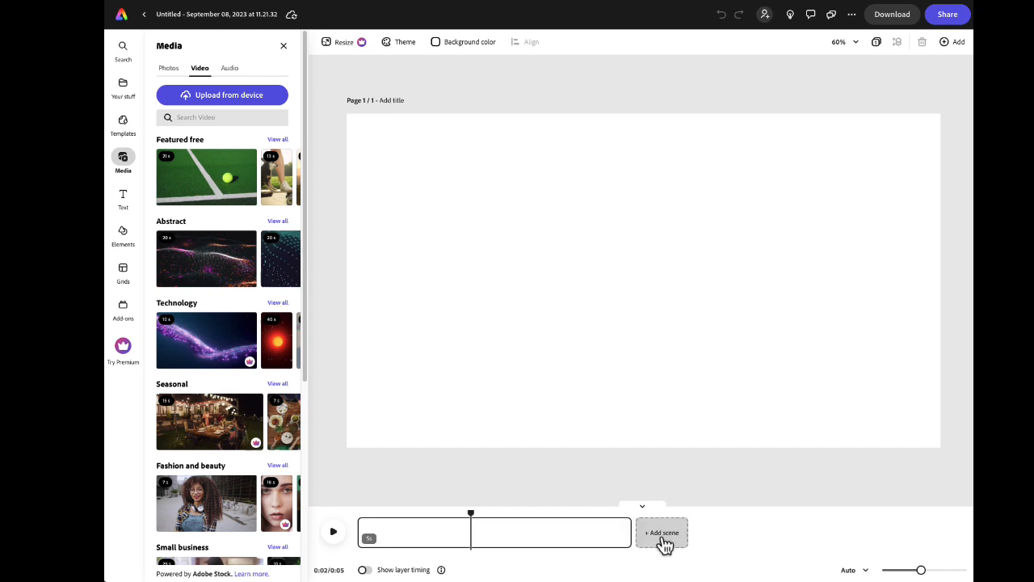
pyautogui.moveTo(598, 501)
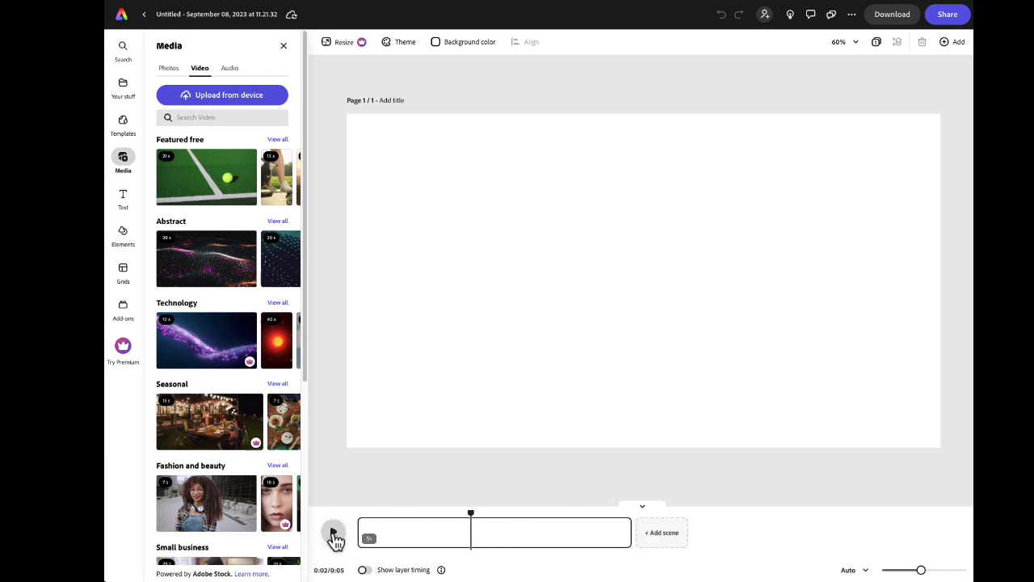
pyautogui.click(333, 532)
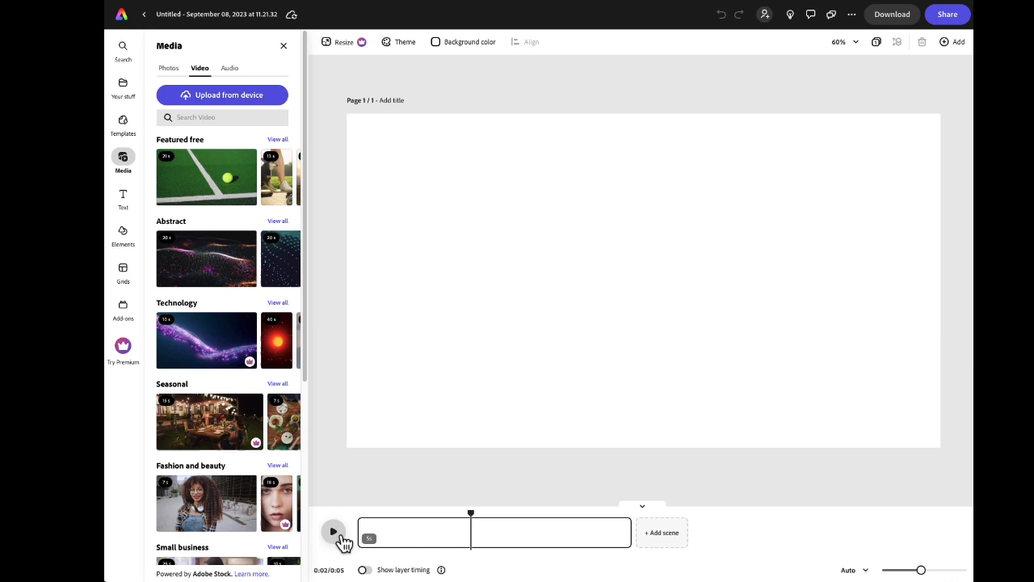
pyautogui.click(333, 531)
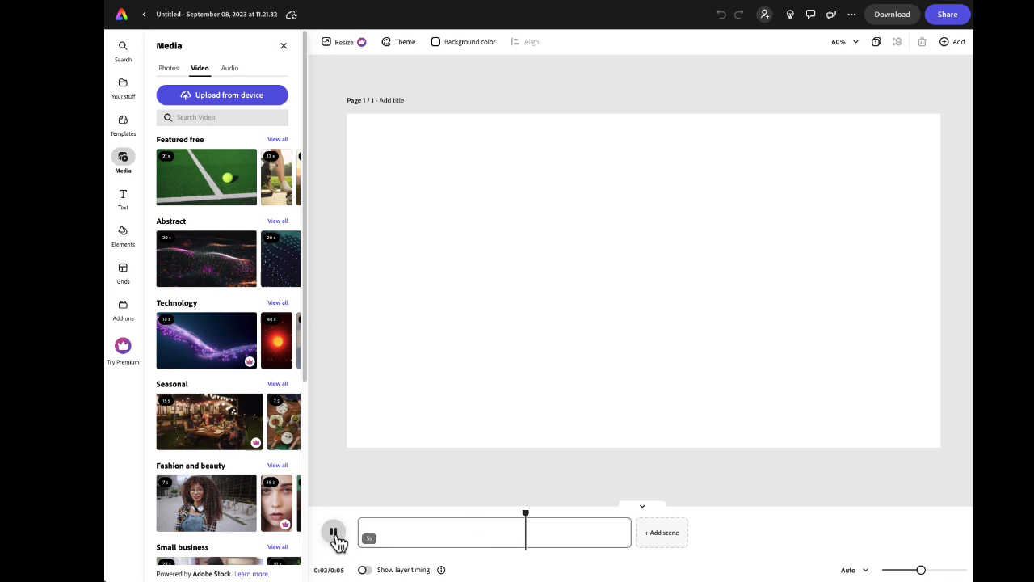
pyautogui.click(333, 533)
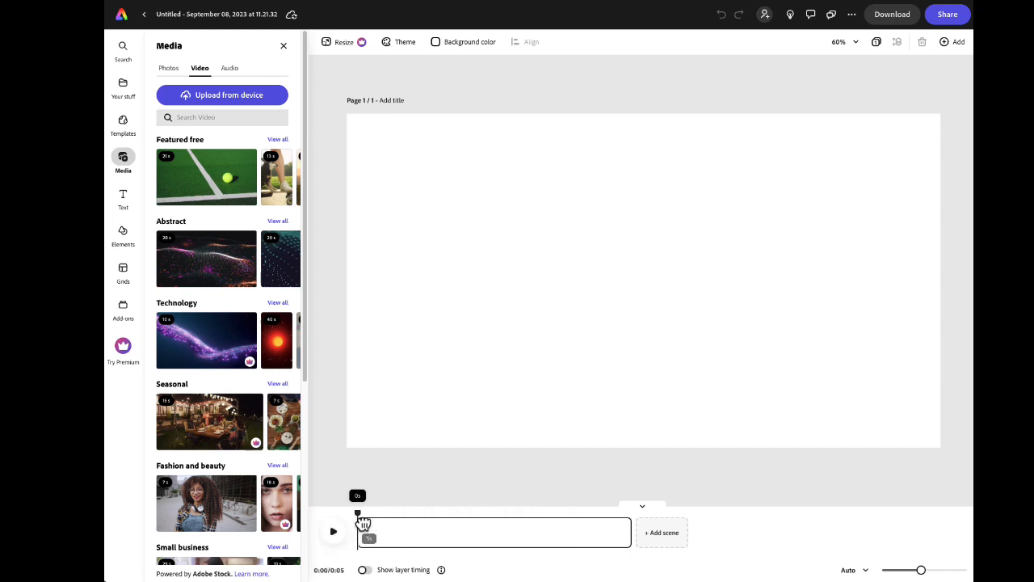
# Step: Drag the blank scene's duration longer and shorter, then toggle its layer timing
pyautogui.moveTo(358, 514); pyautogui.dragTo(448, 514)
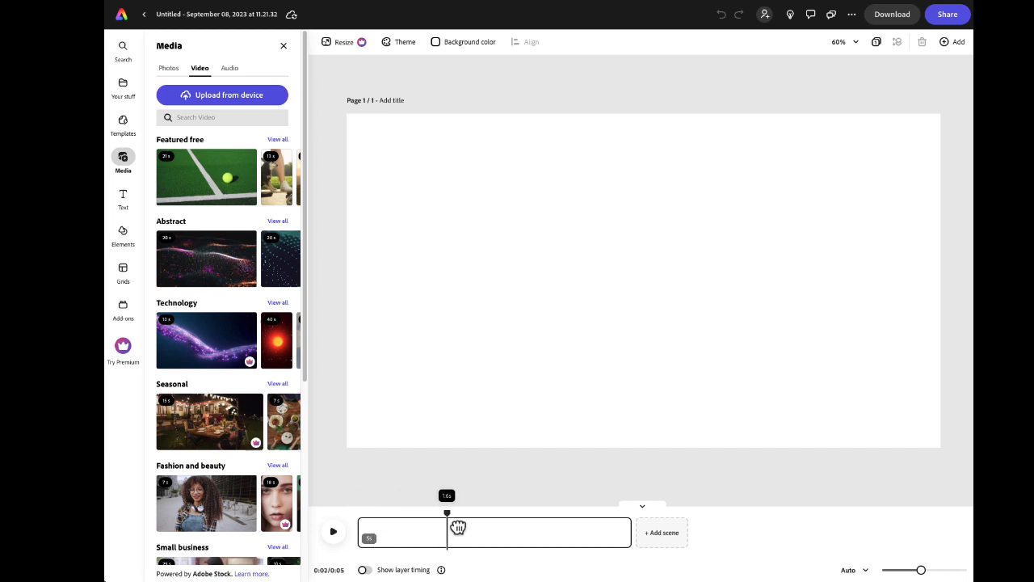
pyautogui.moveTo(447, 527); pyautogui.dragTo(495, 527)
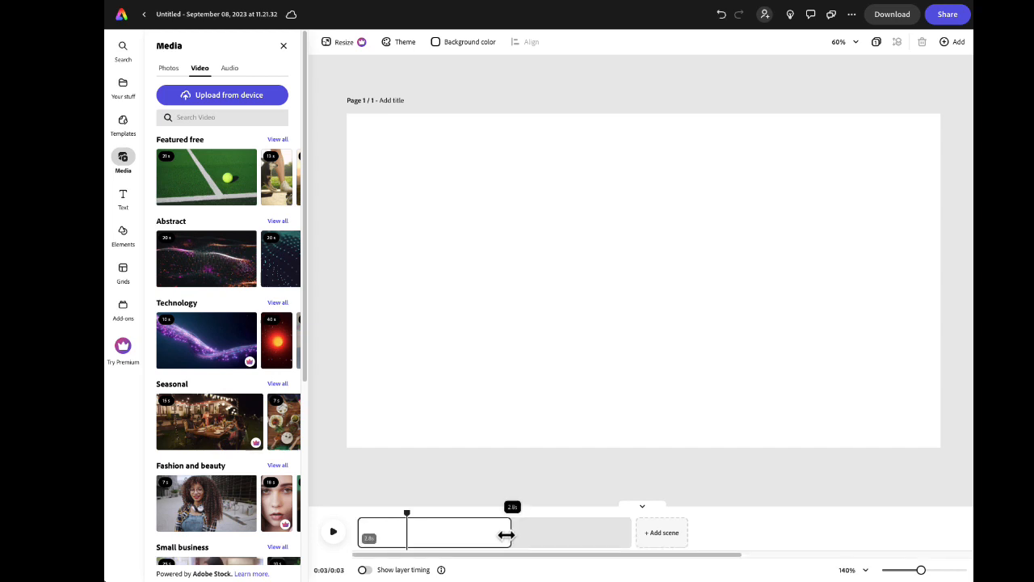
pyautogui.moveTo(507, 535); pyautogui.dragTo(585, 535)
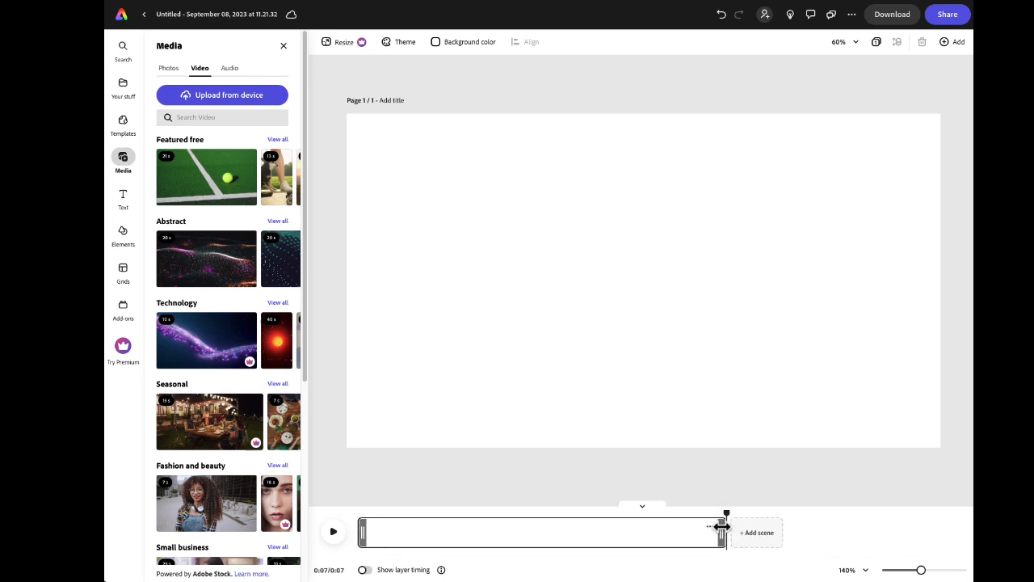
pyautogui.moveTo(721, 532); pyautogui.dragTo(728, 532)
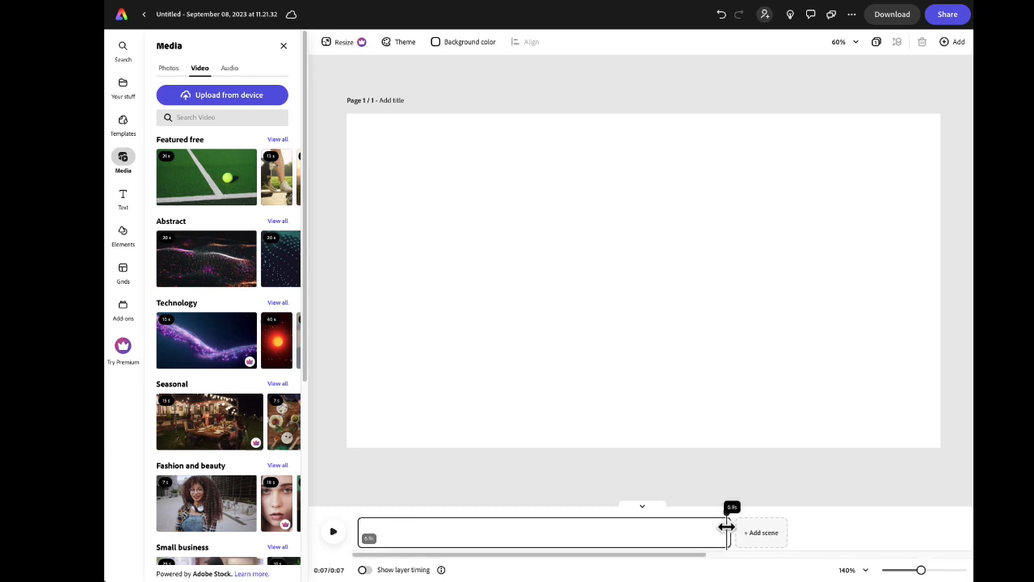
pyautogui.moveTo(726, 530); pyautogui.dragTo(733, 525)
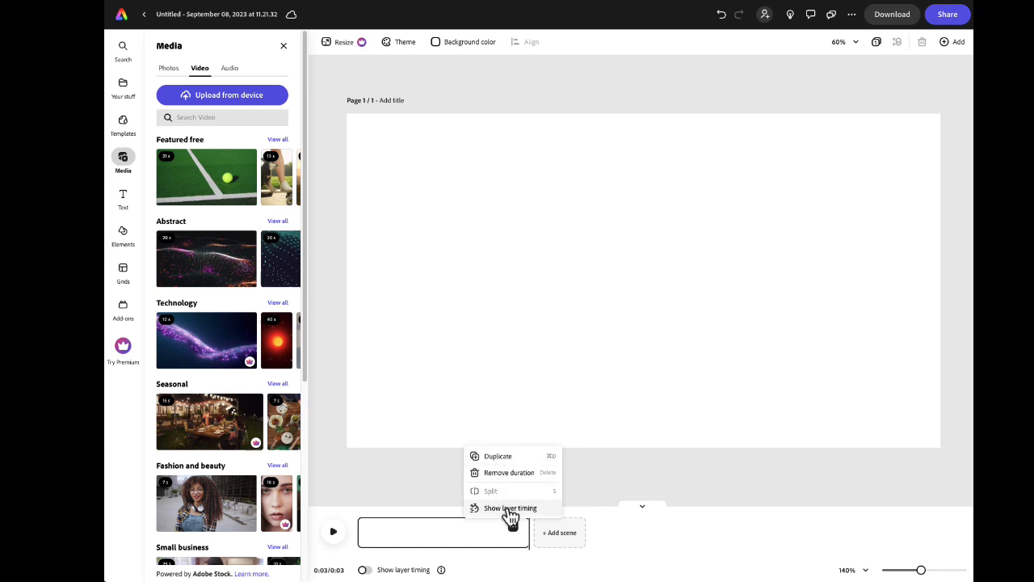
pyautogui.click(511, 507)
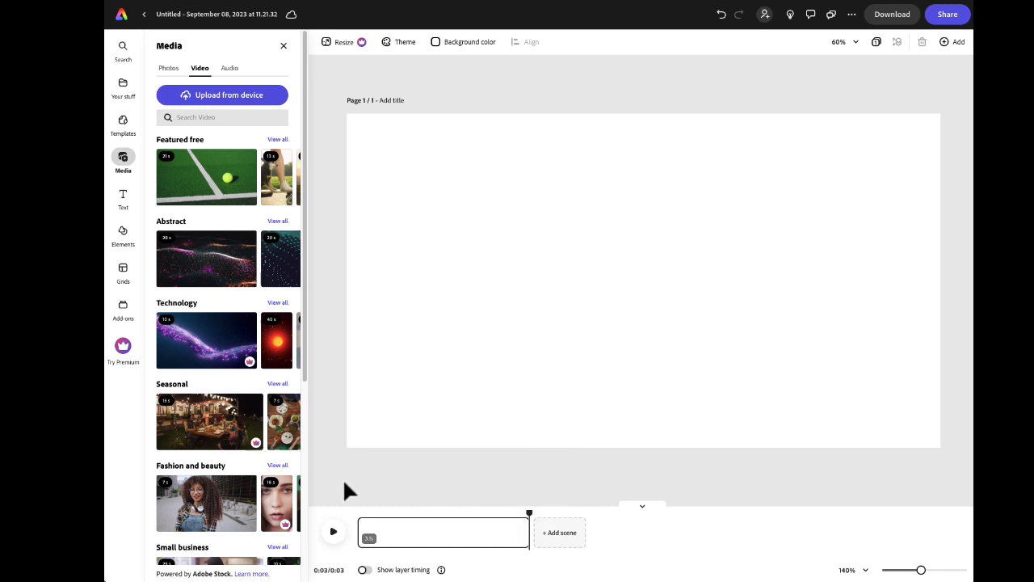
pyautogui.moveTo(197, 472)
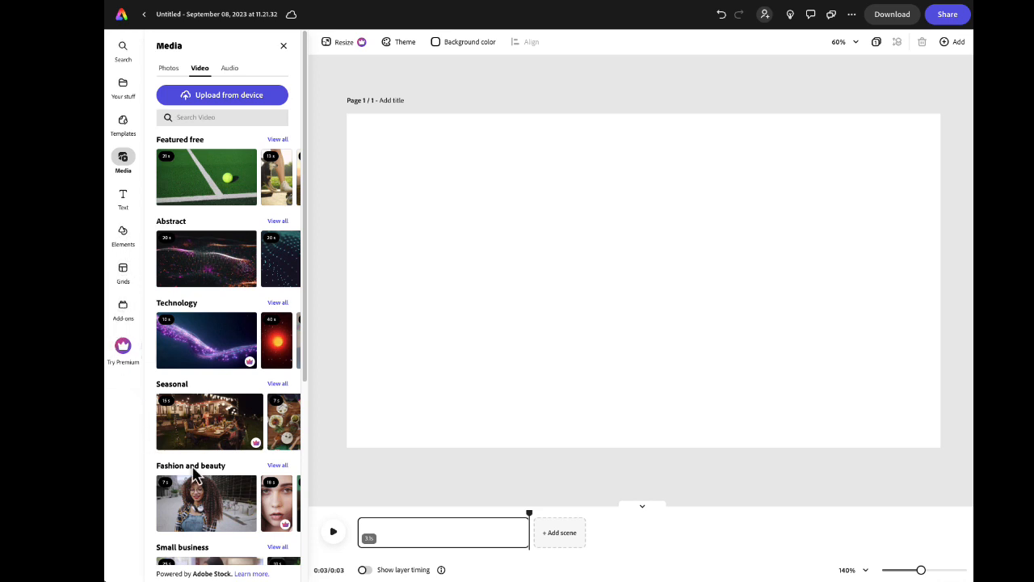
pyautogui.moveTo(168, 416)
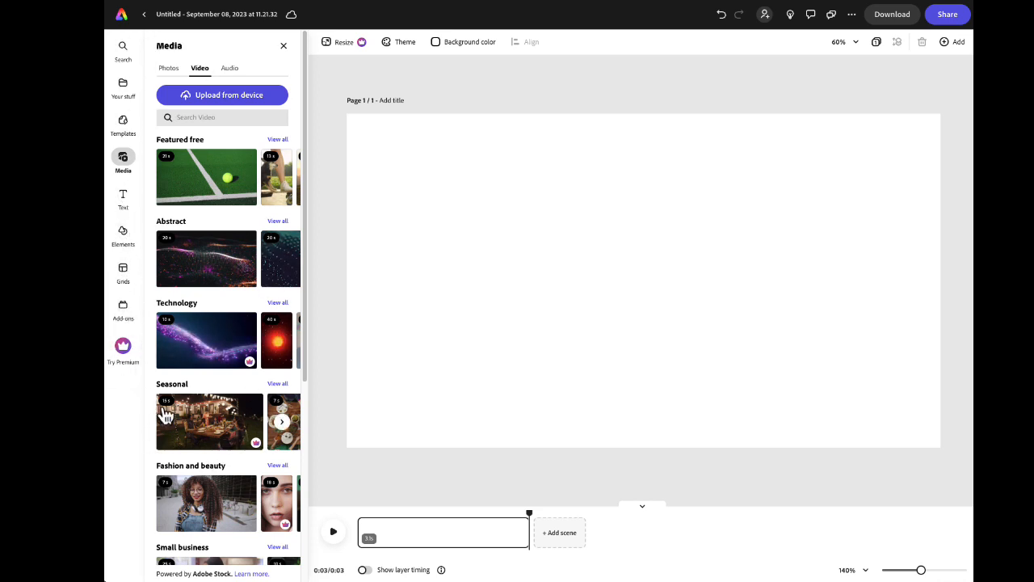
pyautogui.moveTo(391, 71)
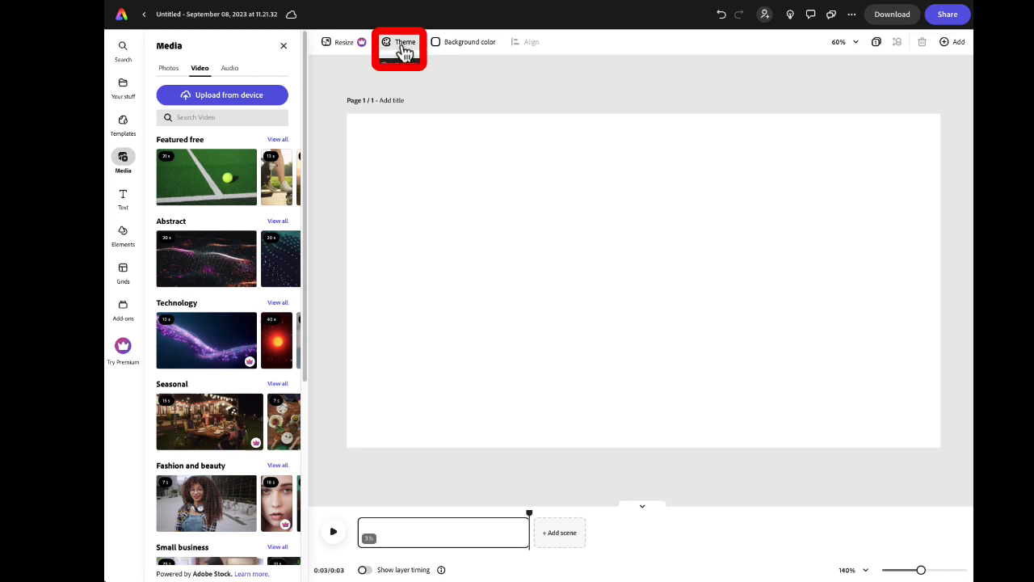
# Step: Browse the Color theme panel's collection of colour themes
pyautogui.click(399, 42)
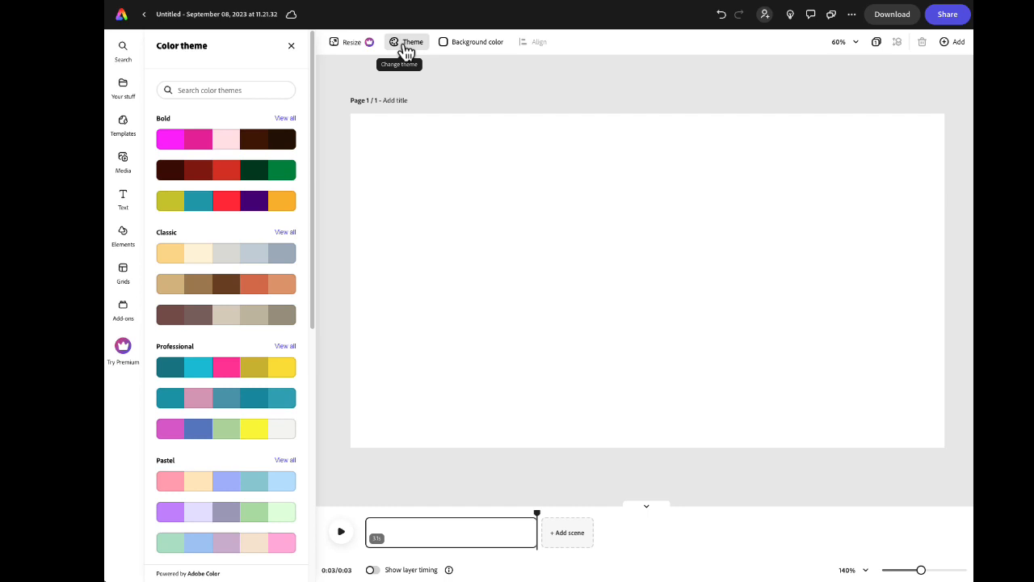
pyautogui.moveTo(326, 136)
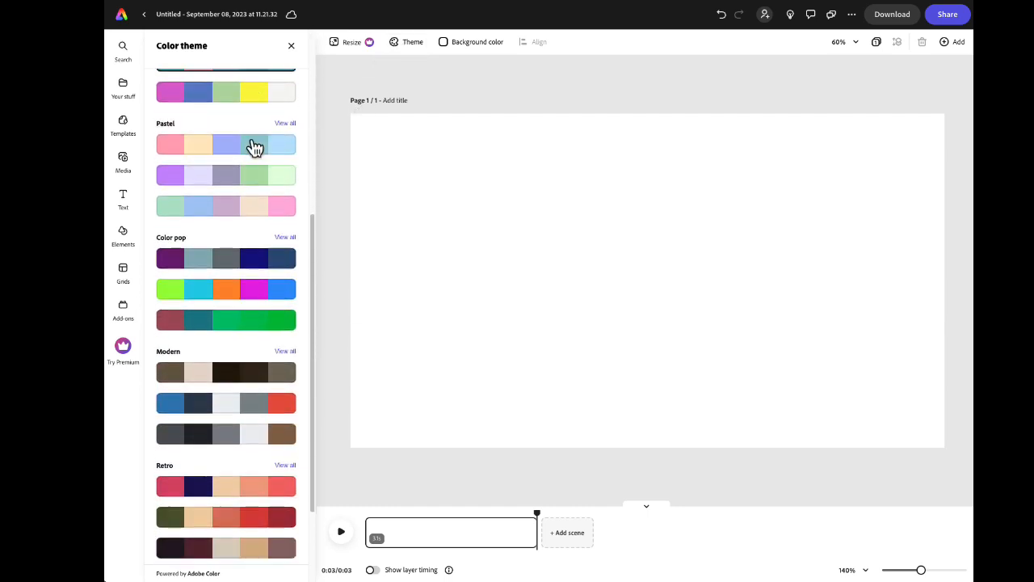
pyautogui.scroll(-3)
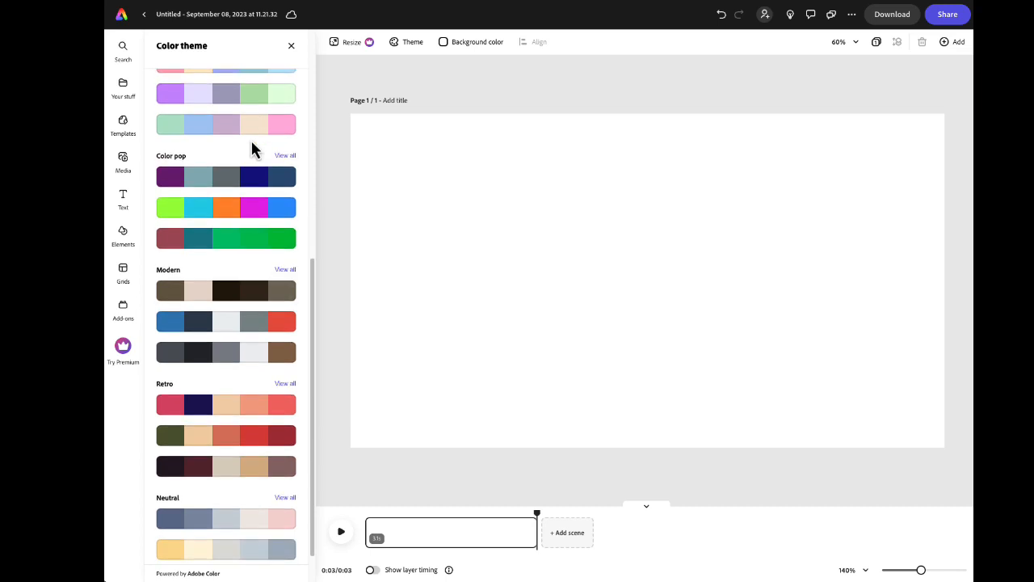
pyautogui.scroll(-3)
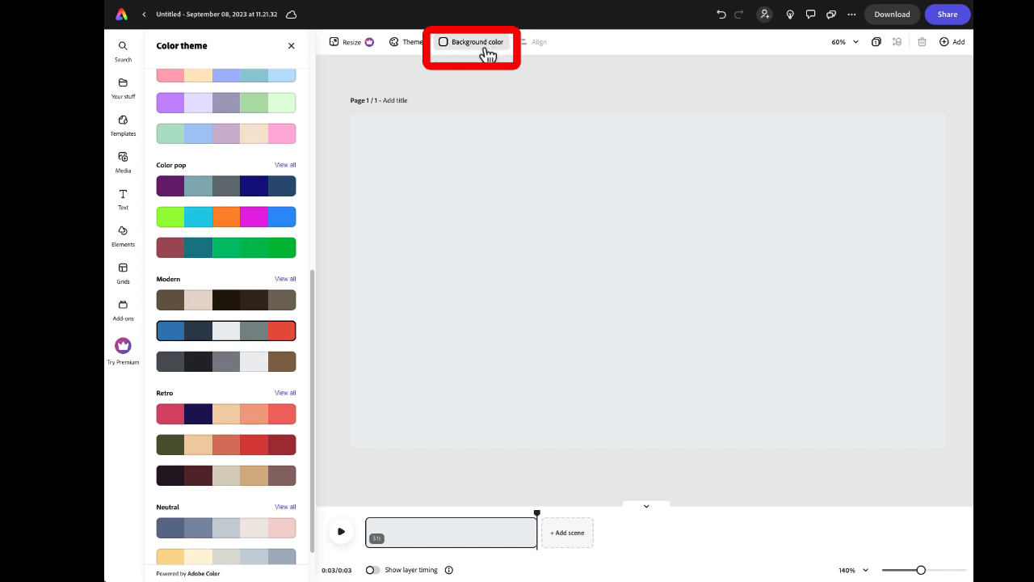
pyautogui.moveTo(478, 42)
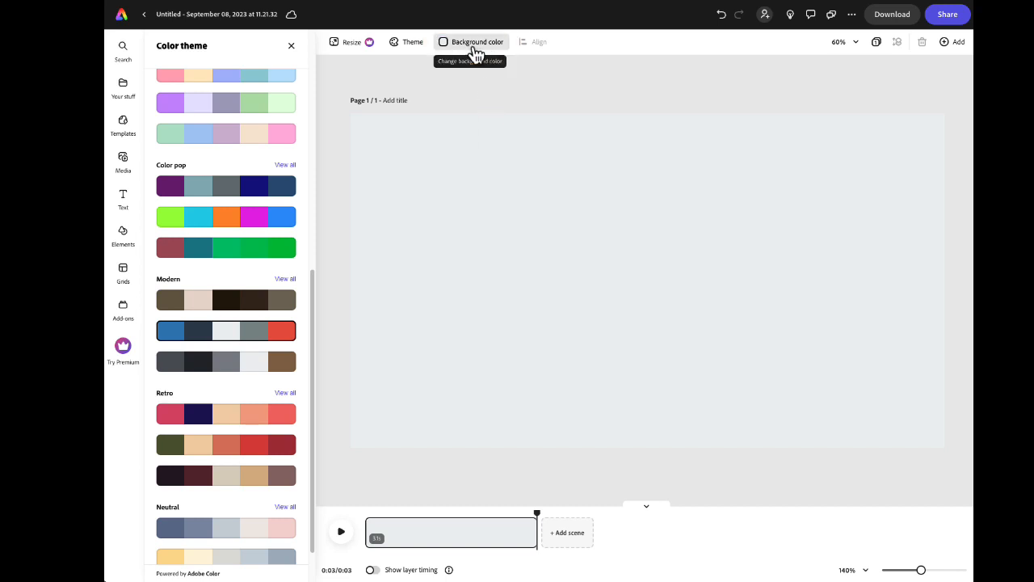
# Step: Set the page background to the dark navy Page theme swatch
pyautogui.click(472, 42)
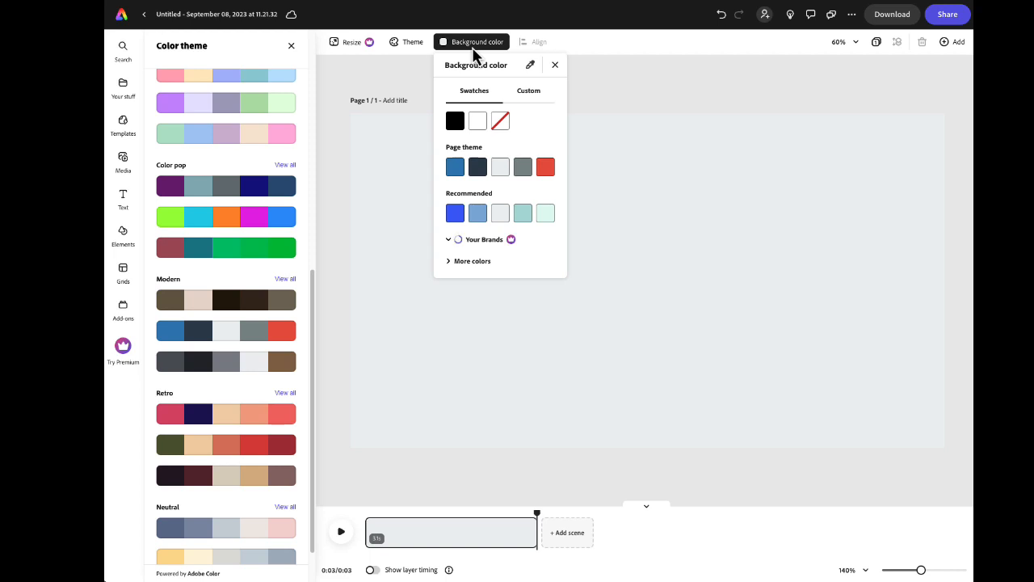
pyautogui.moveTo(495, 84)
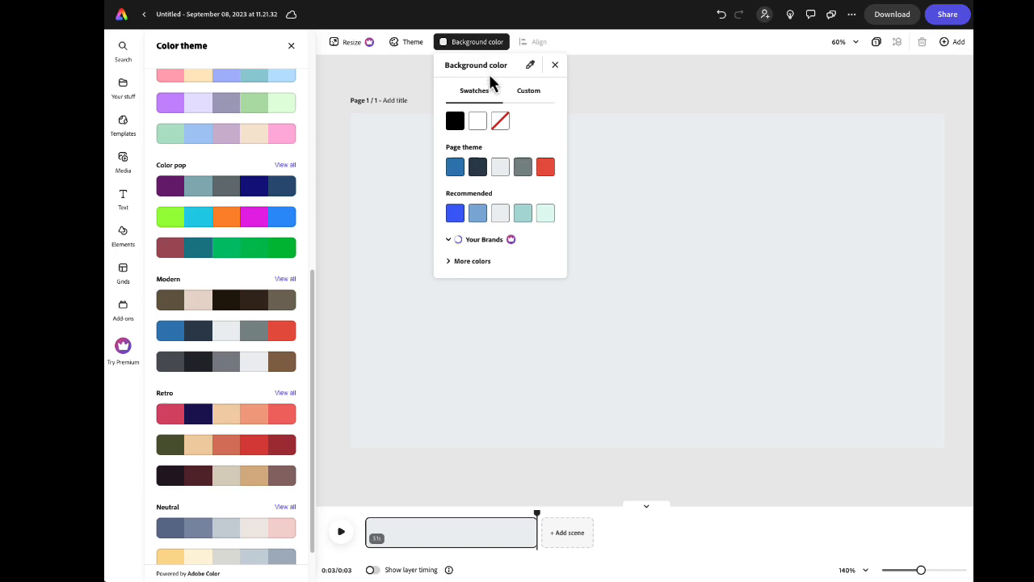
pyautogui.moveTo(524, 167)
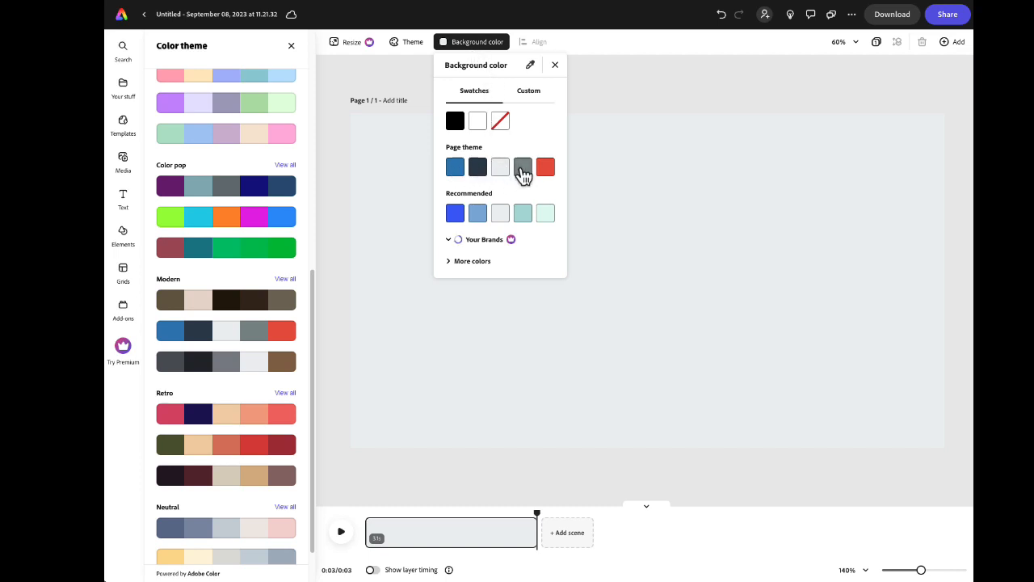
pyautogui.click(485, 240)
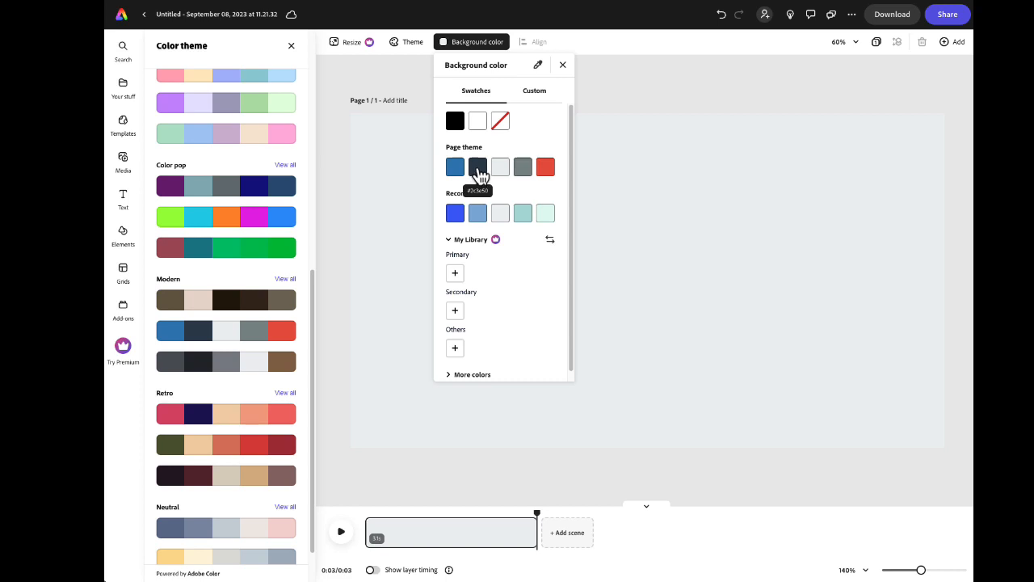
pyautogui.click(478, 166)
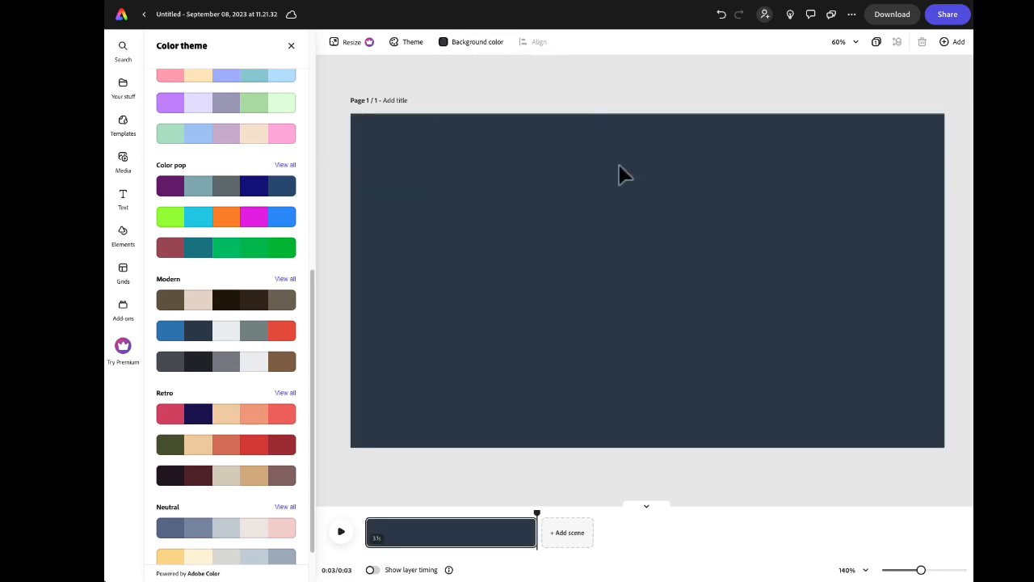
pyautogui.moveTo(424, 536)
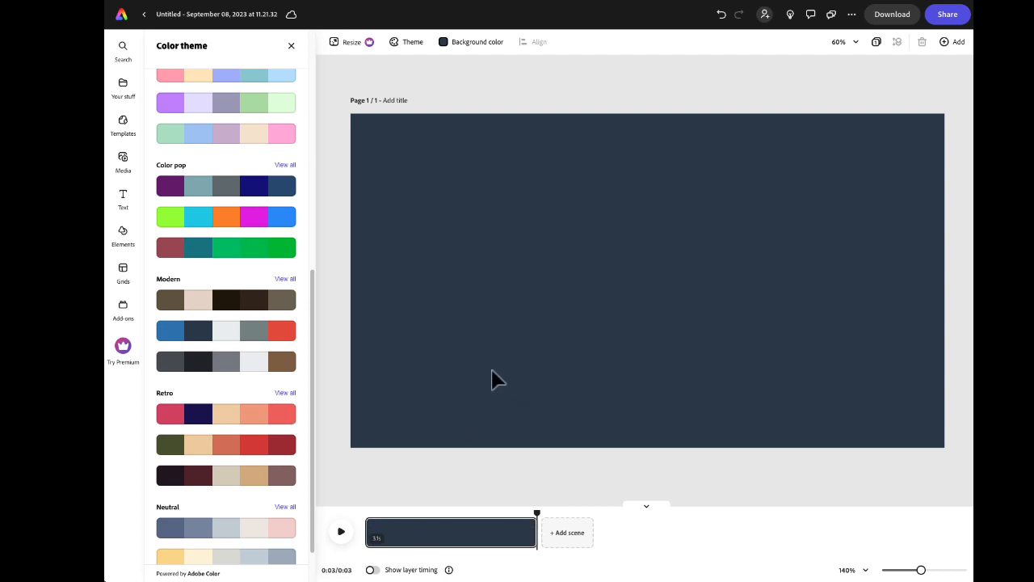
pyautogui.moveTo(497, 380)
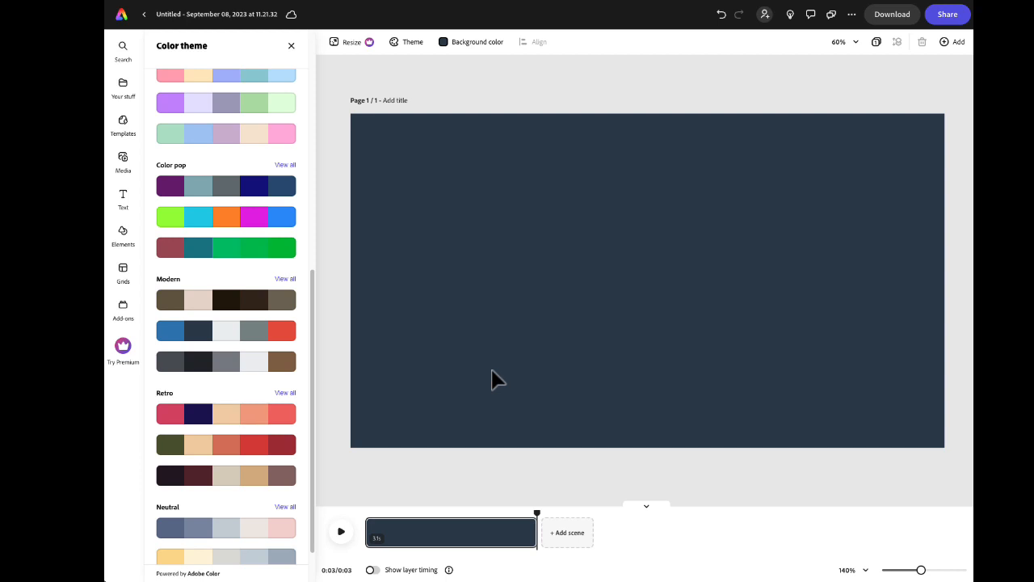
pyautogui.moveTo(504, 362)
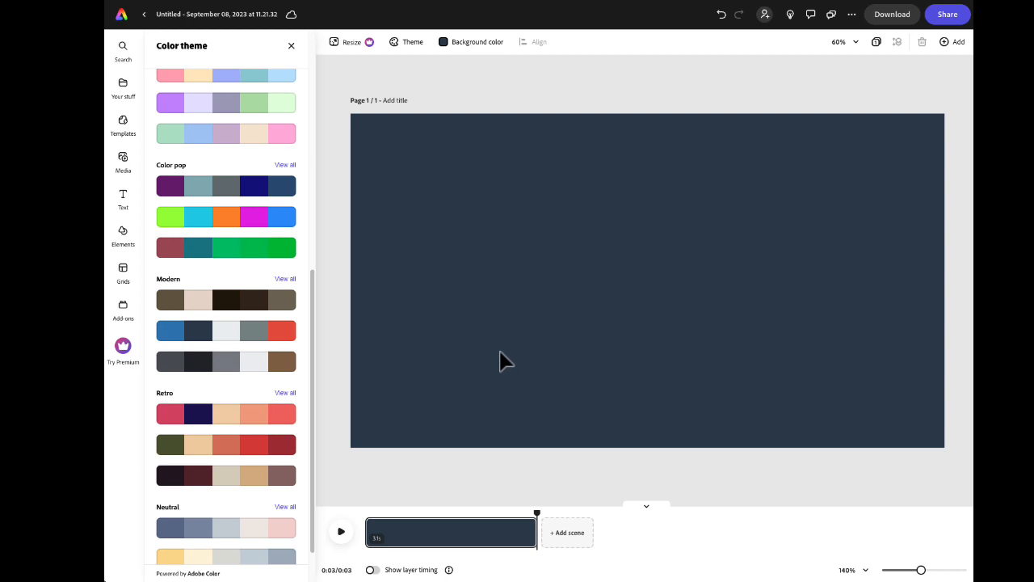
pyautogui.moveTo(428, 260)
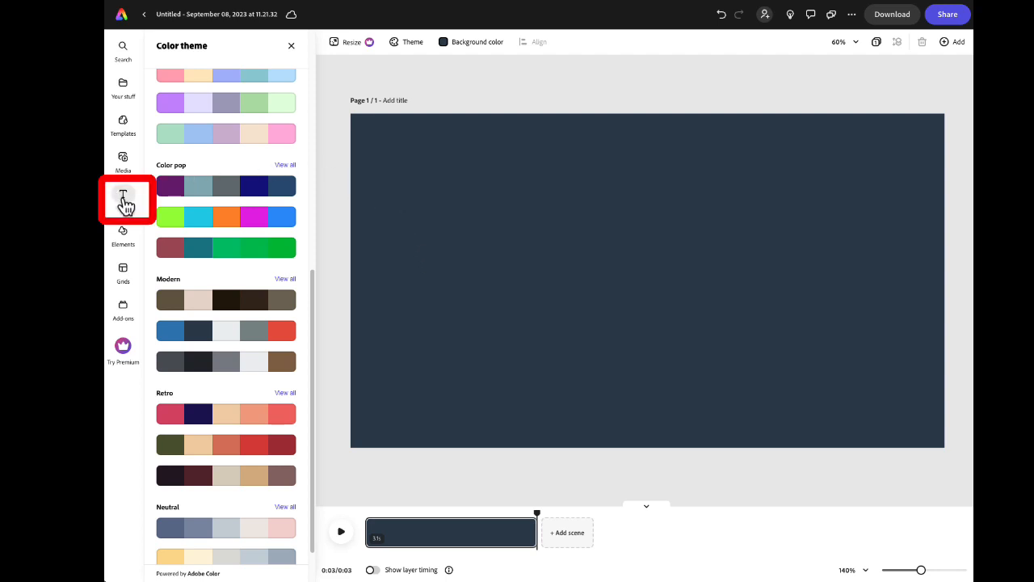
# Step: Browse the Text panel and view all Headline text designs
pyautogui.click(122, 195)
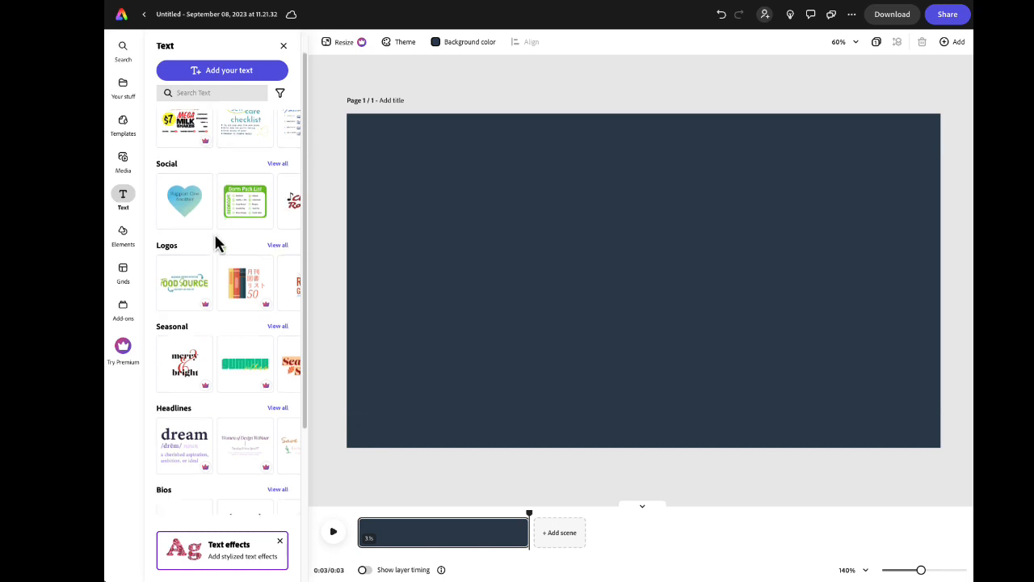
pyautogui.scroll(-3)
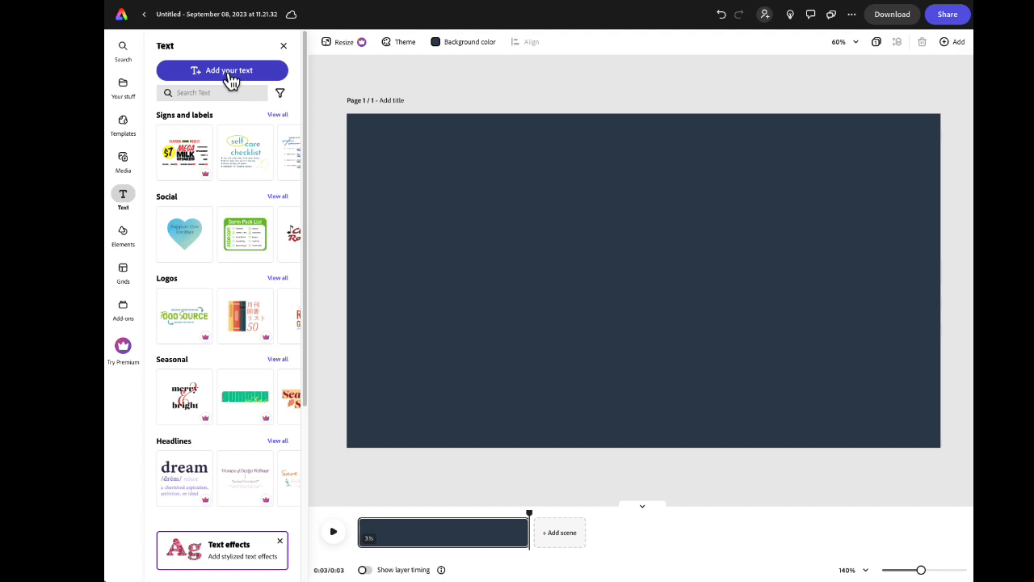
pyautogui.moveTo(245, 232)
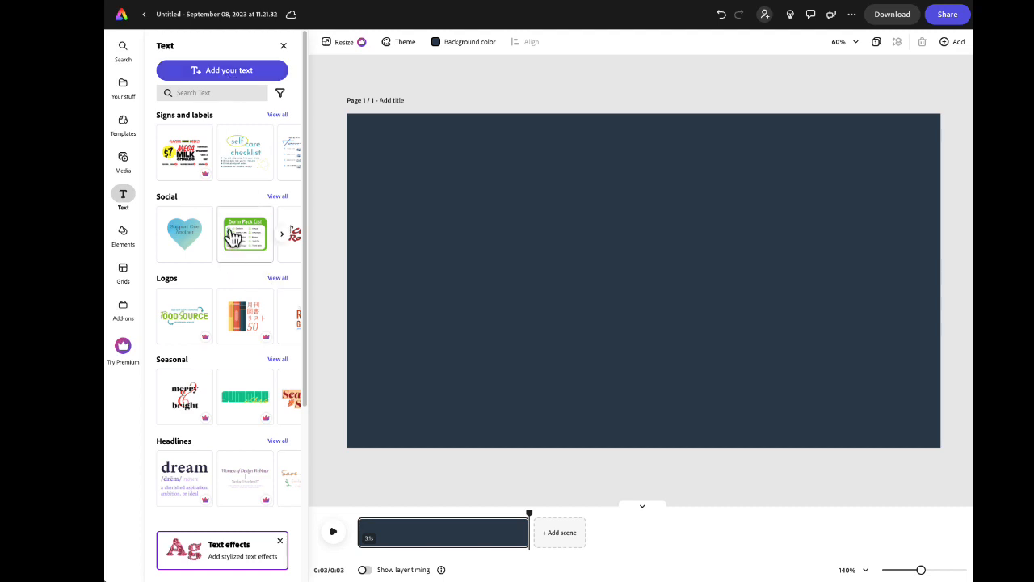
pyautogui.scroll(-3)
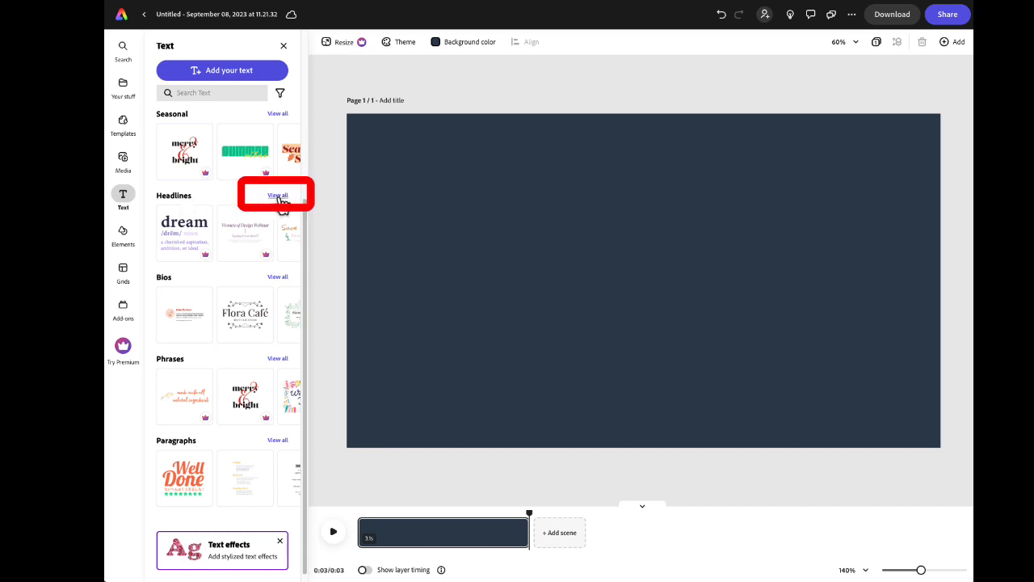
pyautogui.click(278, 194)
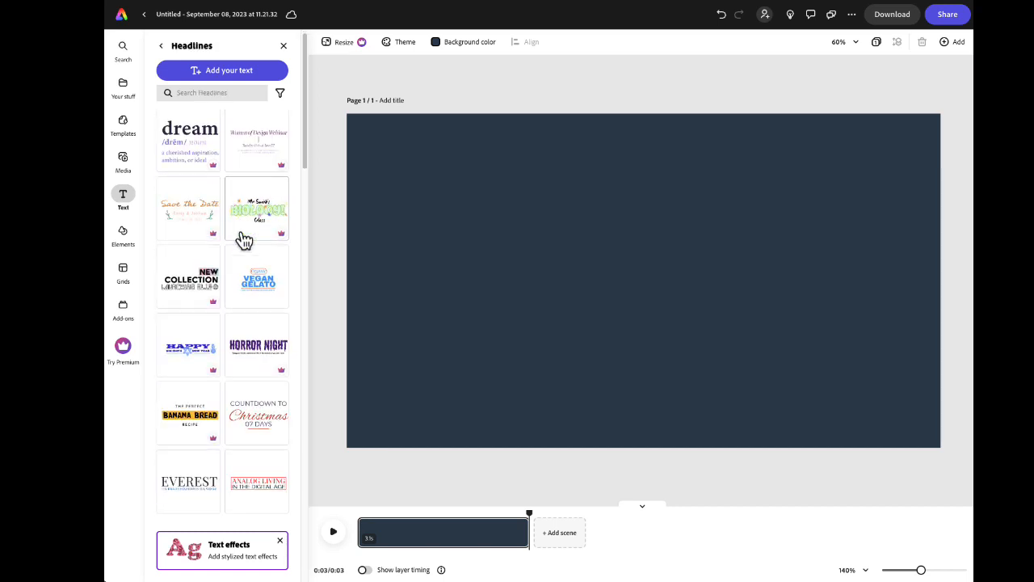
# Step: Add the Analog Living in the Digital Age headline to the navy scene
pyautogui.scroll(-3)
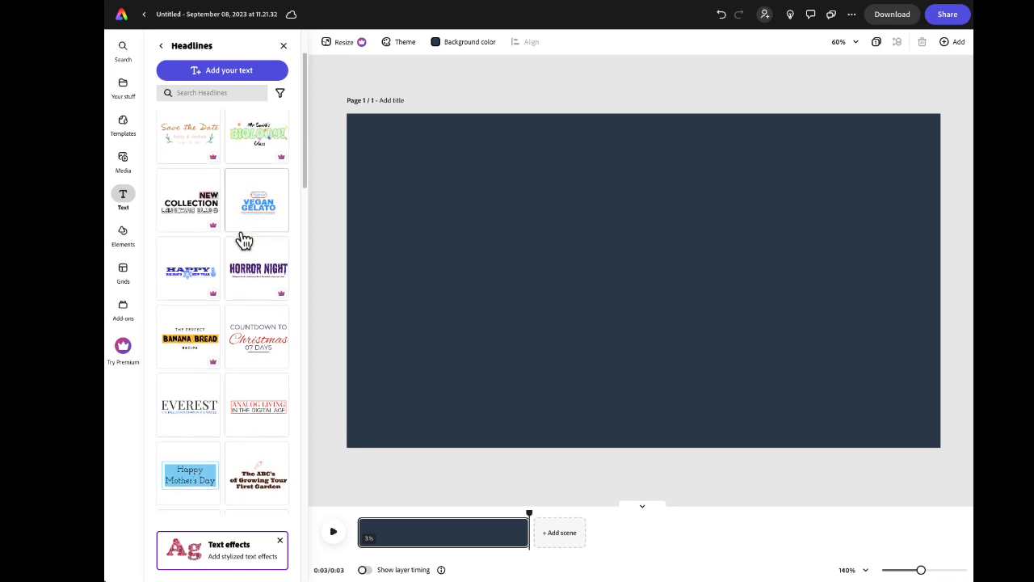
pyautogui.scroll(-3)
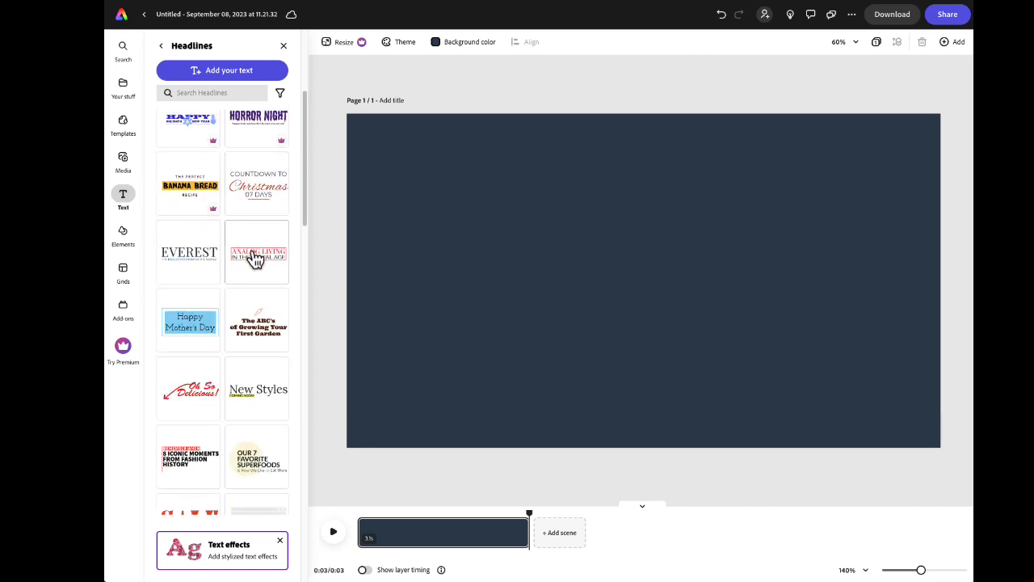
pyautogui.click(257, 252)
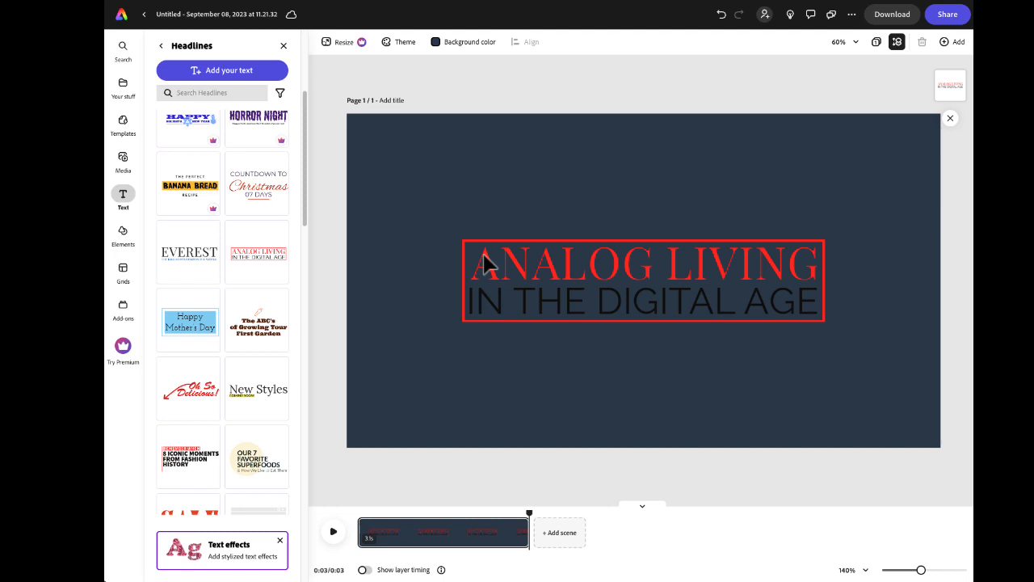
# Step: Reword the headline to 3 LESSONS LEARNED ABOUT ONLINE TEACHING
pyautogui.click(644, 282)
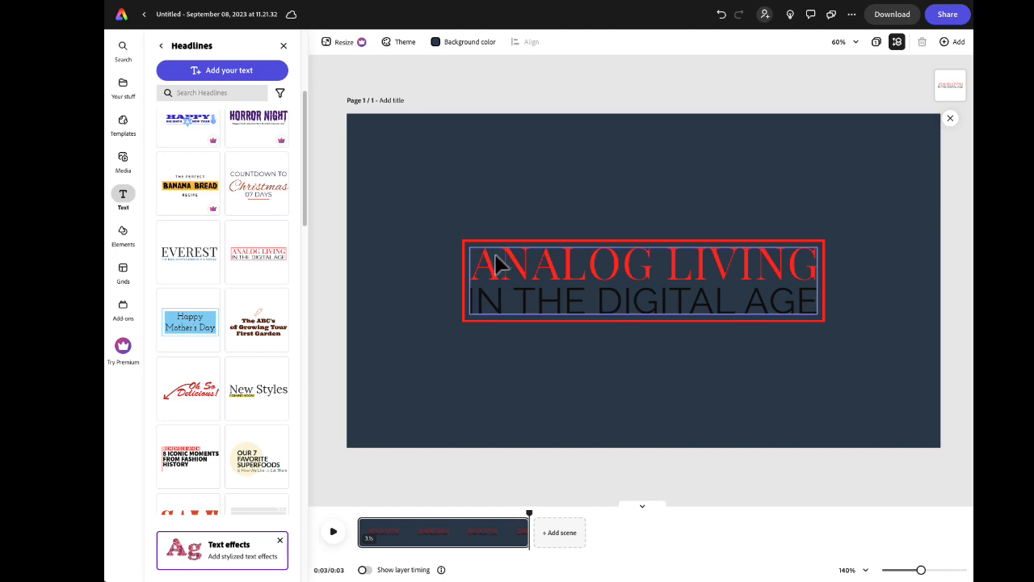
pyautogui.click(643, 281)
pyautogui.write('3 L')
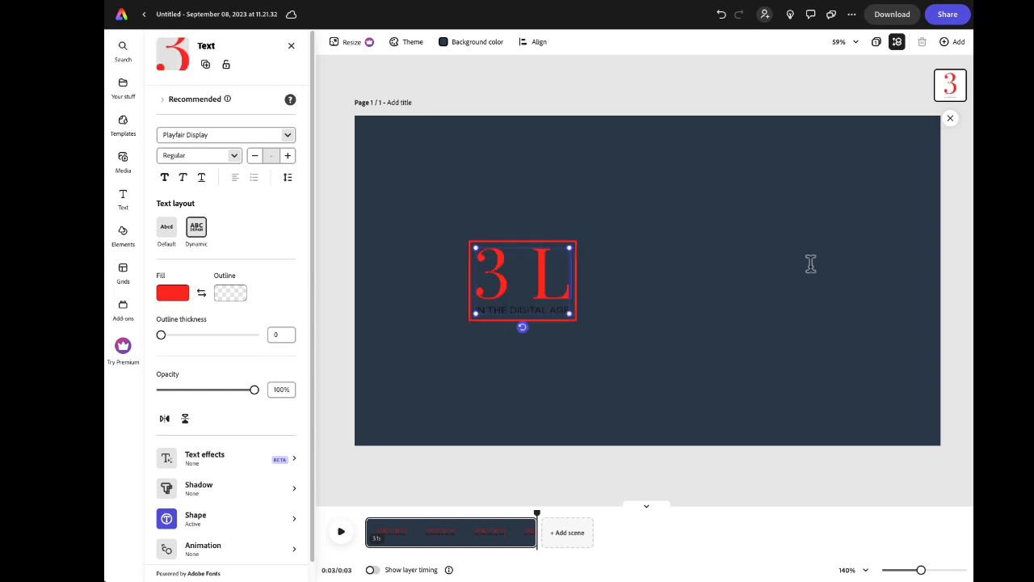
pyautogui.write('ESSONS')
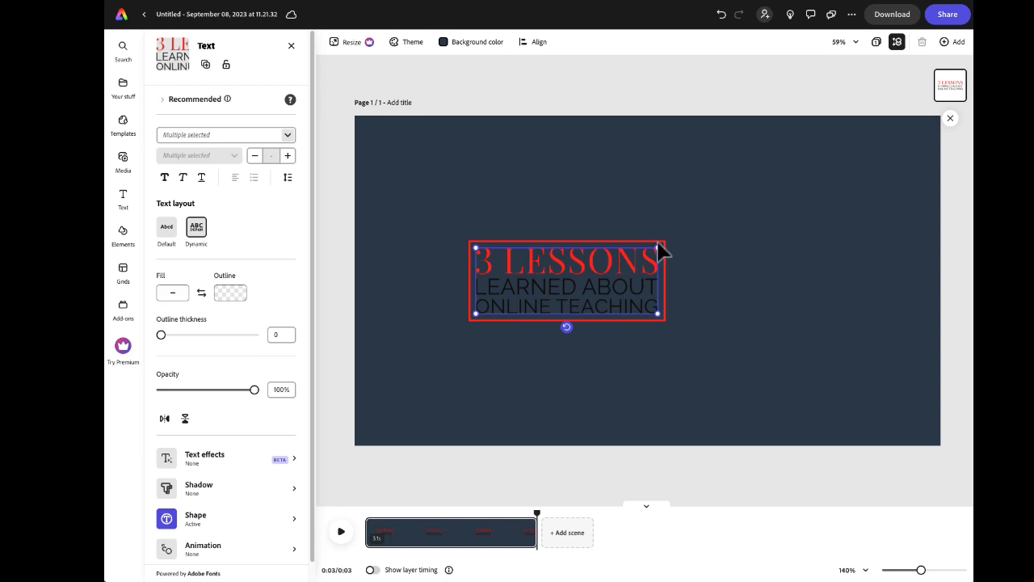
# Step: Scale the headline up across the scene and move it to the centre
pyautogui.moveTo(660, 249); pyautogui.dragTo(696, 235)
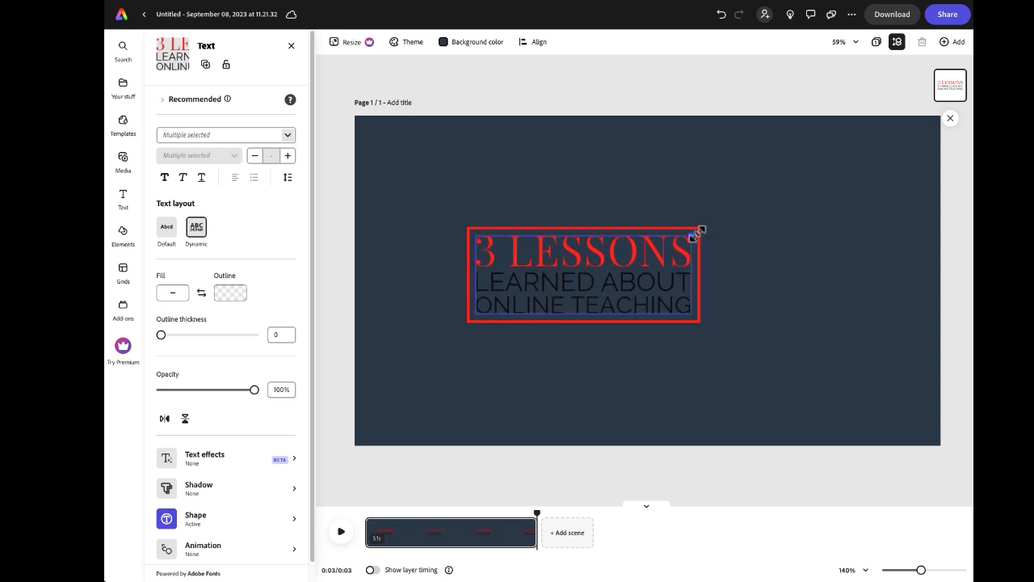
pyautogui.moveTo(697, 233); pyautogui.dragTo(855, 156)
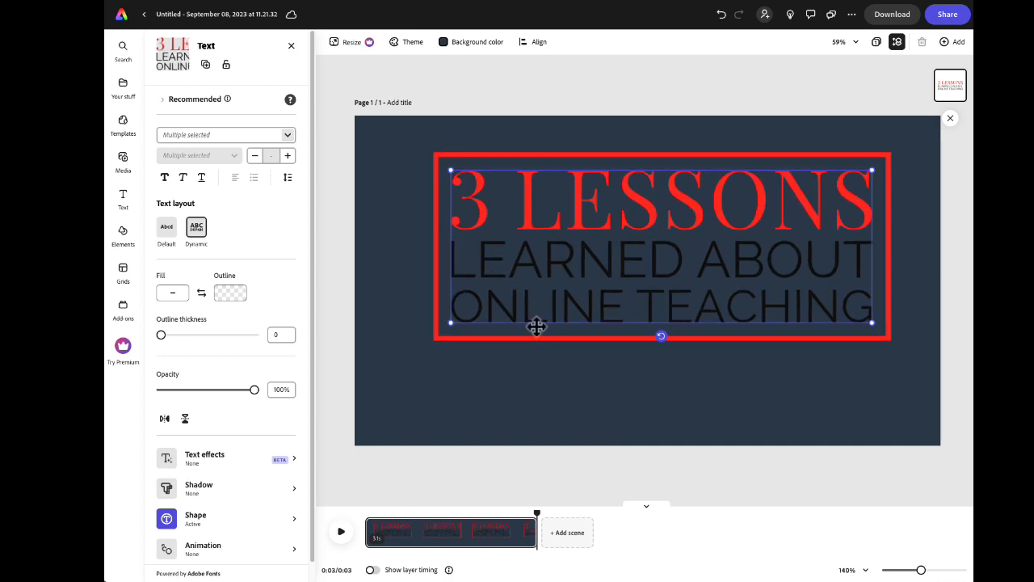
pyautogui.moveTo(537, 327); pyautogui.dragTo(437, 271)
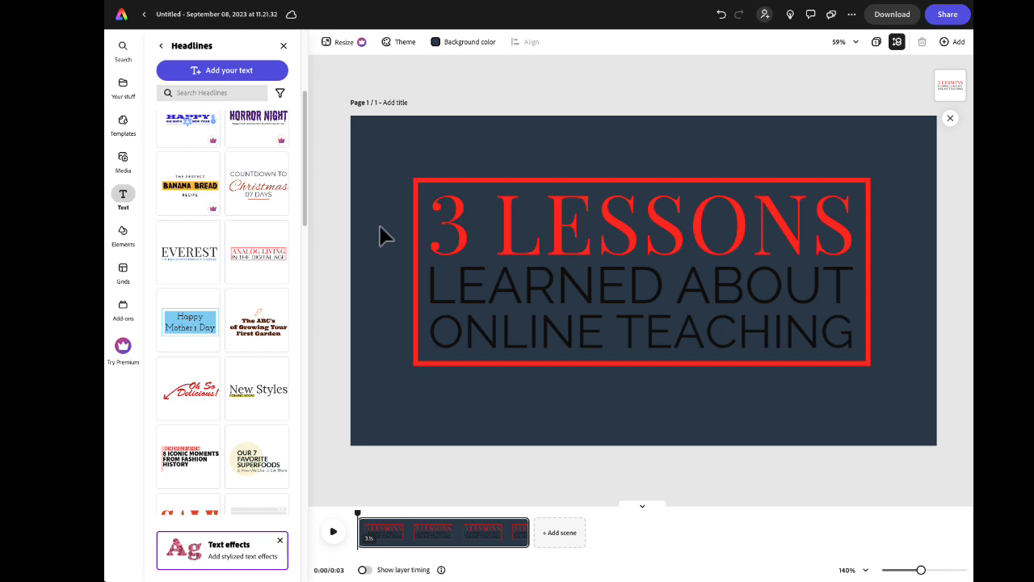
pyautogui.moveTo(381, 145)
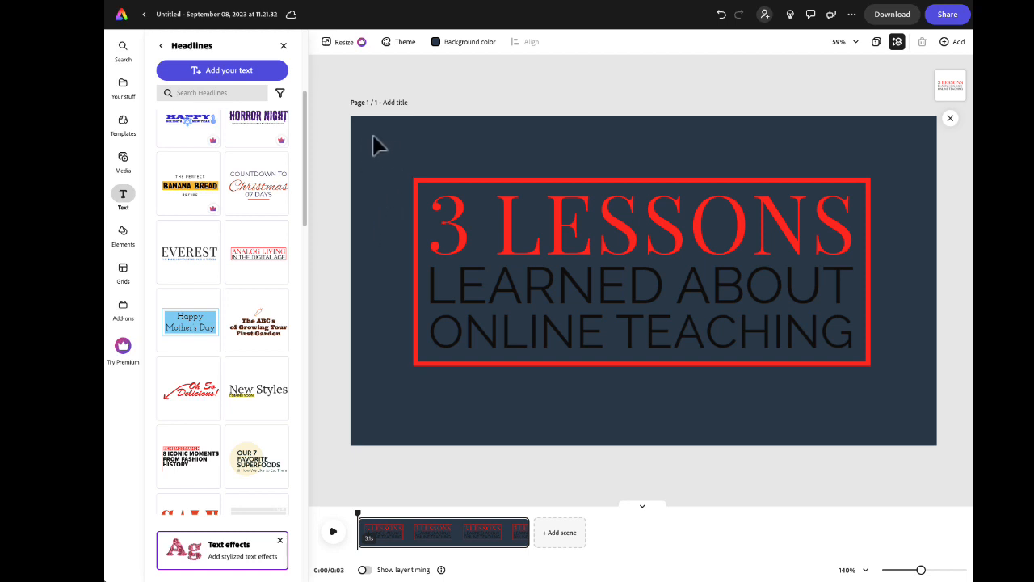
pyautogui.moveTo(392, 155)
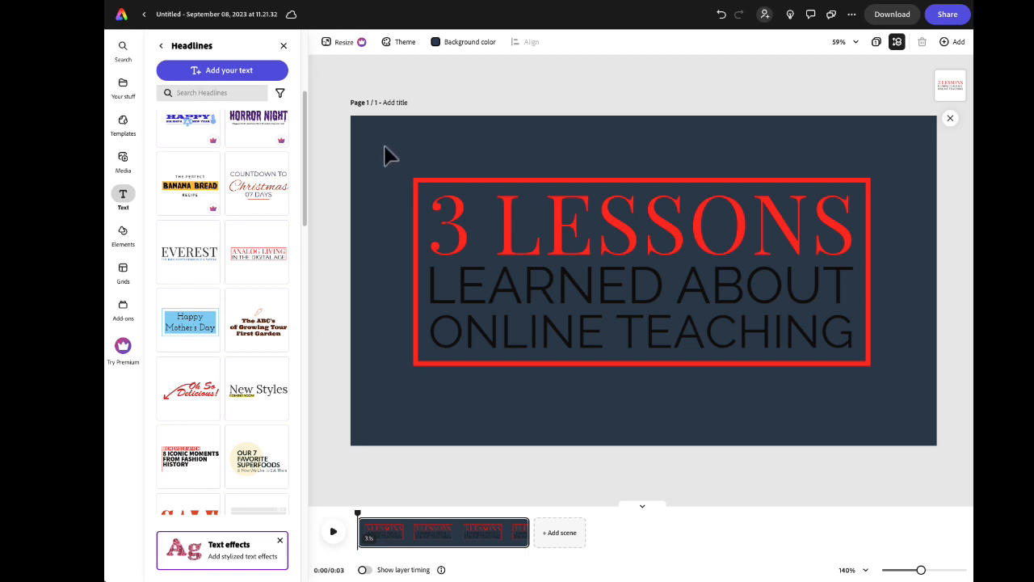
pyautogui.moveTo(433, 193)
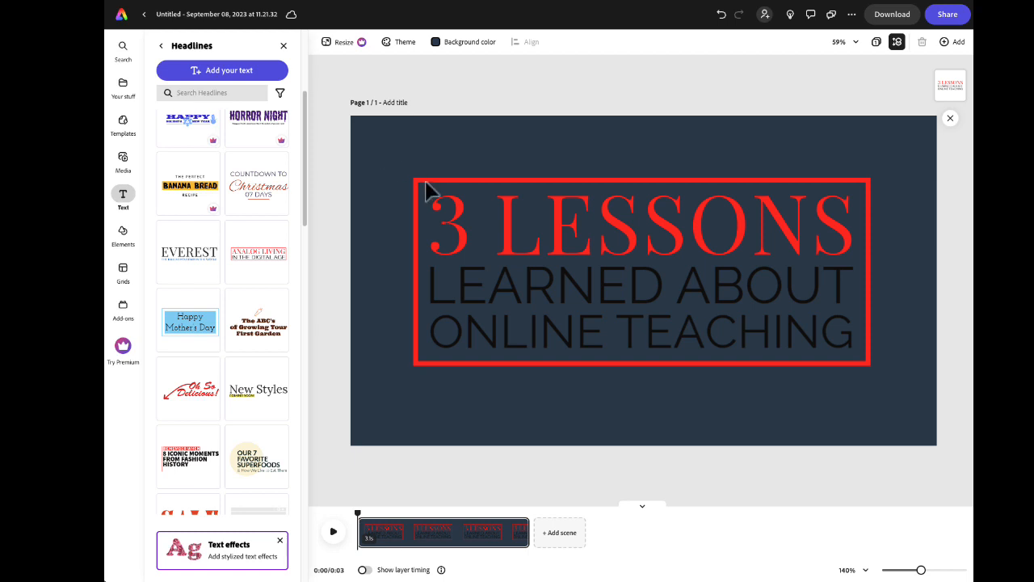
pyautogui.moveTo(590, 378)
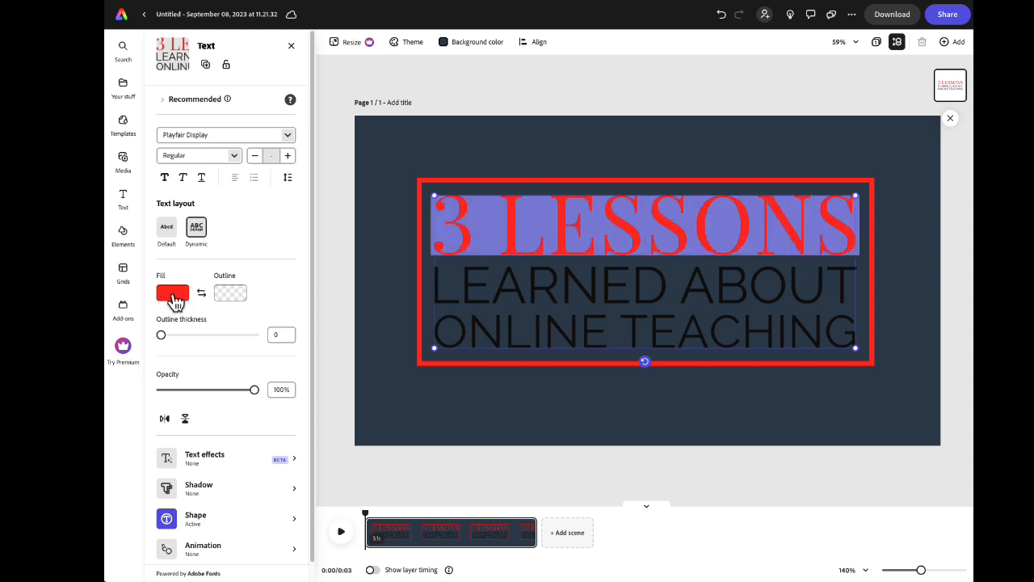
# Step: Give the 3 LESSONS lettering a custom pale yellow fill
pyautogui.click(171, 292)
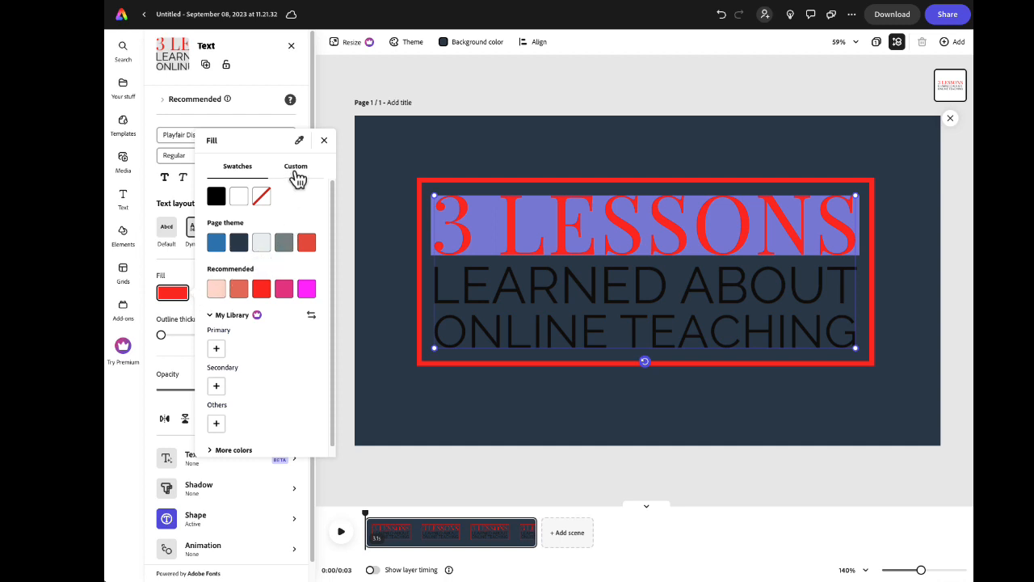
pyautogui.click(296, 167)
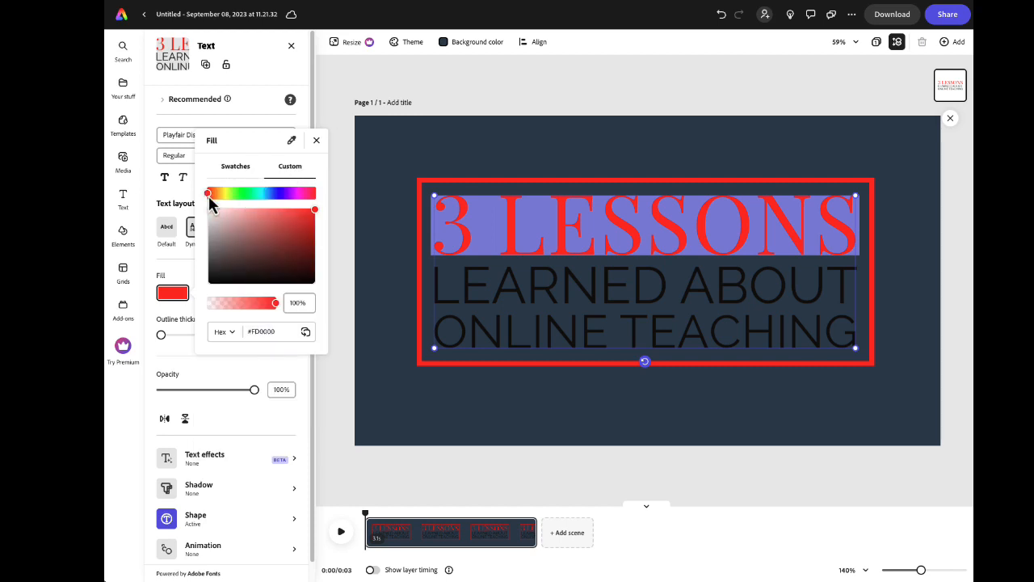
pyautogui.click(249, 210)
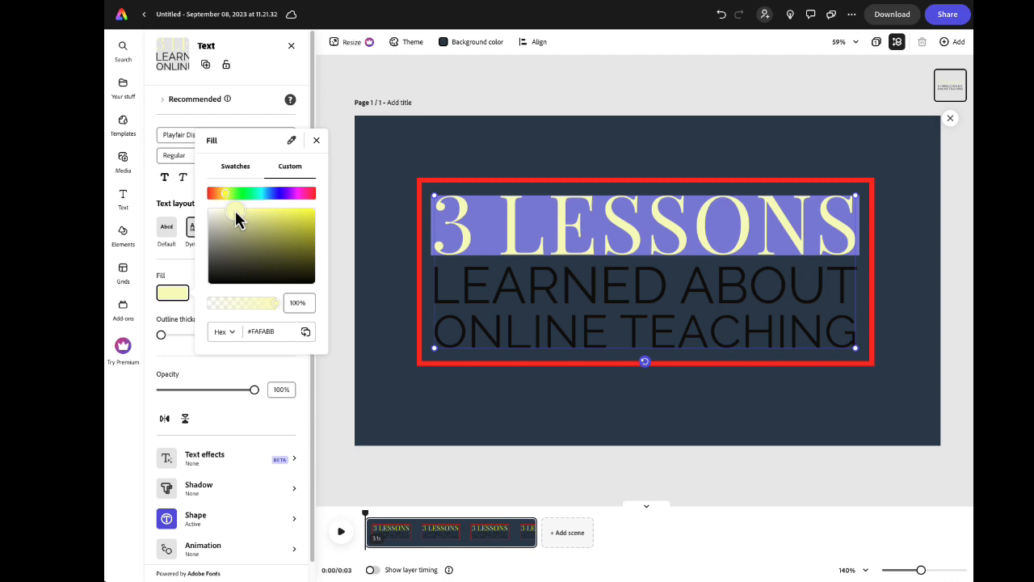
pyautogui.click(316, 139)
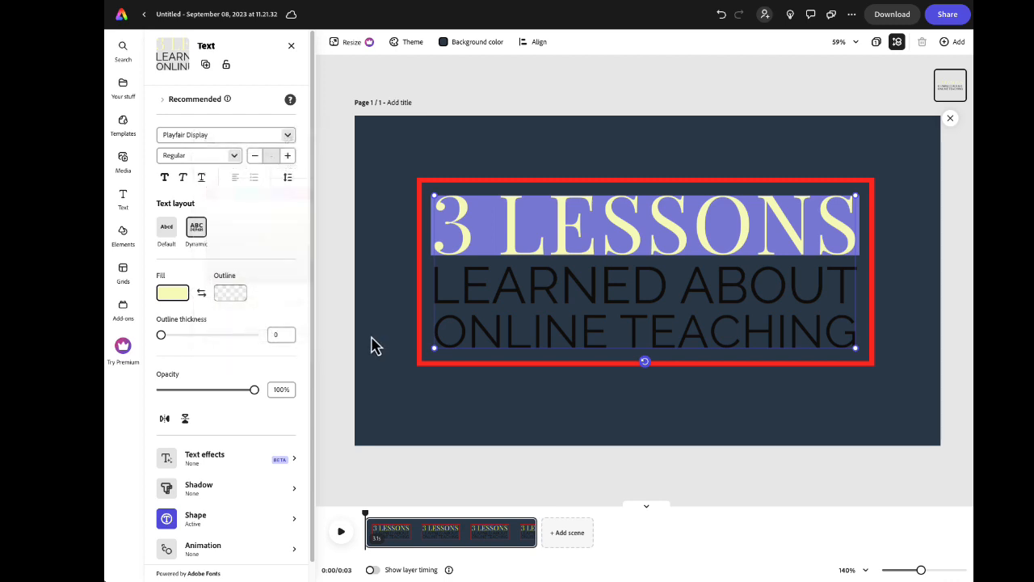
# Step: Select LEARNED ABOUT ONLINE TEACHING and fill it with the white Page theme swatch
pyautogui.click(223, 134)
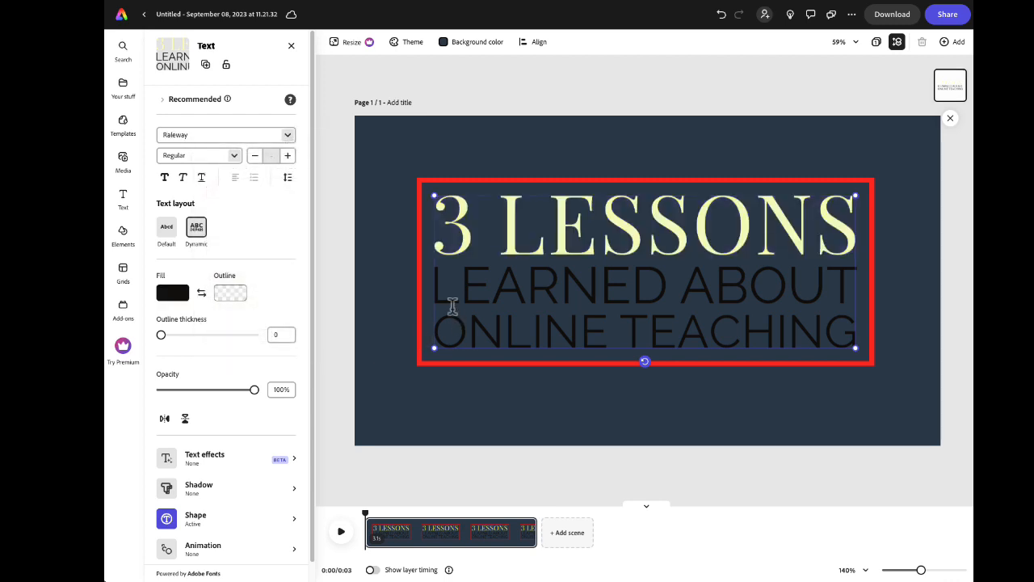
pyautogui.moveTo(436, 284); pyautogui.dragTo(854, 330)
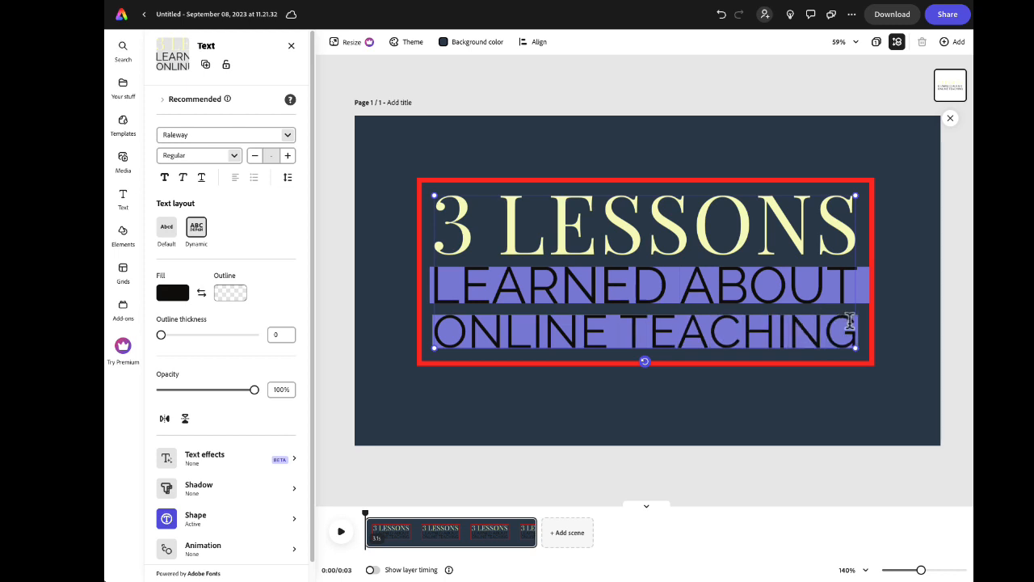
pyautogui.moveTo(177, 303)
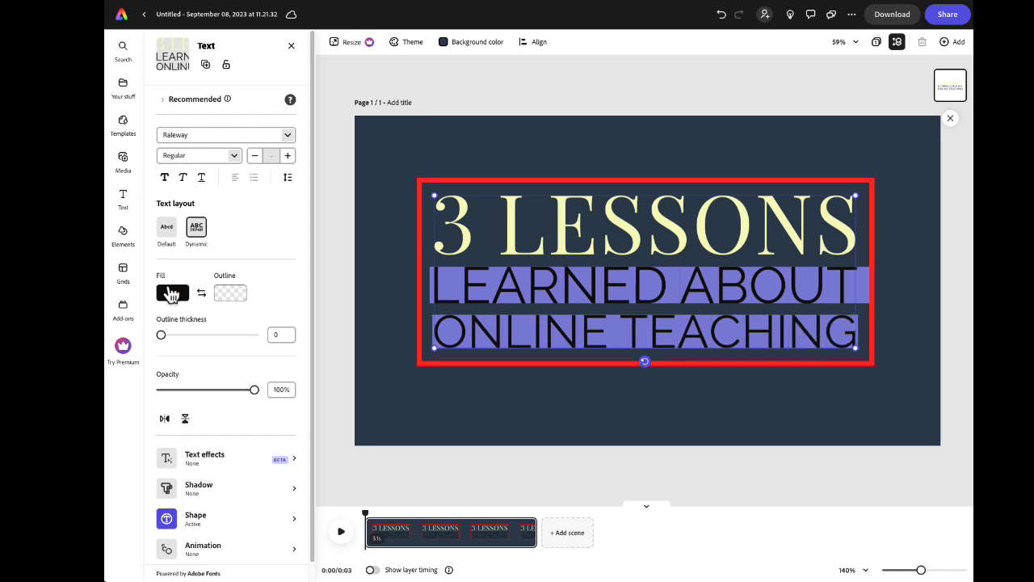
pyautogui.click(171, 292)
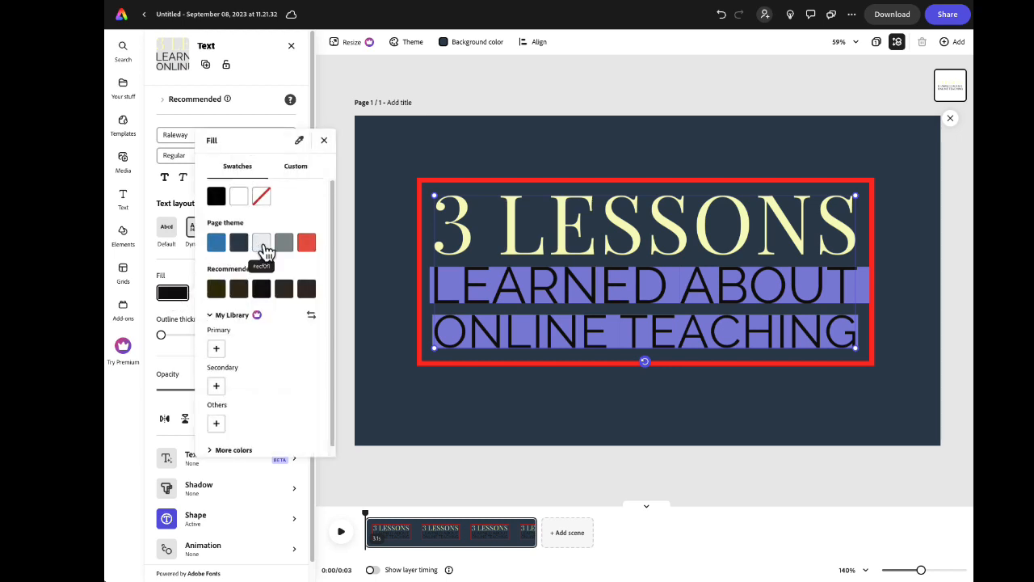
pyautogui.click(262, 242)
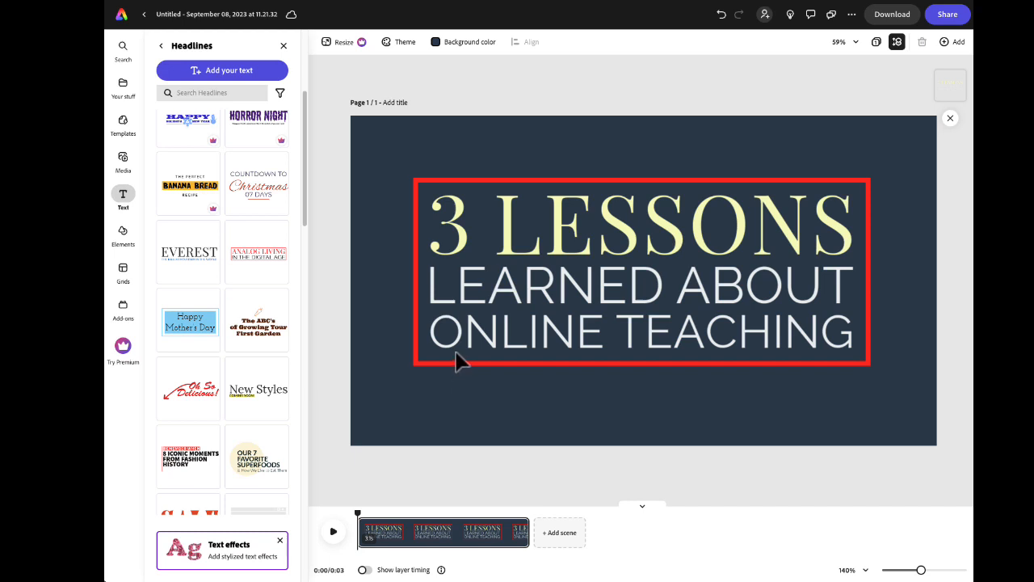
# Step: Set the title frame's shape fill to the pale cream custom colour matching the lettering
pyautogui.click(640, 282)
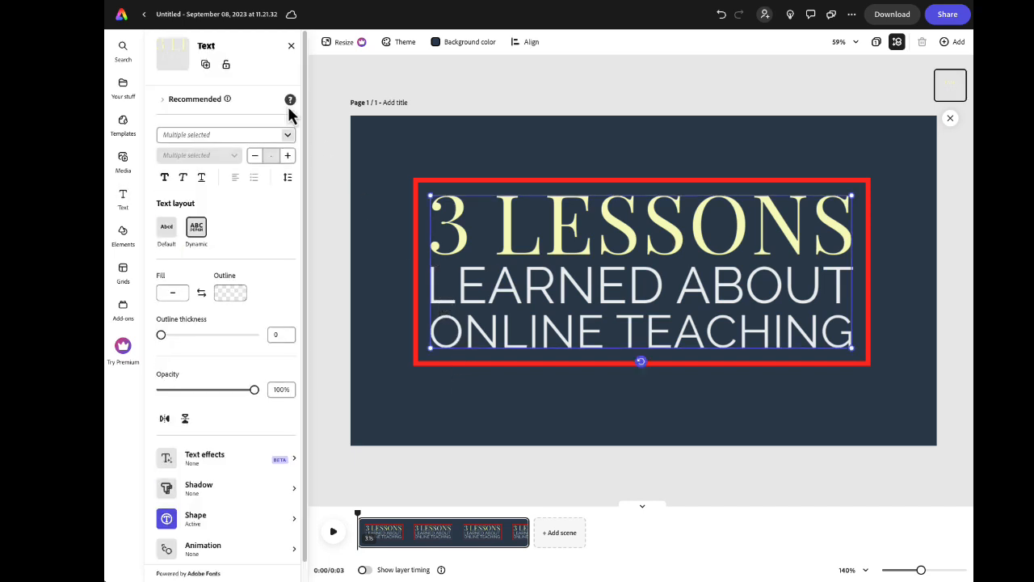
pyautogui.moveTo(228, 420)
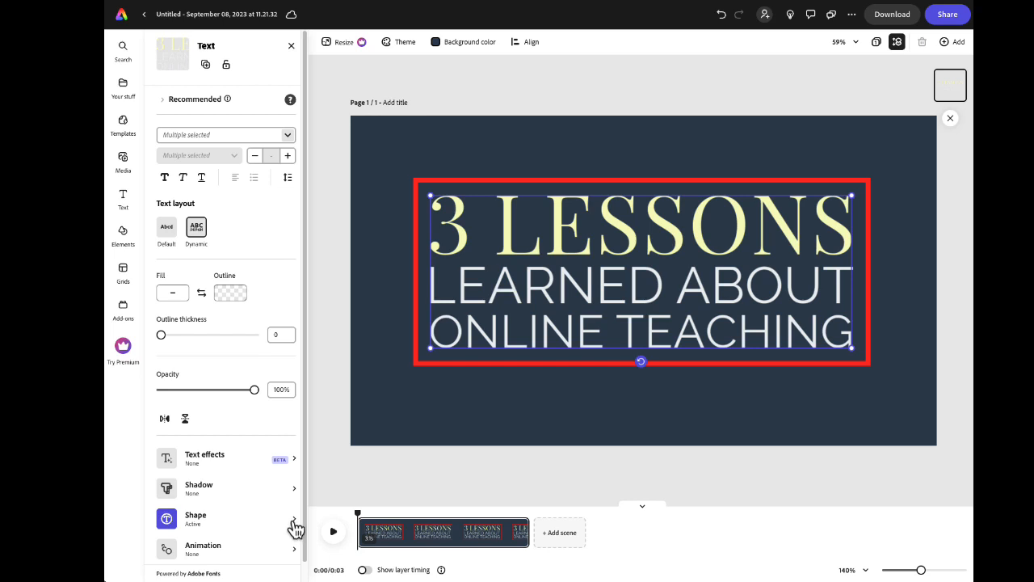
pyautogui.click(196, 517)
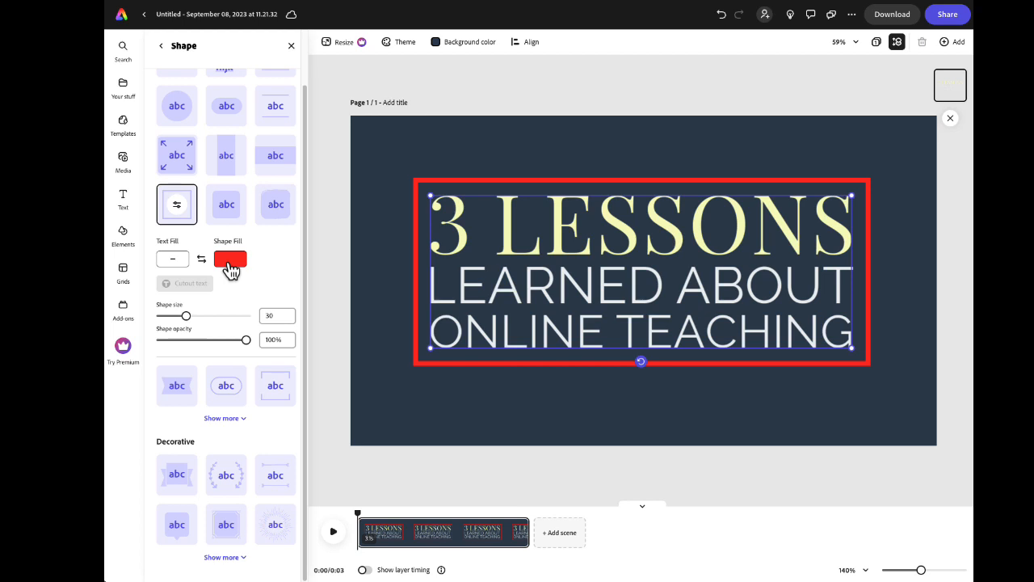
pyautogui.click(229, 258)
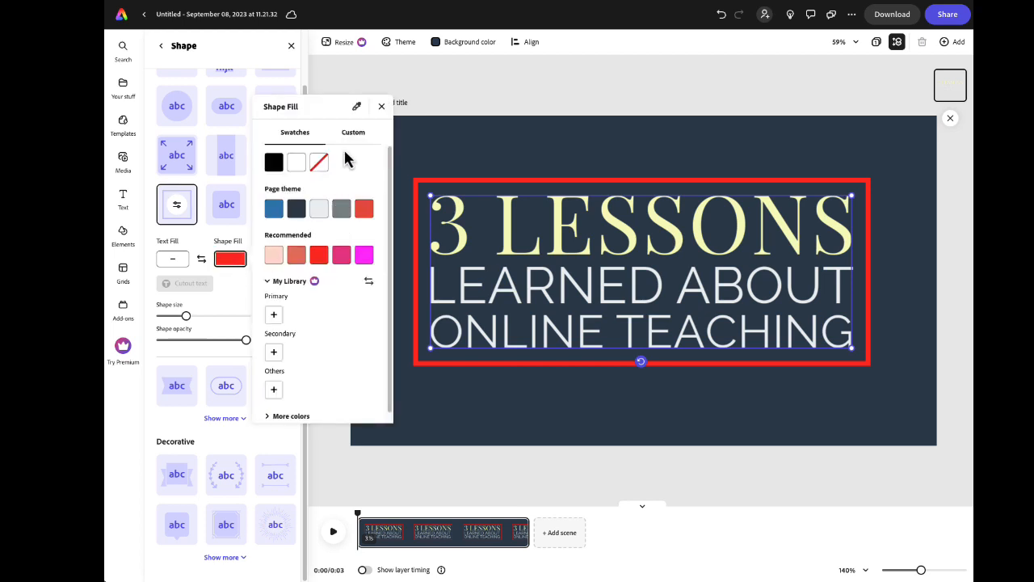
pyautogui.click(352, 133)
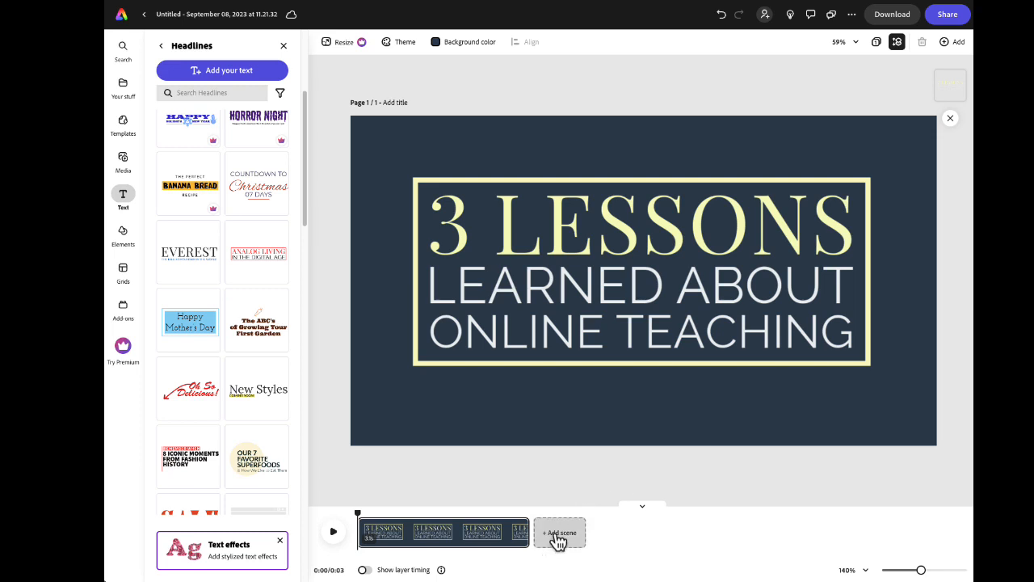
# Step: Add a new empty scene after the title scene
pyautogui.click(560, 531)
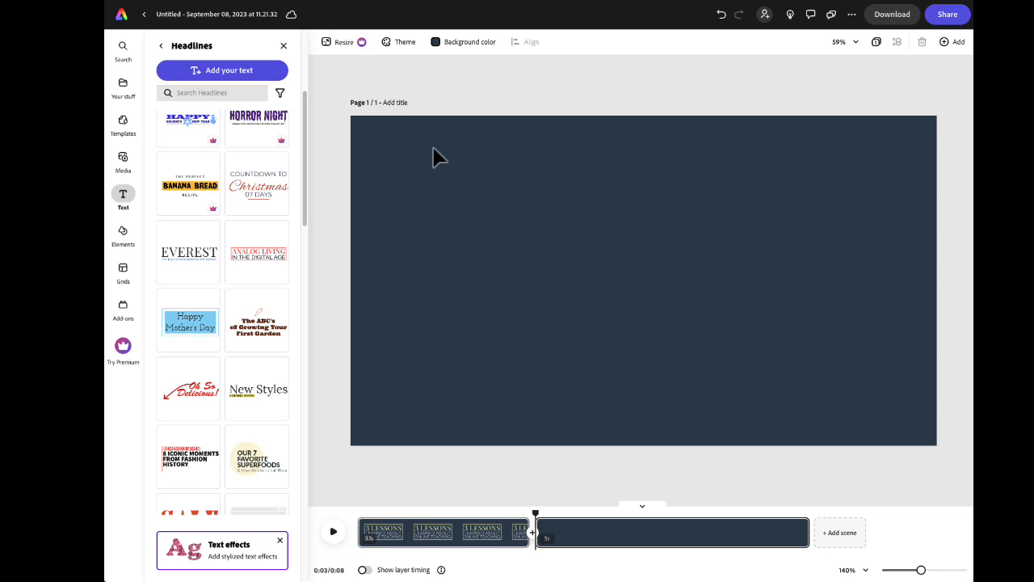
pyautogui.moveTo(427, 158)
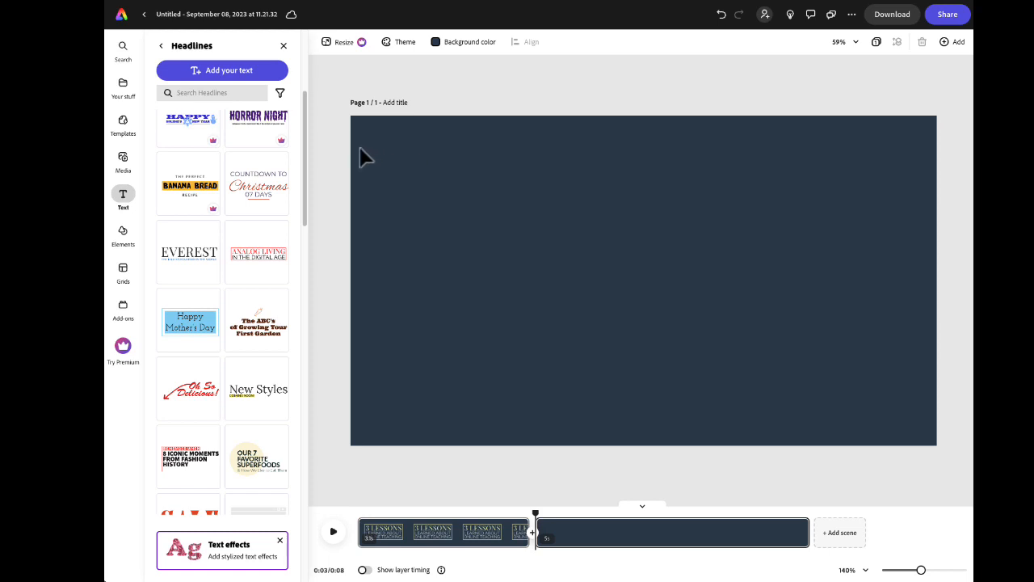
pyautogui.moveTo(123, 161)
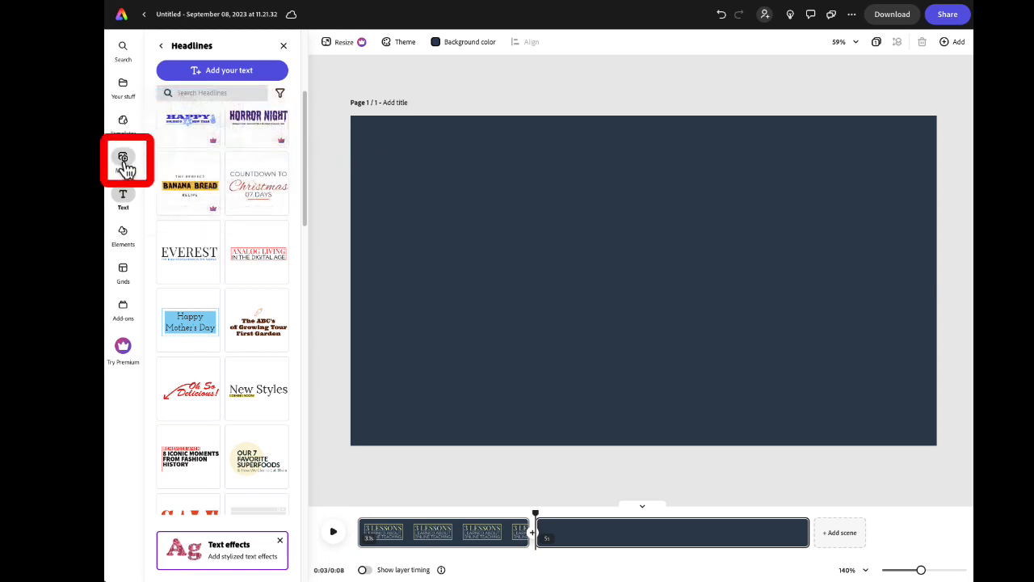
# Step: Browse stock photos and videos, try the purple technology clip, then remove it again
pyautogui.click(123, 159)
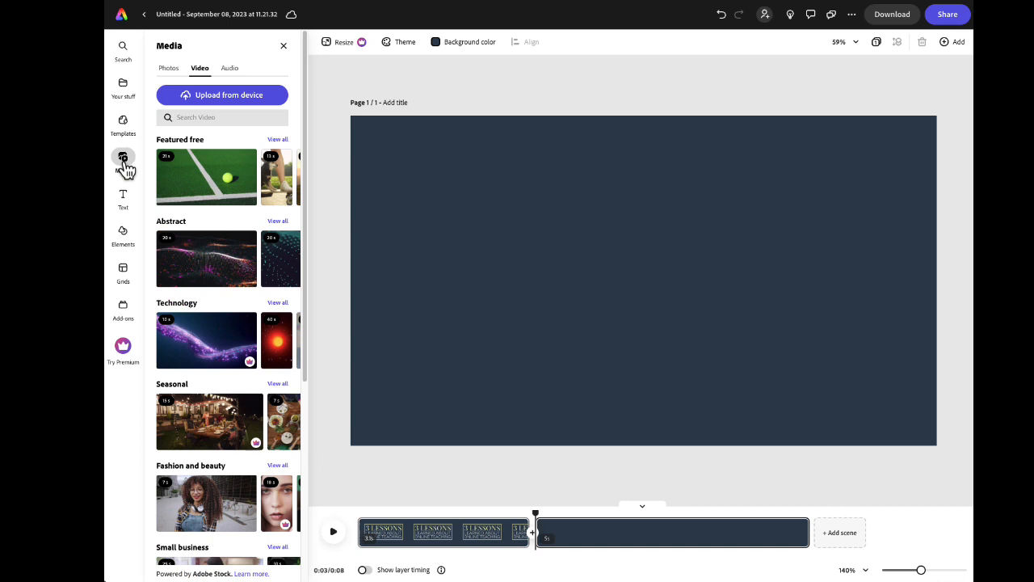
pyautogui.moveTo(169, 73)
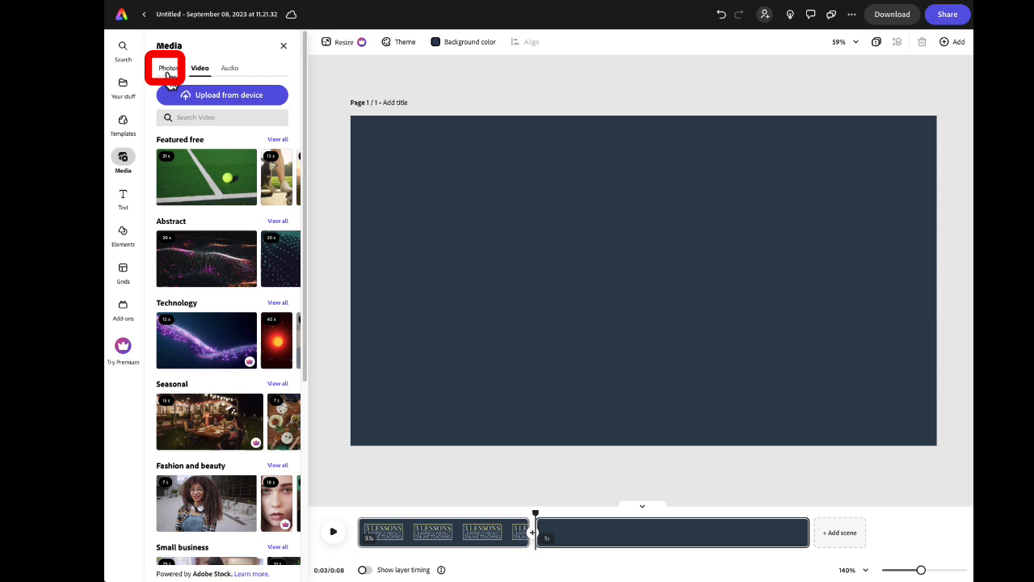
pyautogui.click(168, 68)
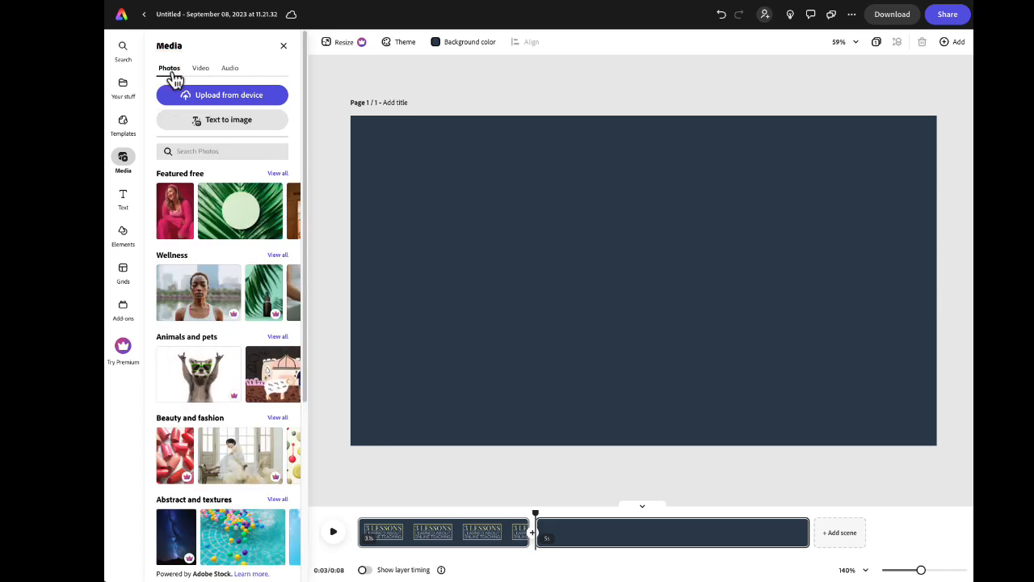
pyautogui.click(200, 68)
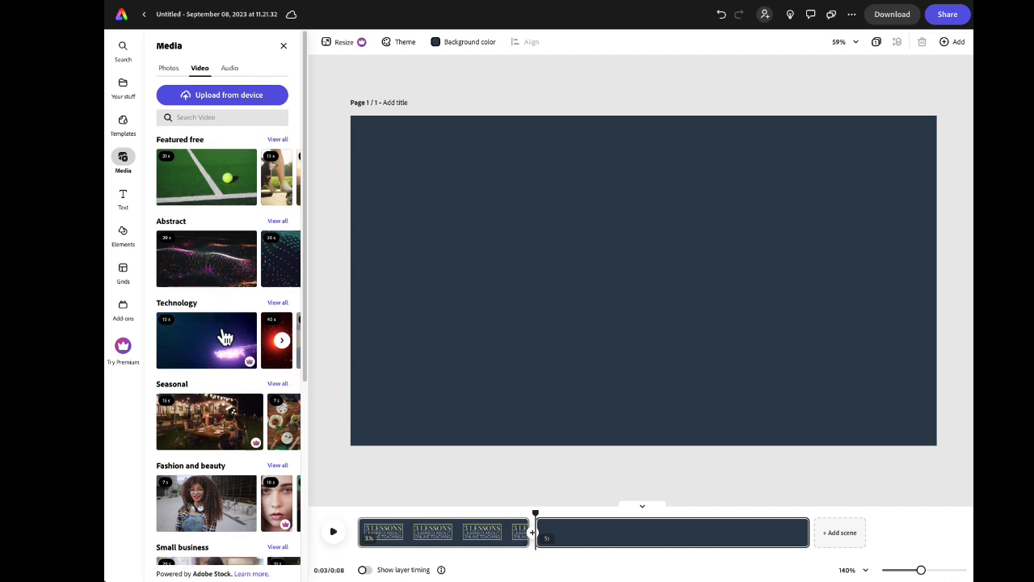
pyautogui.click(207, 339)
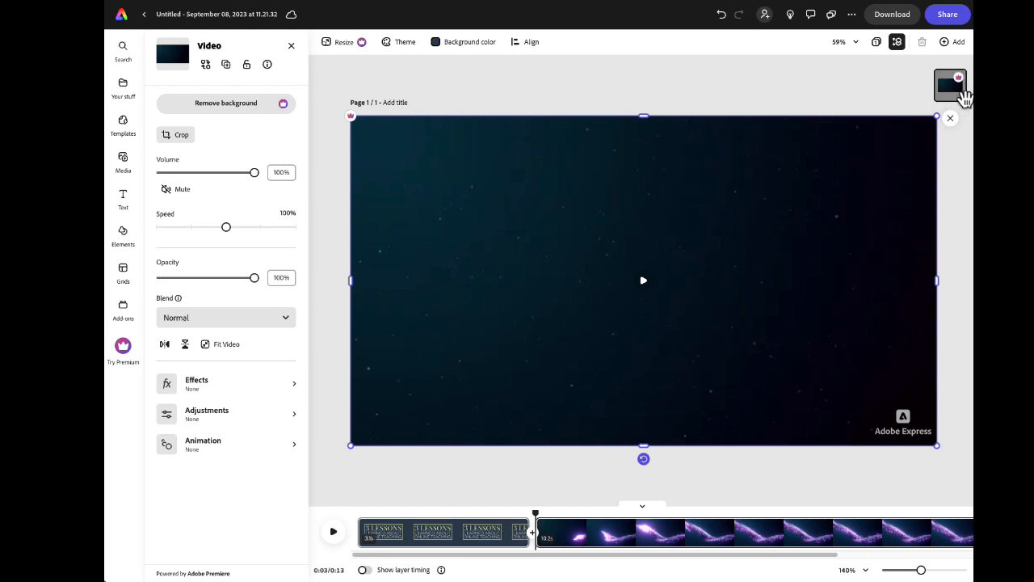
pyautogui.moveTo(704, 277)
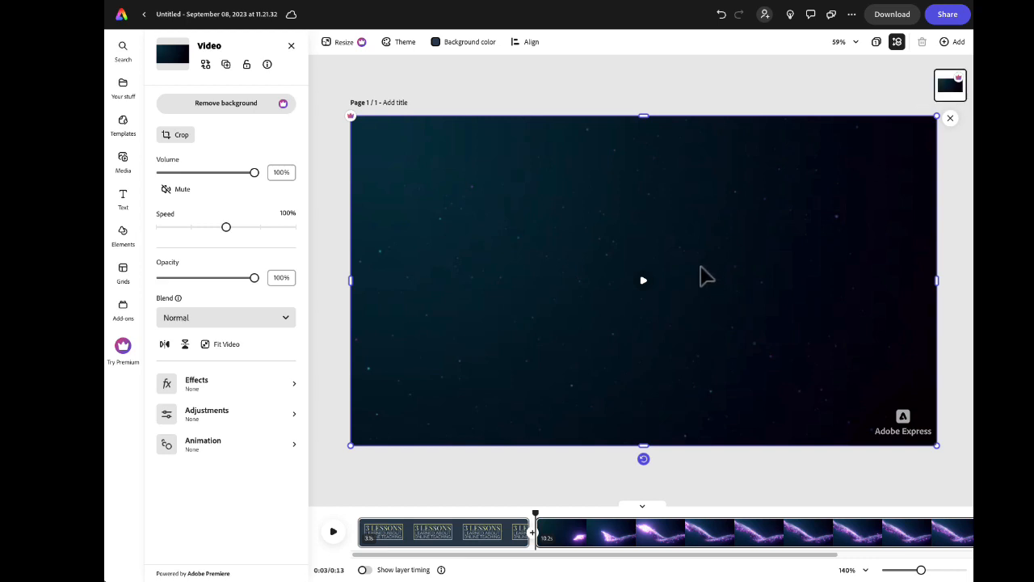
pyautogui.moveTo(607, 181)
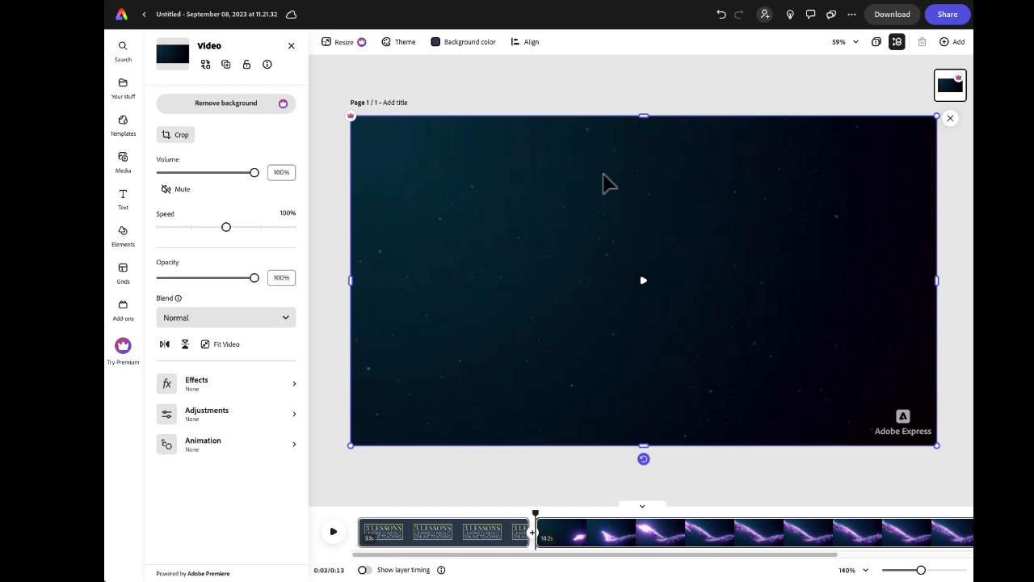
pyautogui.click(123, 162)
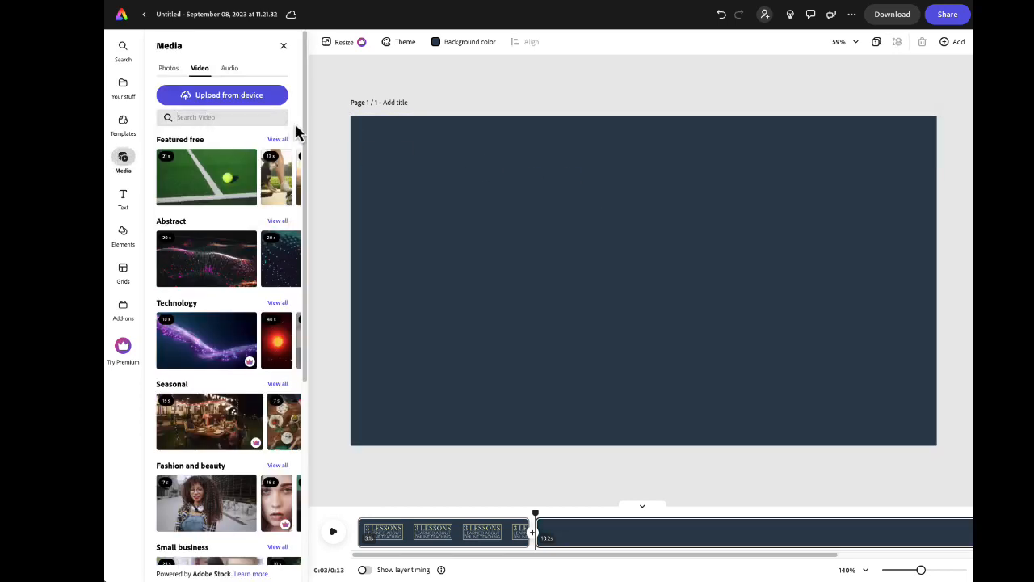
# Step: Search stock videos for 'student on laptop' and add the laptop-typing clip to the scene
pyautogui.click(223, 117)
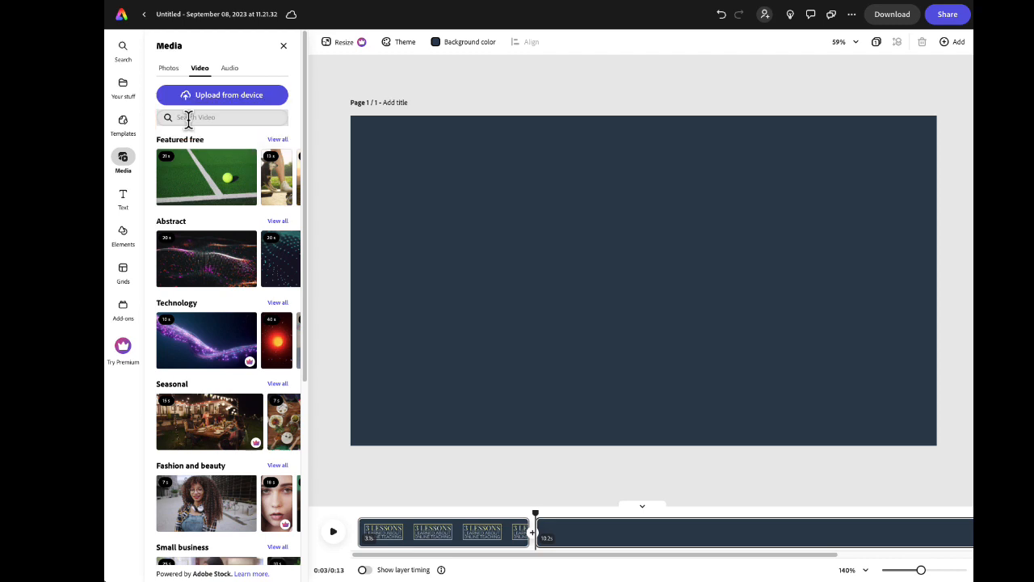
pyautogui.write('student on laptop')
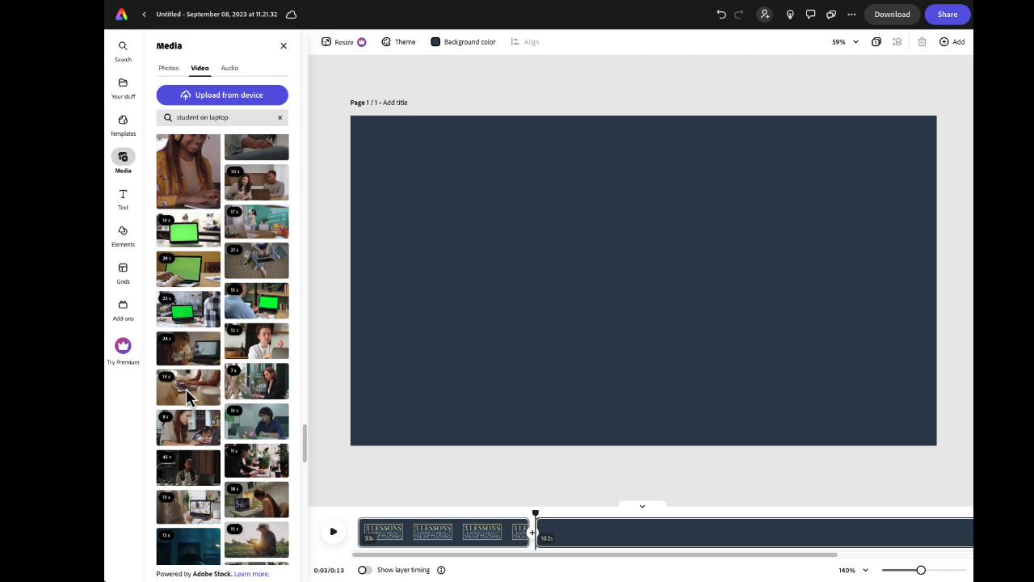
pyautogui.click(188, 387)
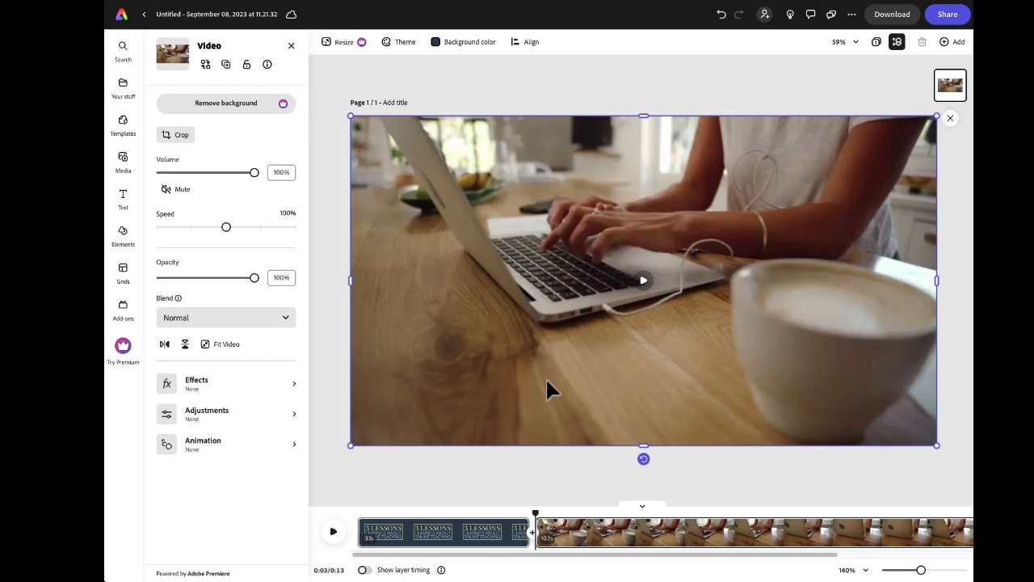
pyautogui.moveTo(481, 213)
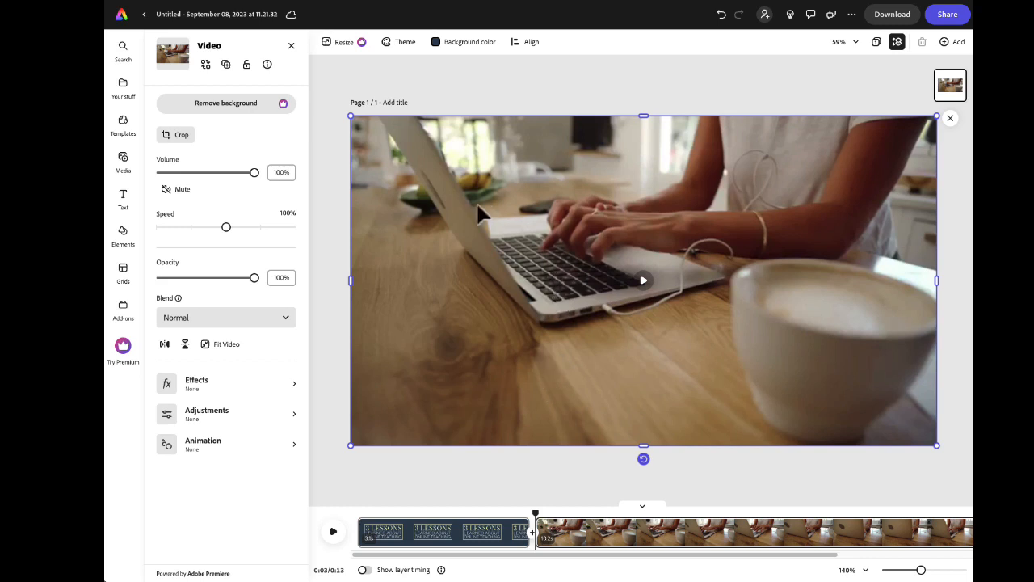
pyautogui.moveTo(352, 281)
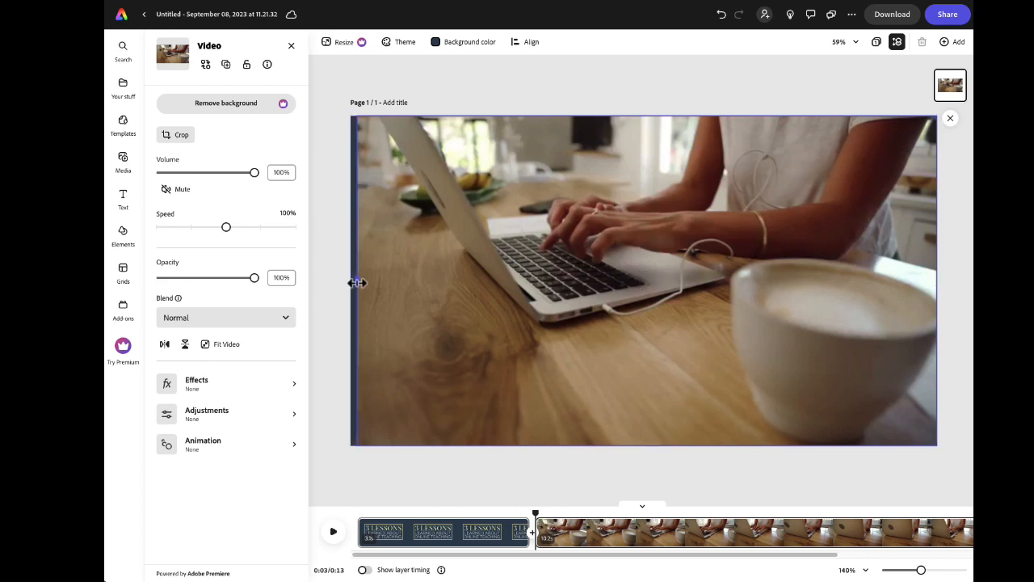
# Step: Resize the laptop clip into a shorter strip covering only the upper part of the scene
pyautogui.moveTo(357, 283); pyautogui.dragTo(414, 284)
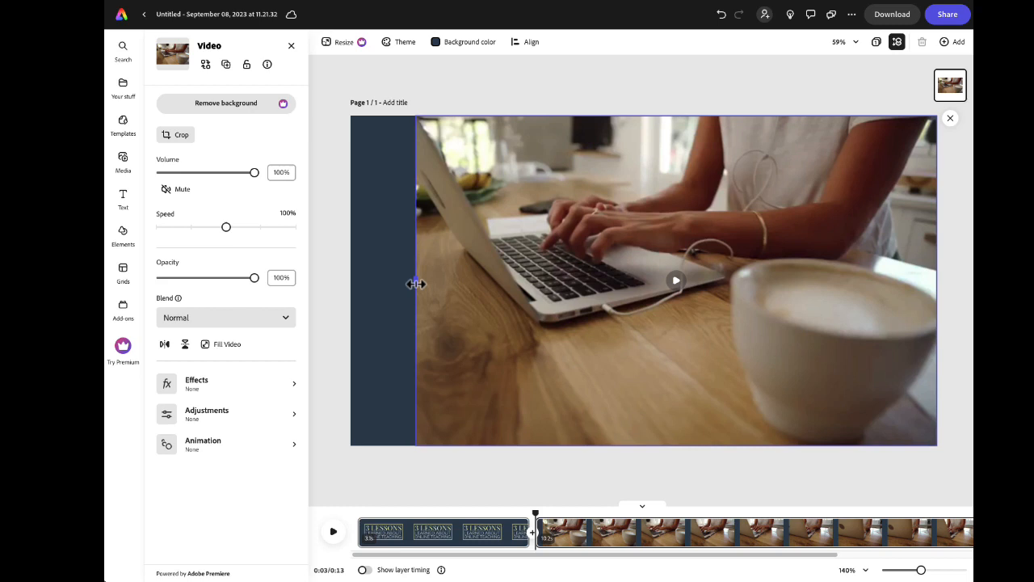
pyautogui.moveTo(417, 284); pyautogui.dragTo(353, 285)
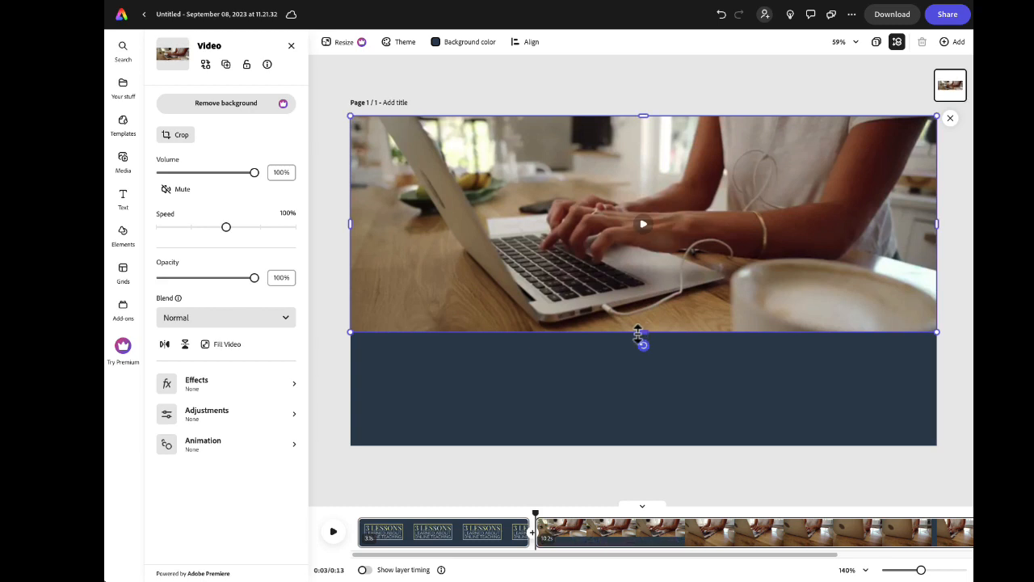
pyautogui.moveTo(643, 338); pyautogui.dragTo(641, 142)
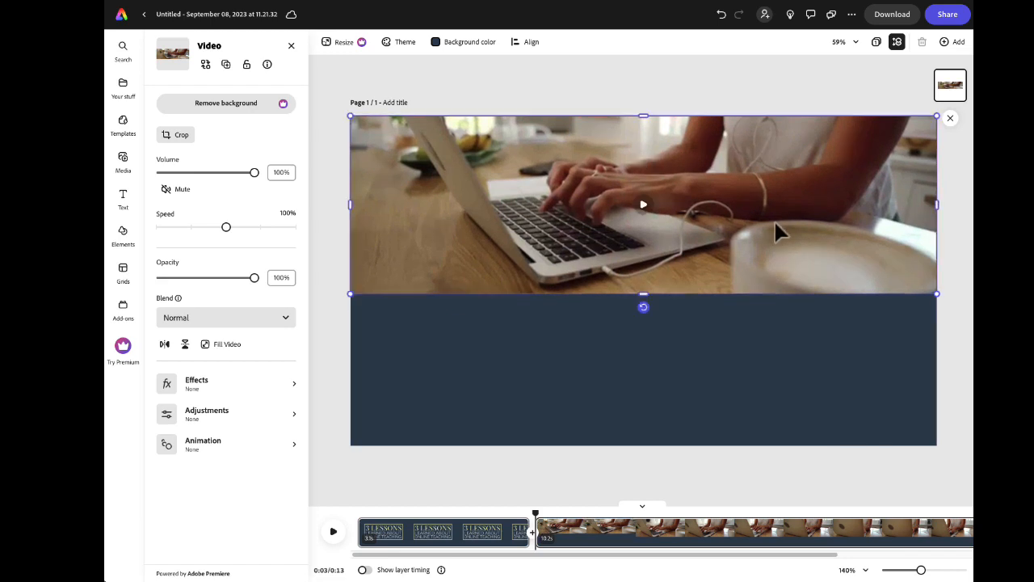
pyautogui.moveTo(954, 294)
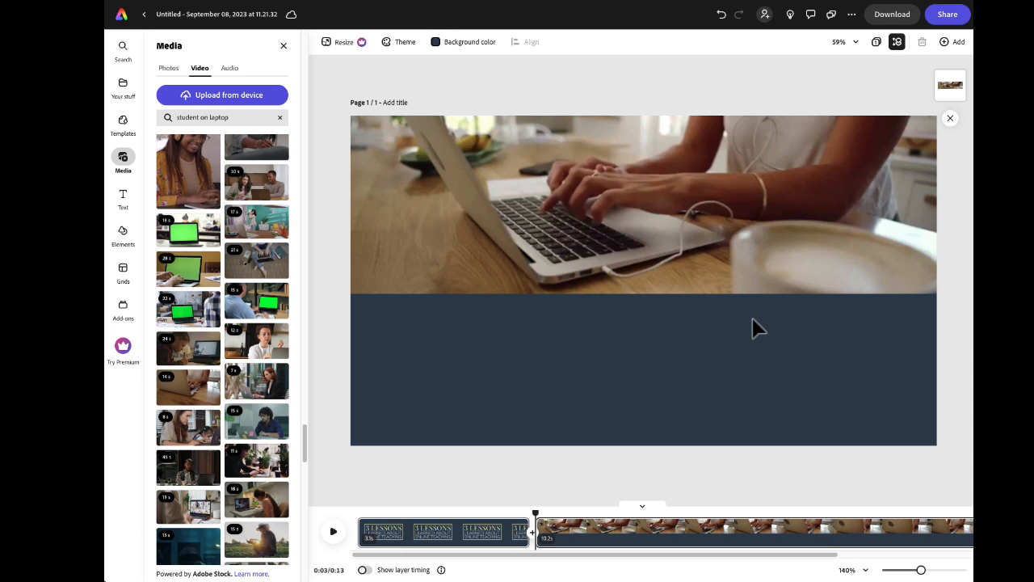
pyautogui.moveTo(608, 370)
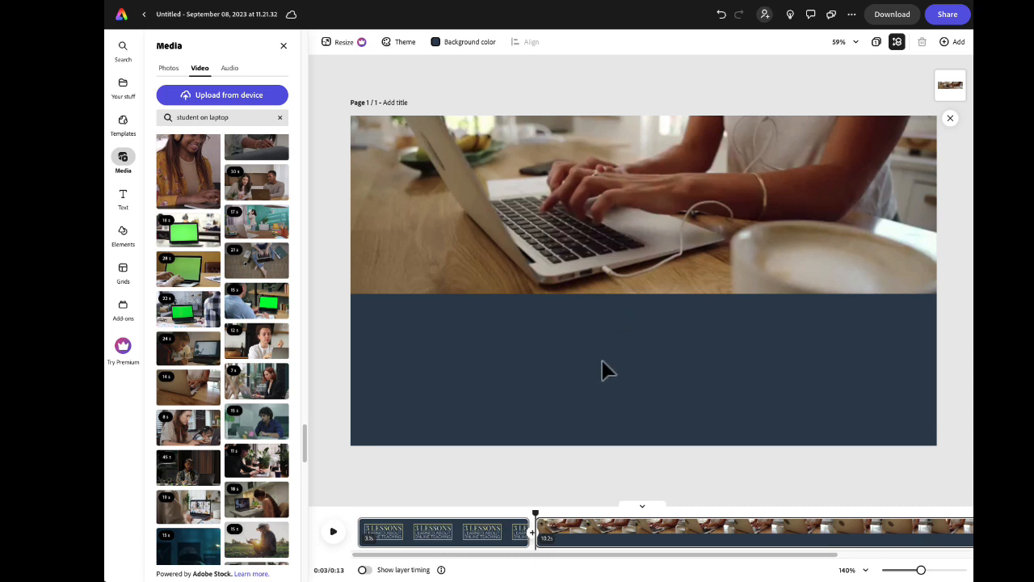
pyautogui.moveTo(592, 356)
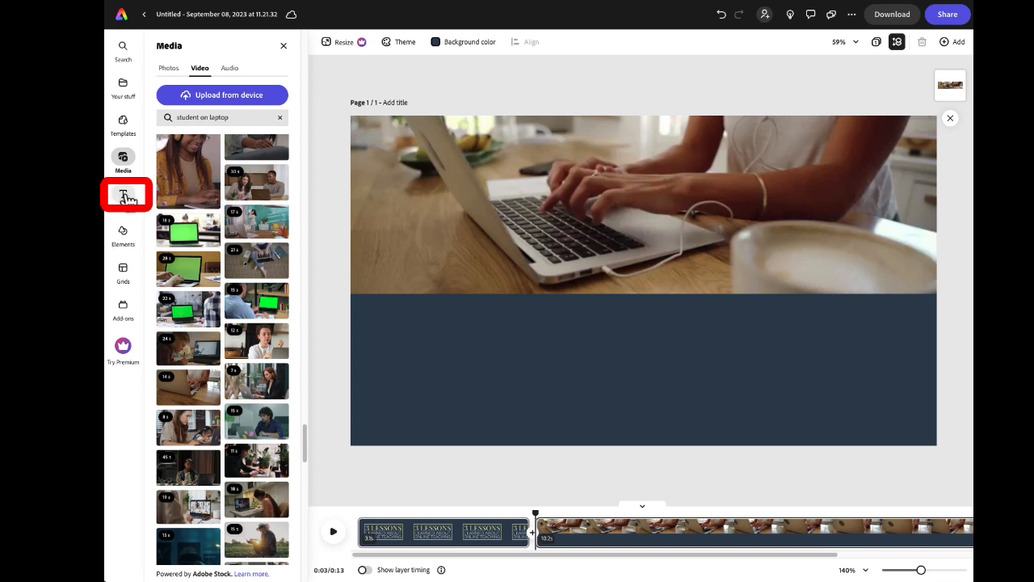
# Step: Add a text box reading 'Carla' in the dark band beneath the laptop video
pyautogui.click(123, 194)
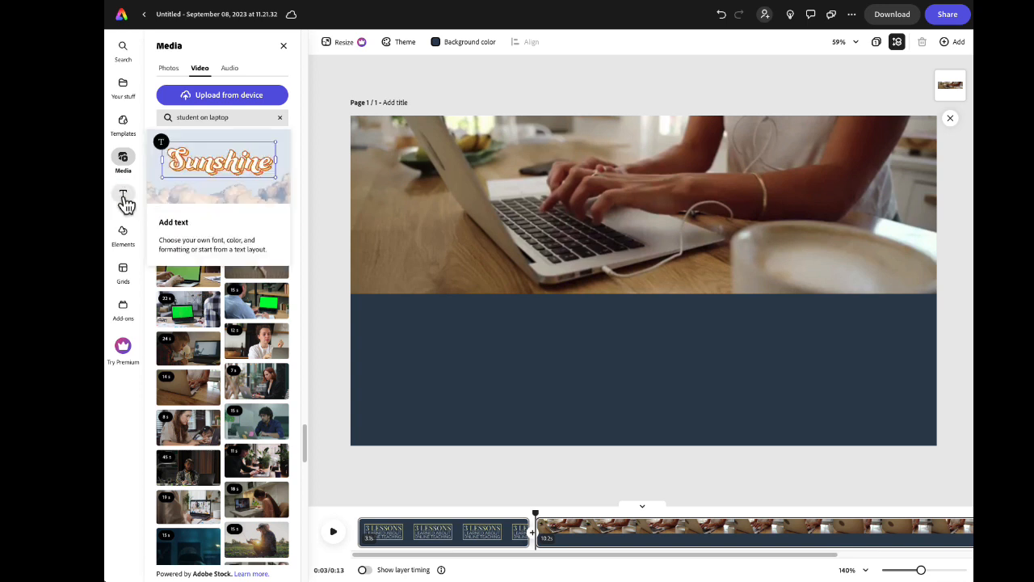
pyautogui.click(123, 194)
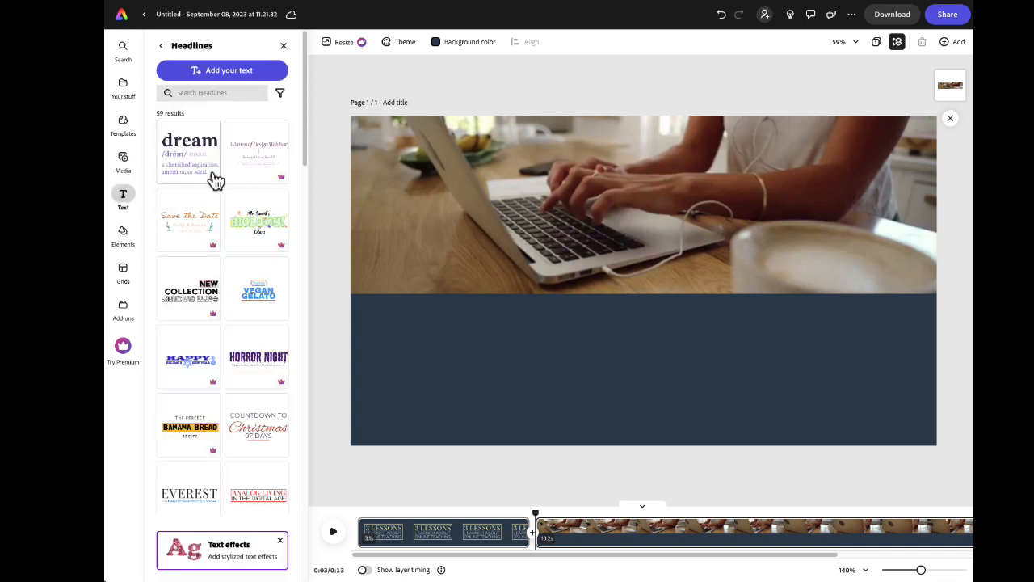
pyautogui.moveTo(204, 252)
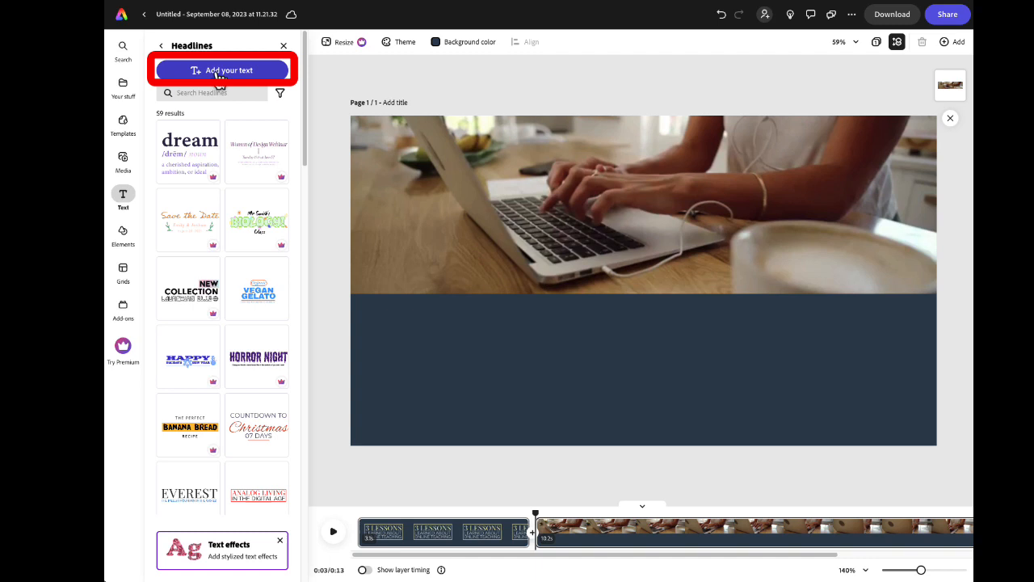
pyautogui.click(222, 71)
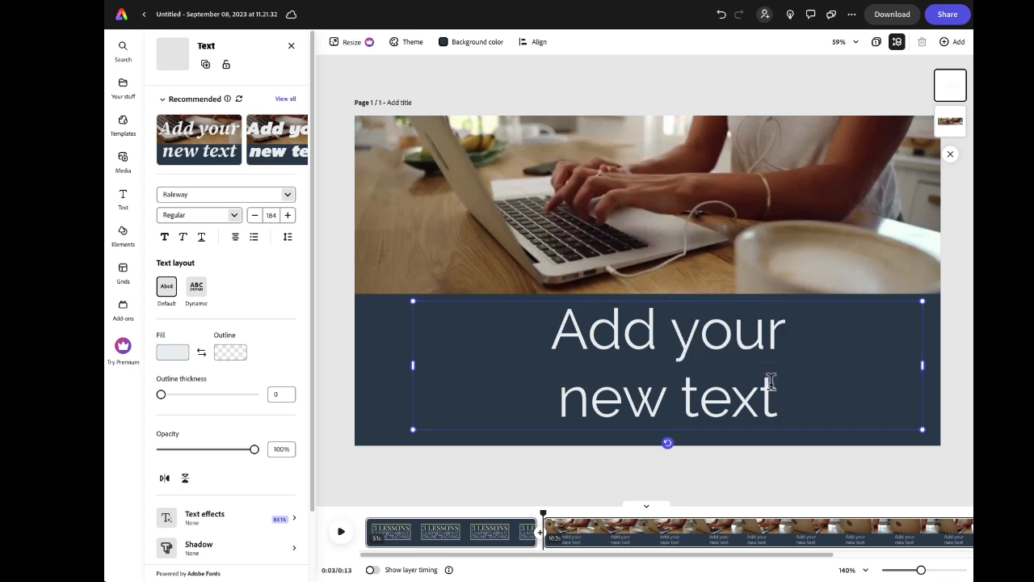
pyautogui.write('Carla')
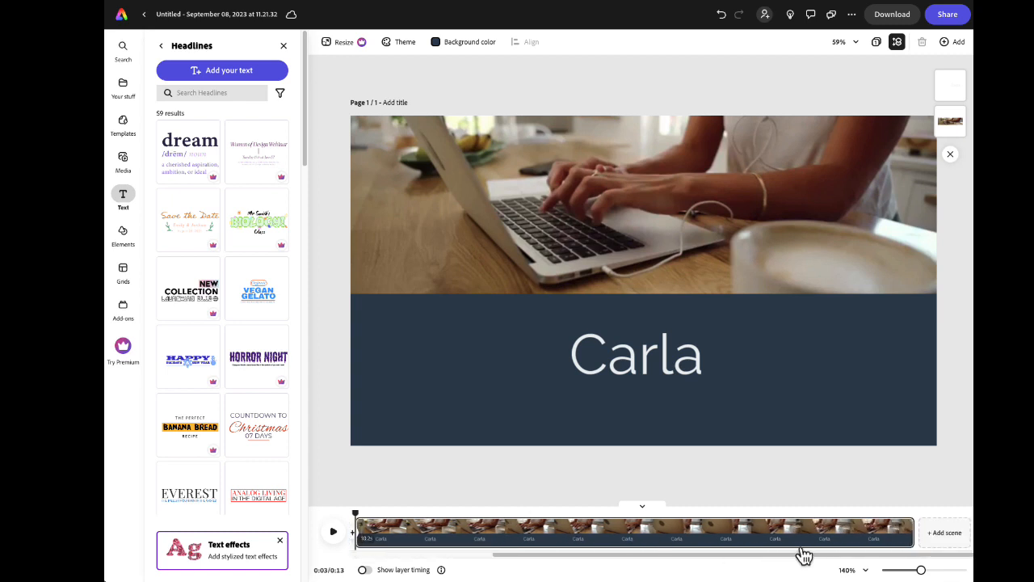
pyautogui.moveTo(939, 540)
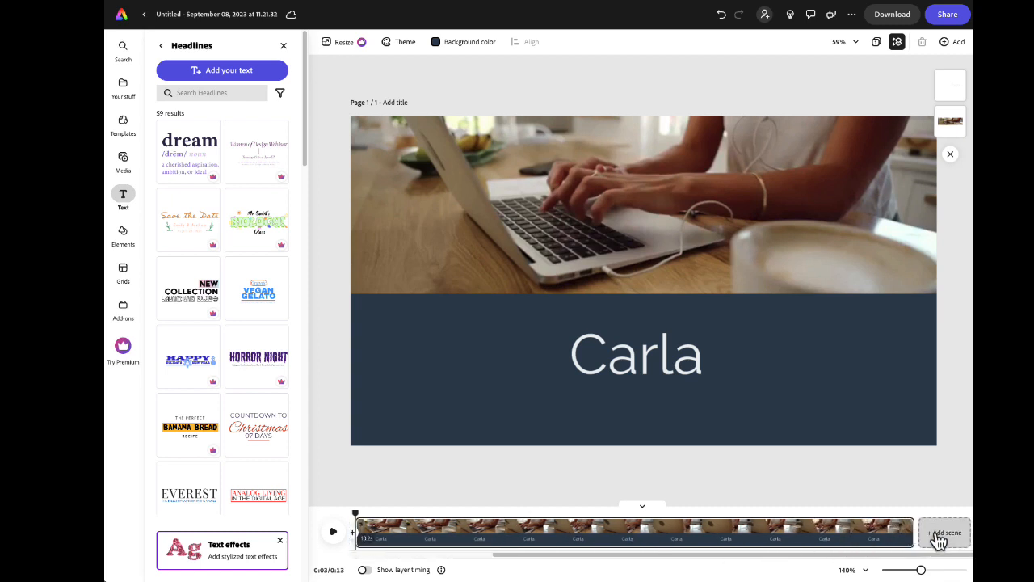
# Step: Add a third blank scene and search the stock photos for 'happy face'
pyautogui.click(944, 534)
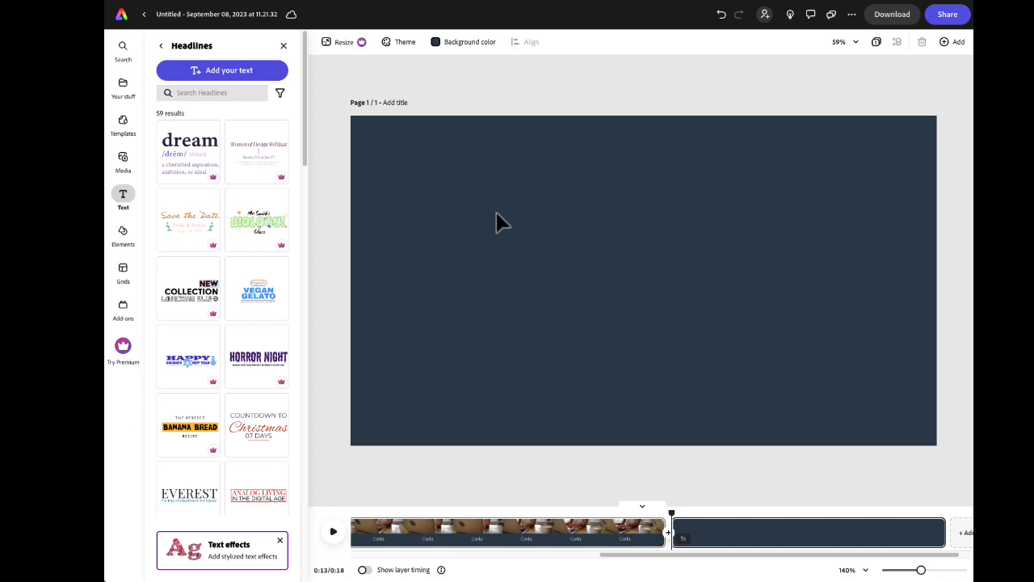
pyautogui.moveTo(123, 159)
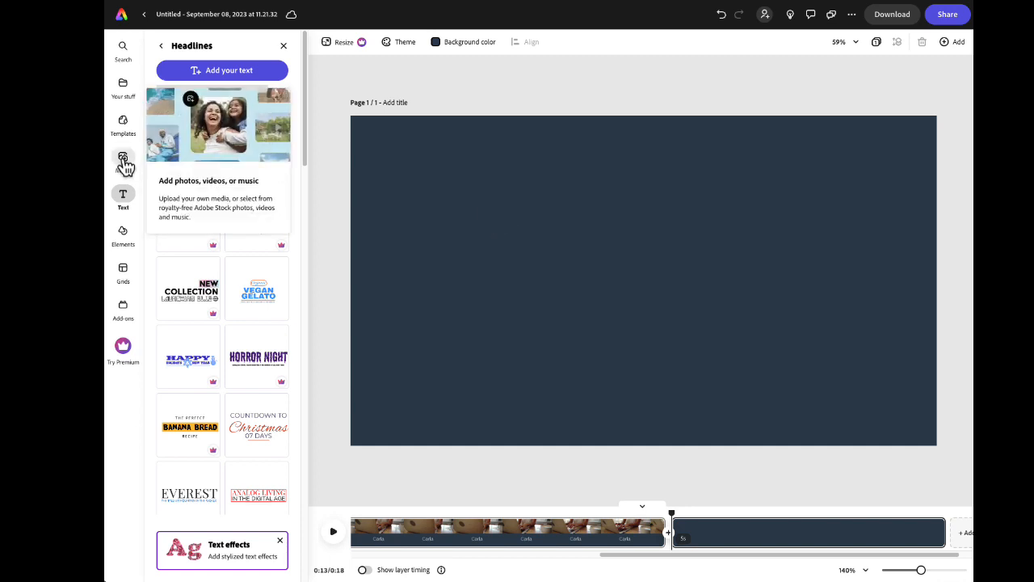
pyautogui.click(123, 160)
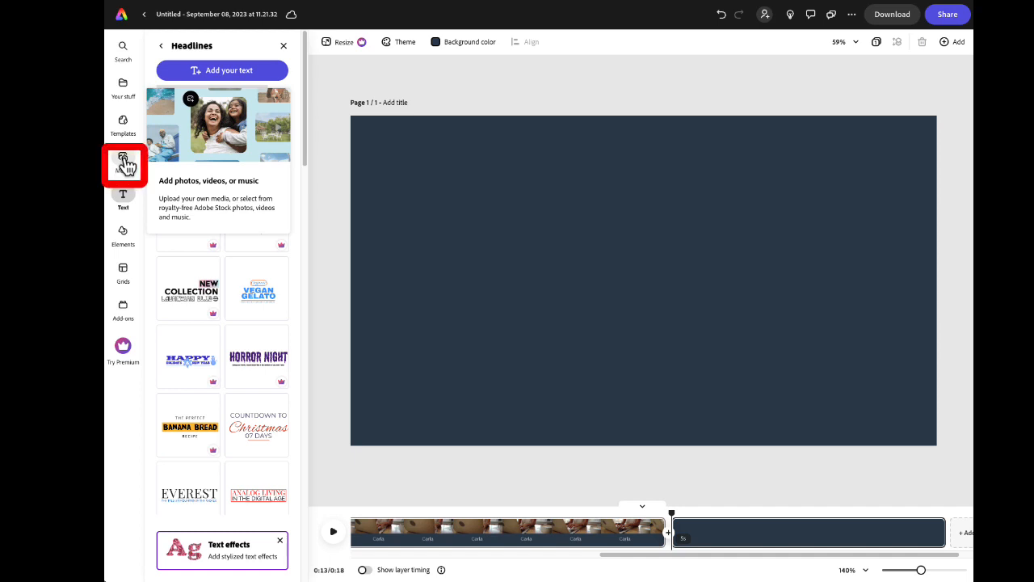
pyautogui.click(123, 162)
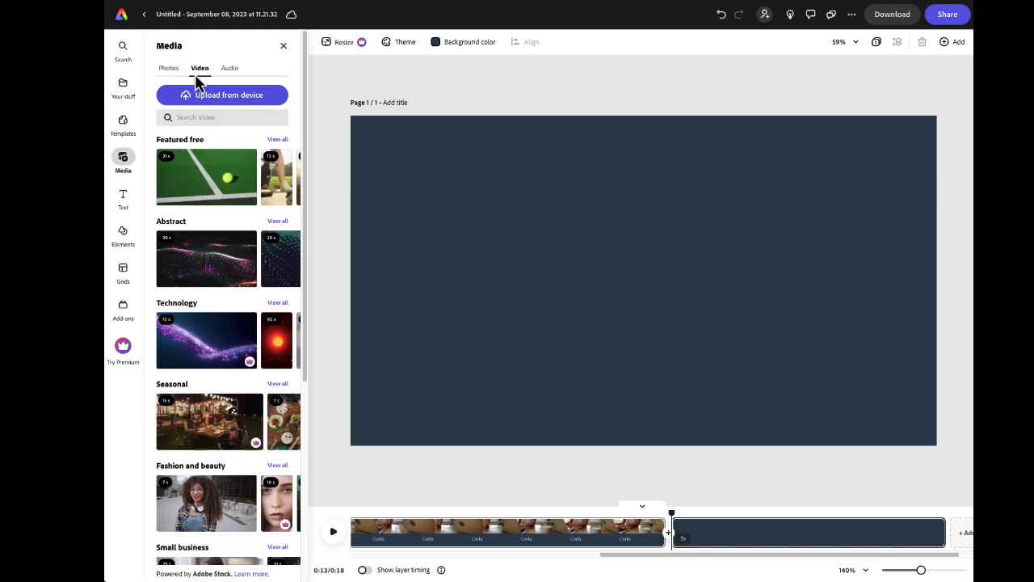
pyautogui.click(168, 68)
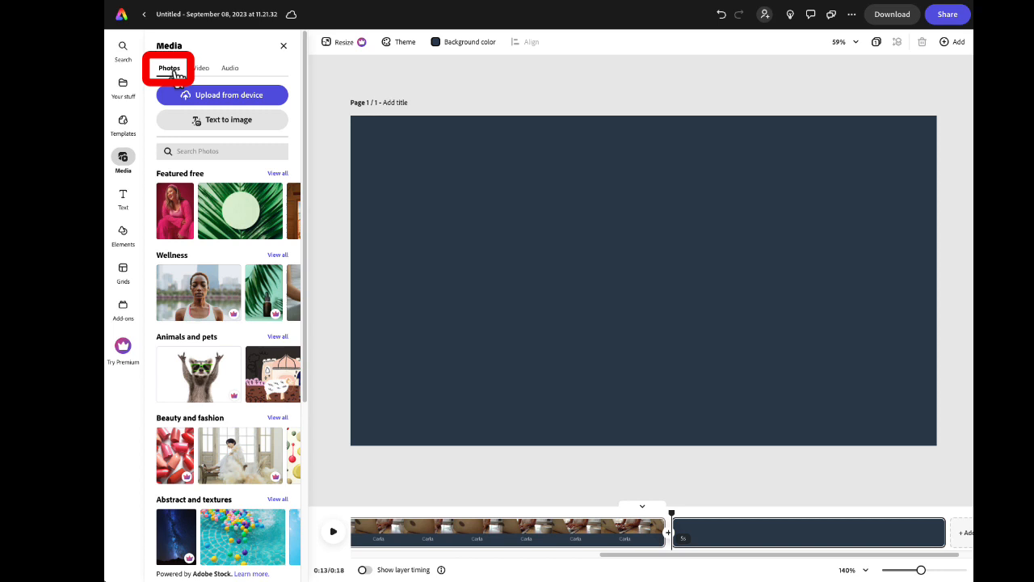
pyautogui.click(223, 152)
pyautogui.write('happy face')
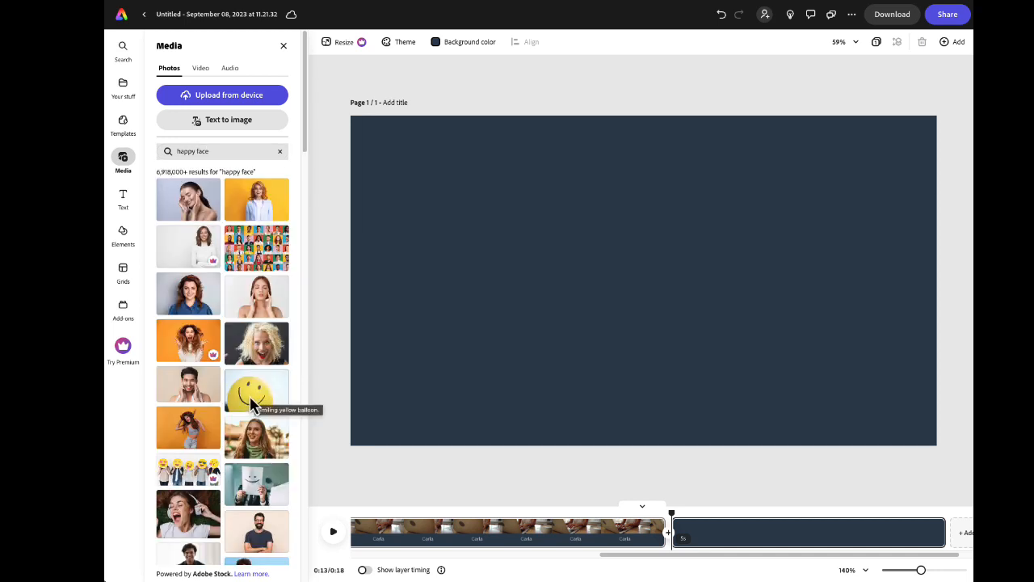
# Step: Add the smiling yellow balloon photo to the third scene
pyautogui.click(255, 393)
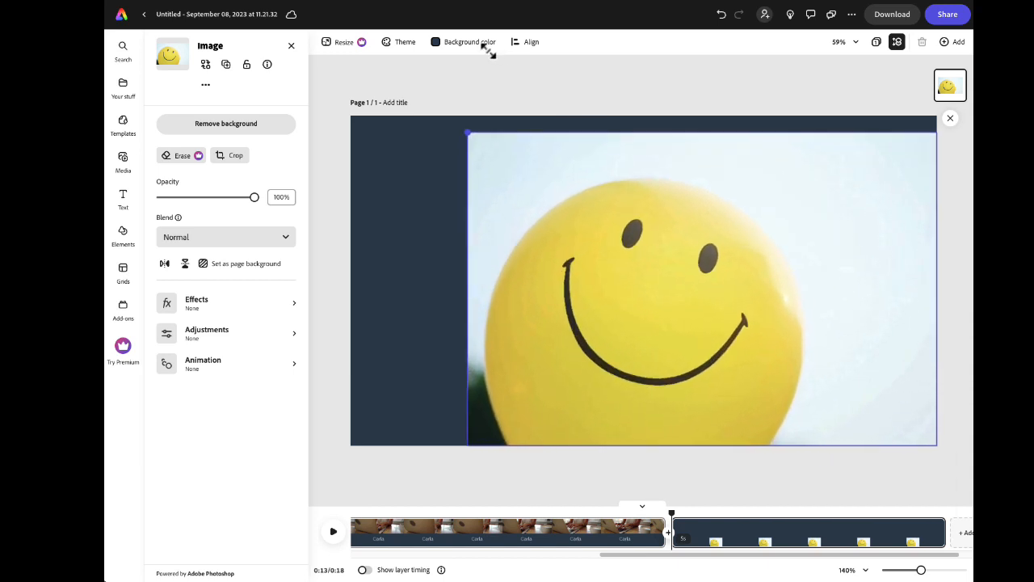
pyautogui.click(123, 161)
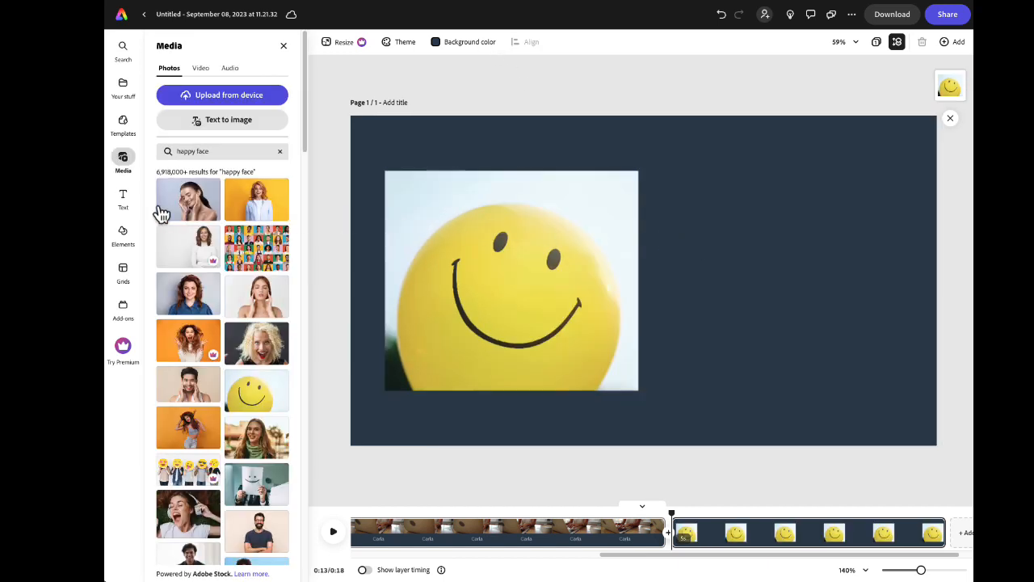
pyautogui.moveTo(122, 197)
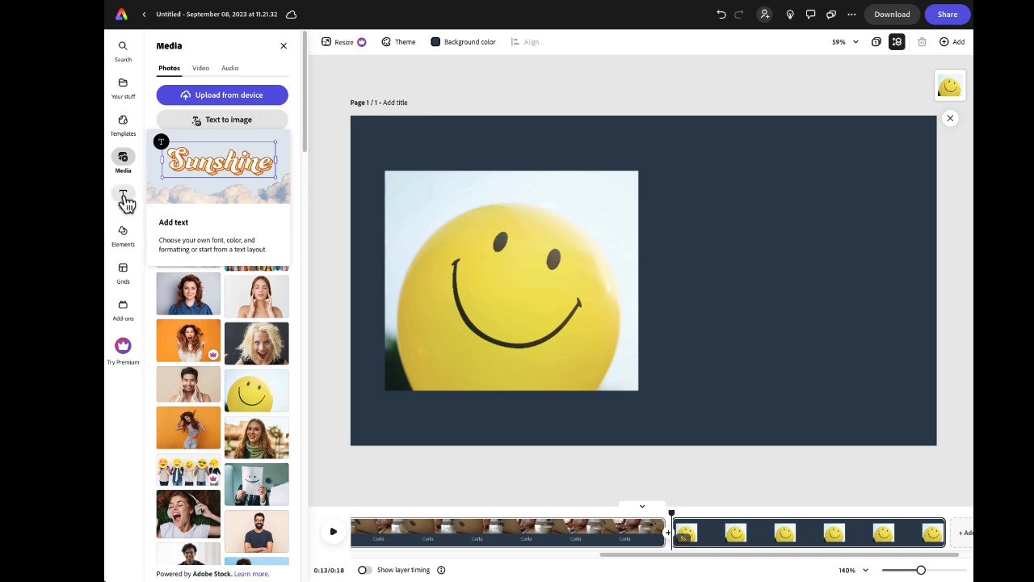
# Step: Add a text box reading 'Flexibility!' beside the balloon and enlarge its font
pyautogui.click(123, 197)
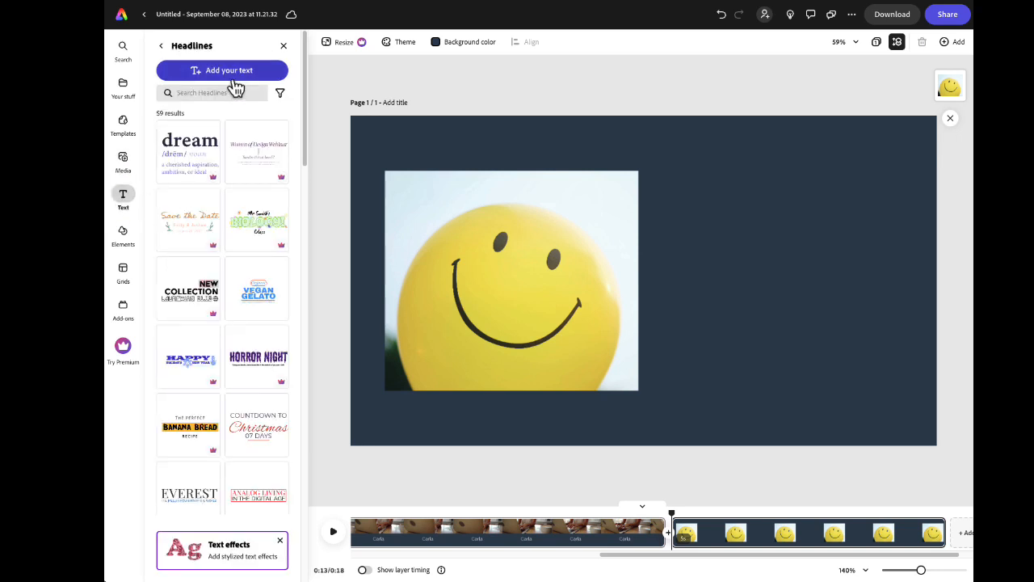
pyautogui.click(221, 71)
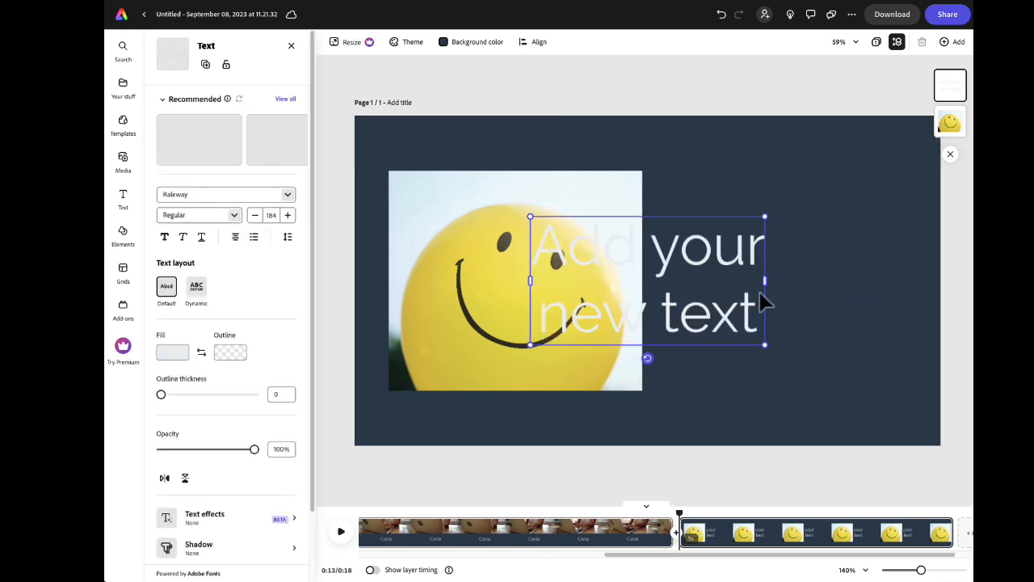
pyautogui.write('Flexib')
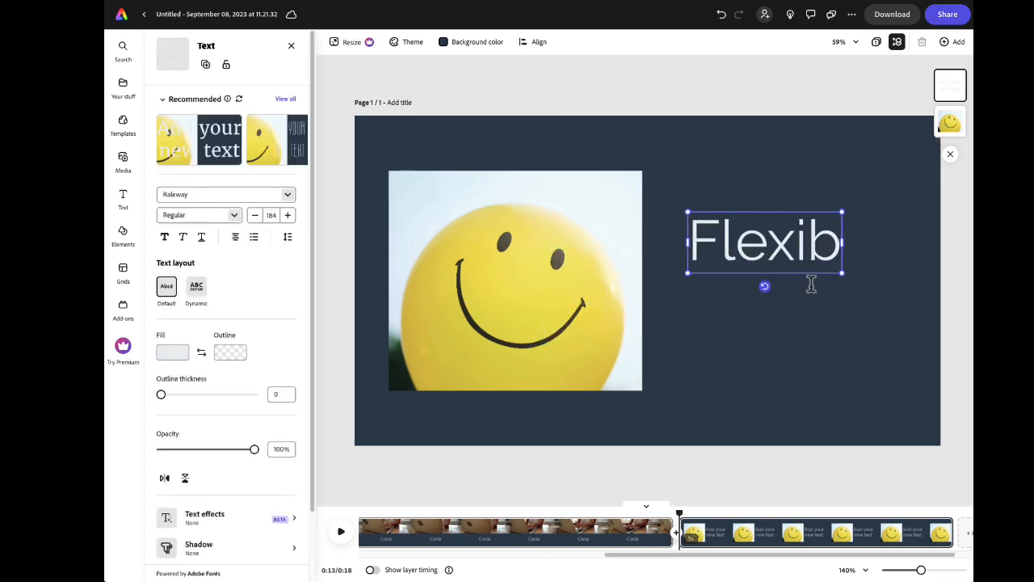
pyautogui.write('ility!')
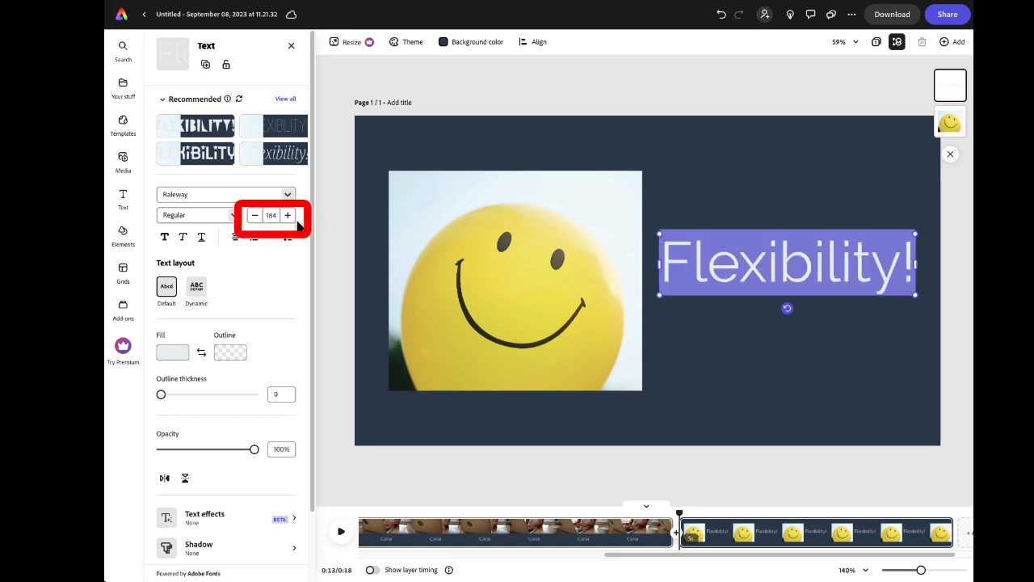
pyautogui.click(255, 215)
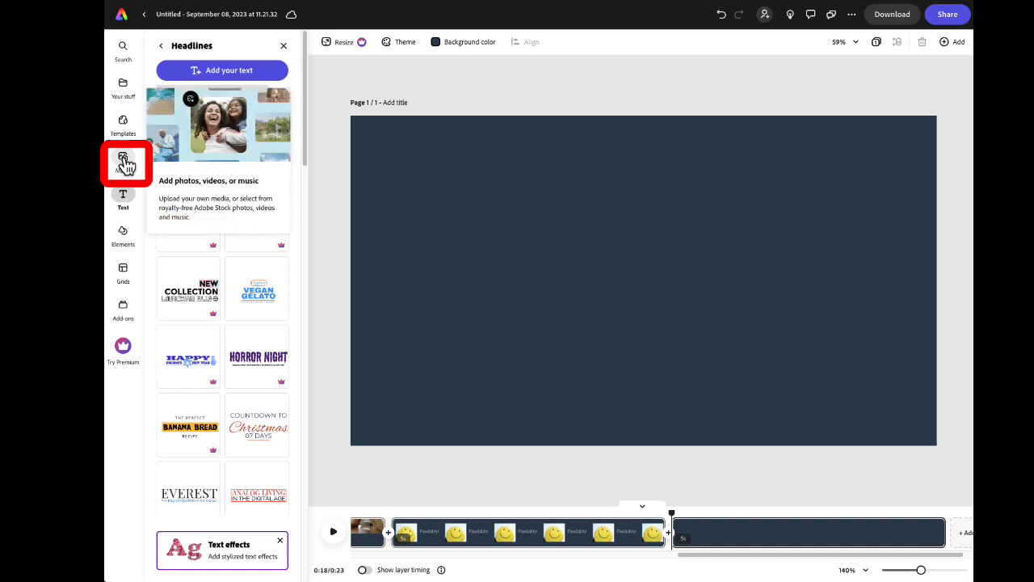
# Step: Search stock videos for 'sad face' and scroll through the results without choosing one
pyautogui.click(123, 160)
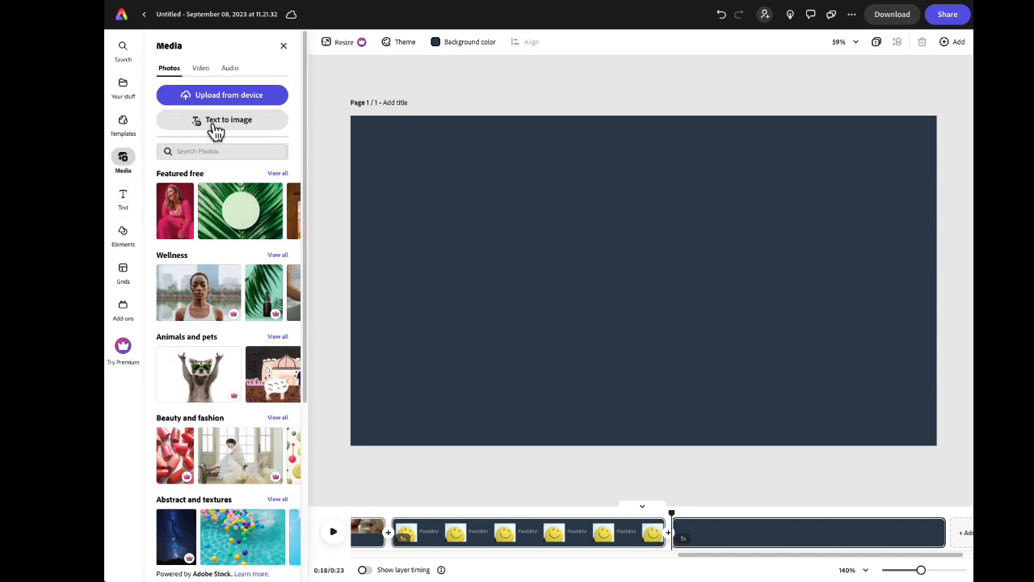
pyautogui.click(200, 68)
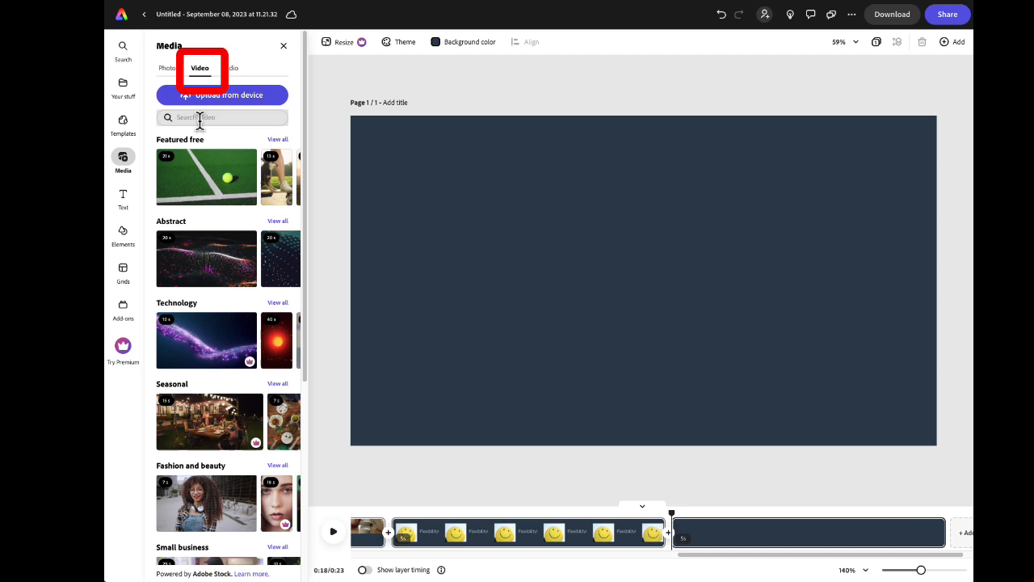
pyautogui.click(223, 117)
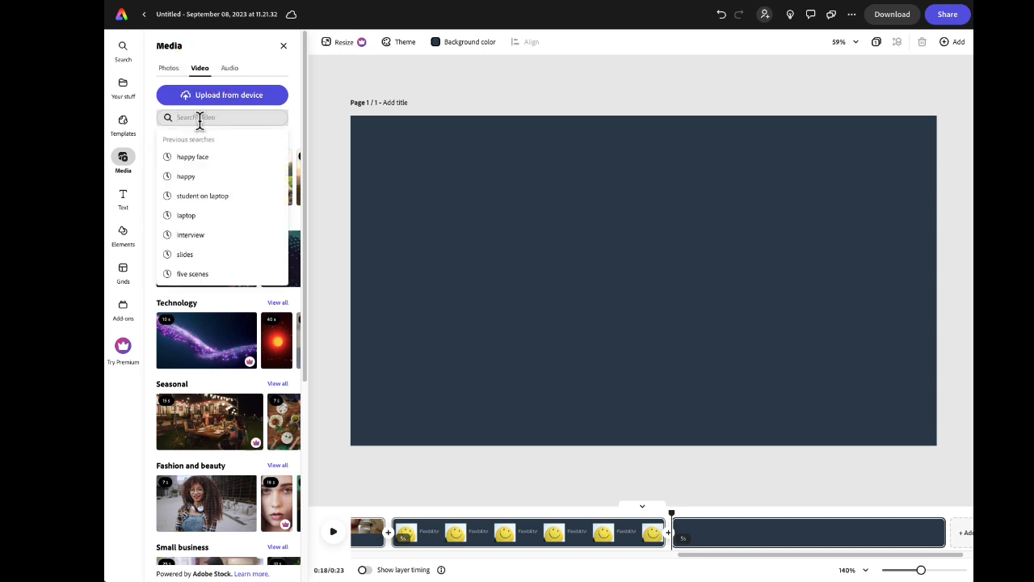
pyautogui.write('sad face')
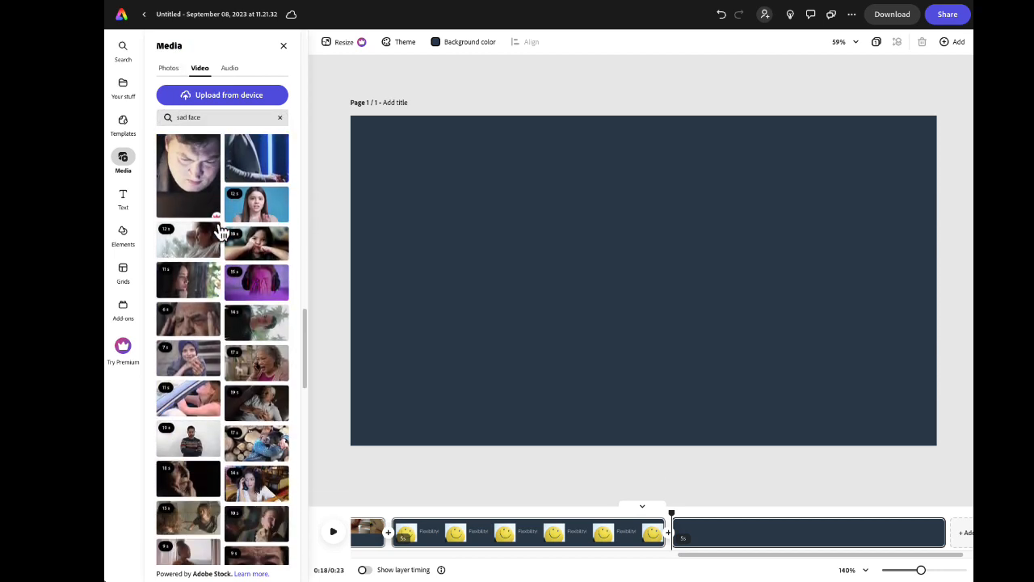
pyautogui.scroll(-3)
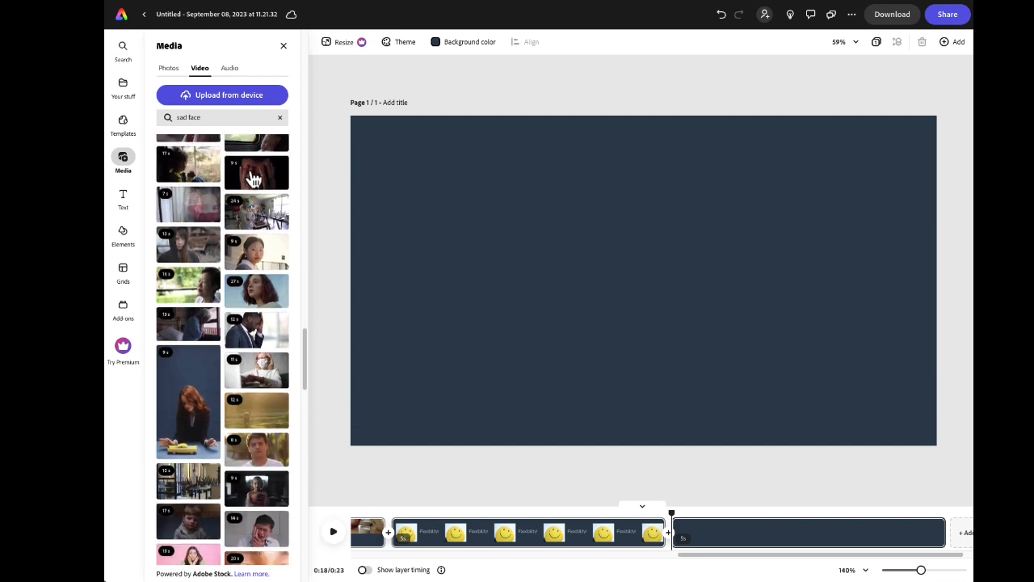
pyautogui.scroll(-3)
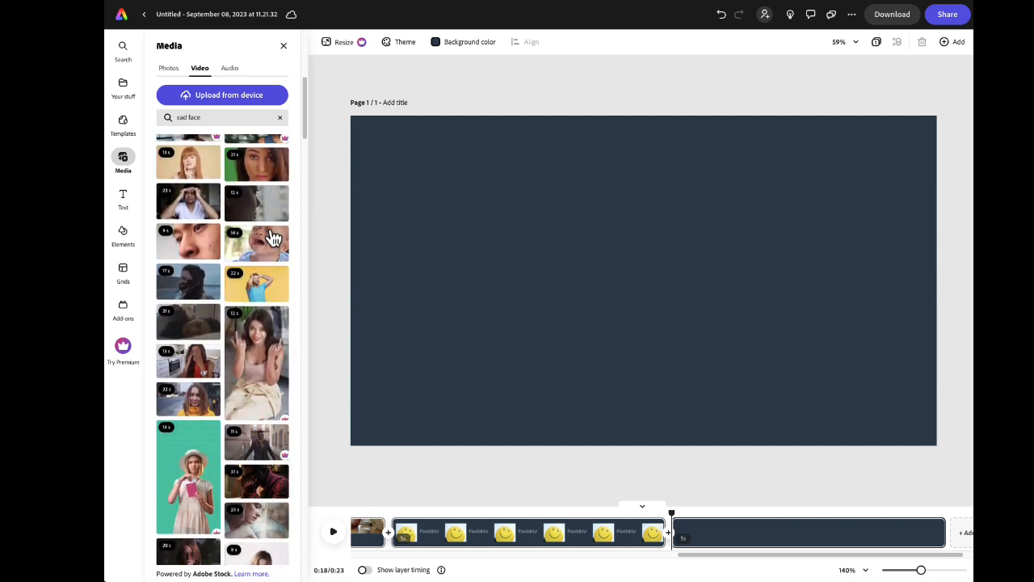
pyautogui.scroll(-3)
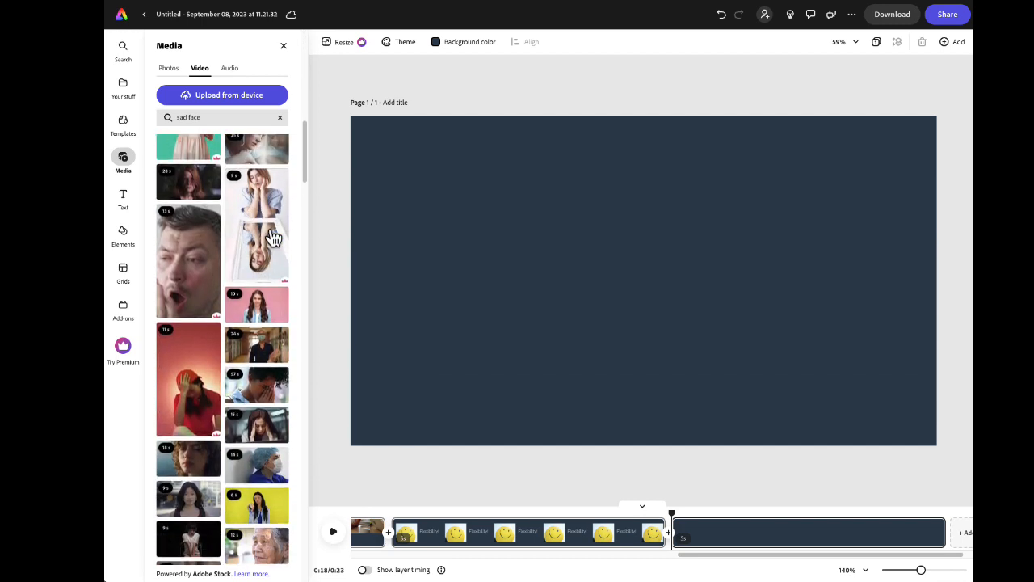
pyautogui.scroll(-3)
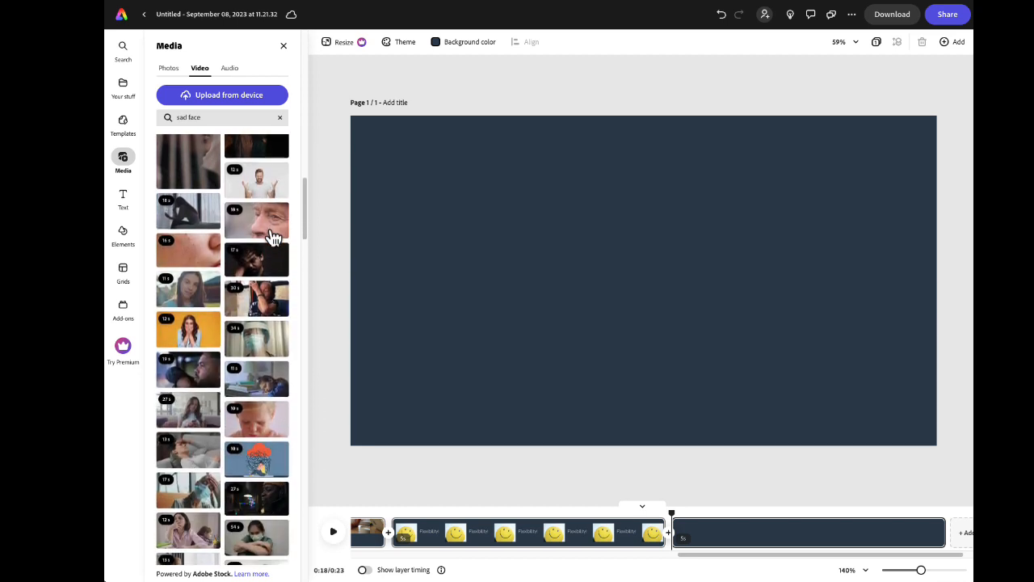
pyautogui.scroll(-3)
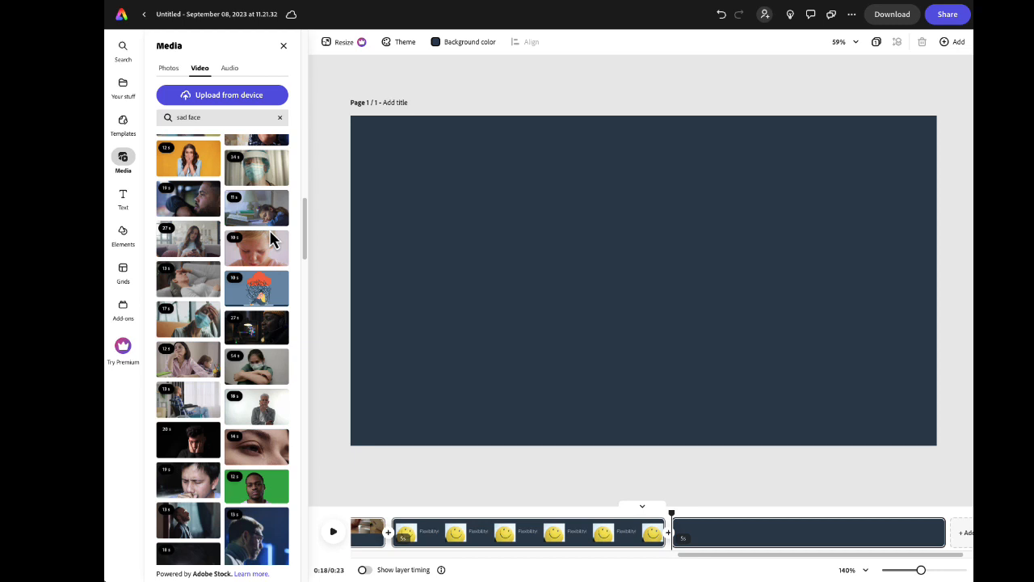
pyautogui.scroll(-3)
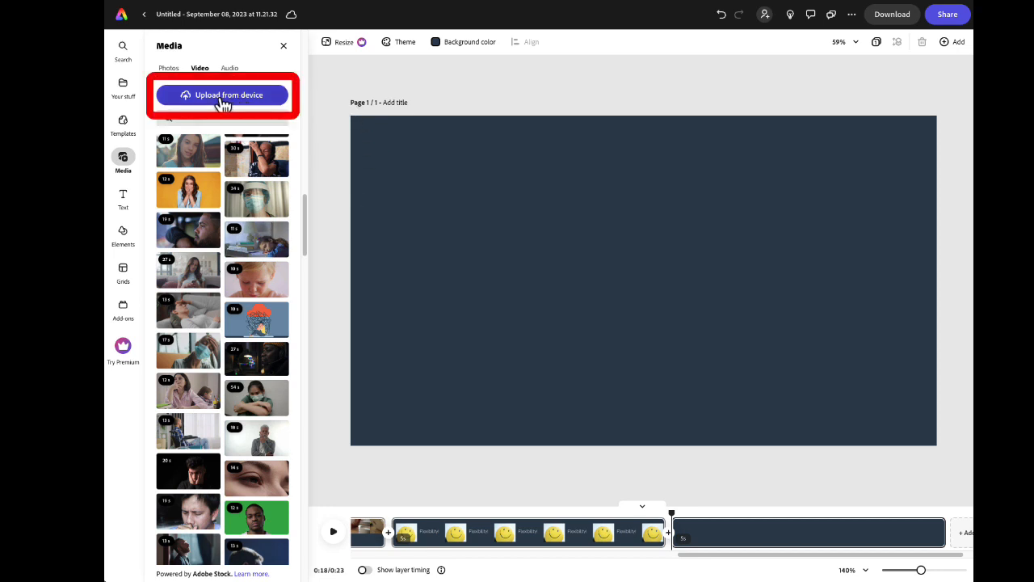
pyautogui.write('sad face')
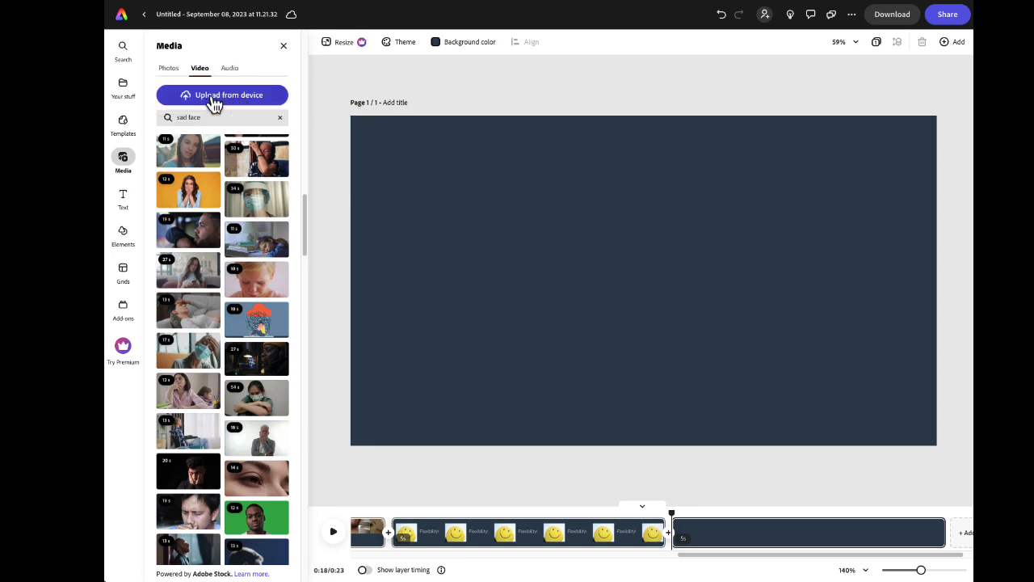
# Step: Upload the downloaded emoji video from the Downloads folder into the fourth scene
pyautogui.click(229, 94)
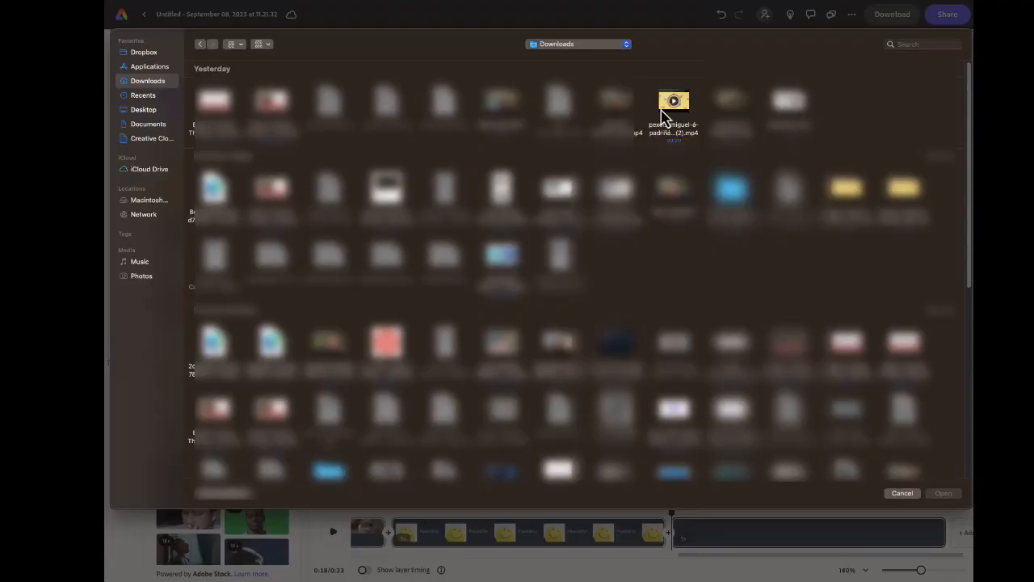
pyautogui.click(674, 113)
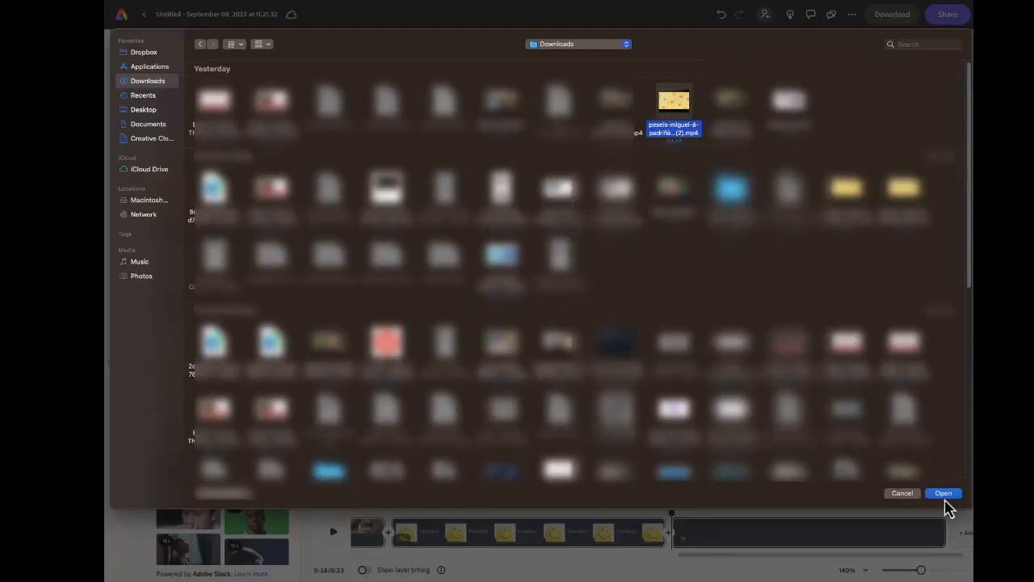
pyautogui.click(944, 493)
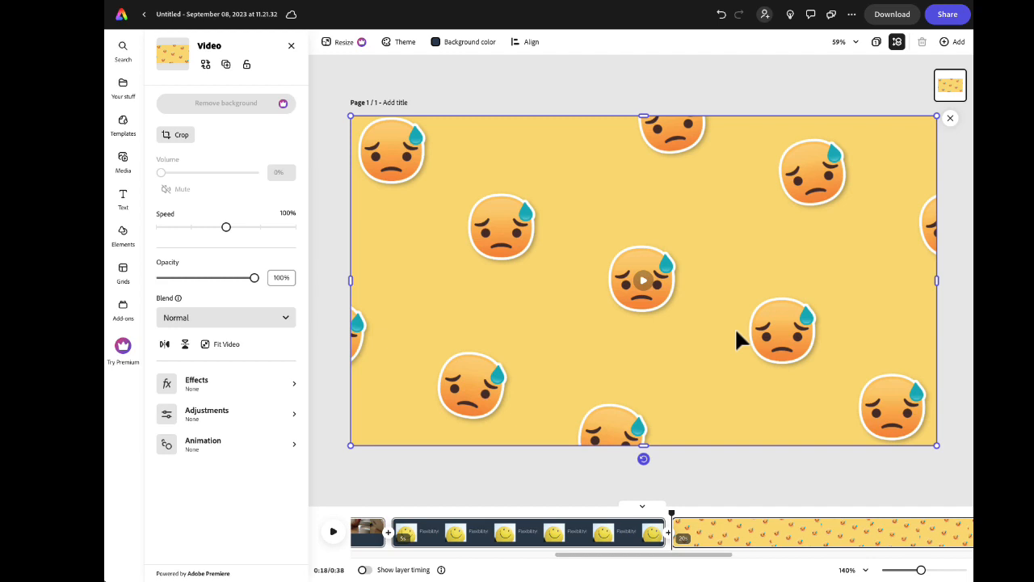
pyautogui.moveTo(744, 354)
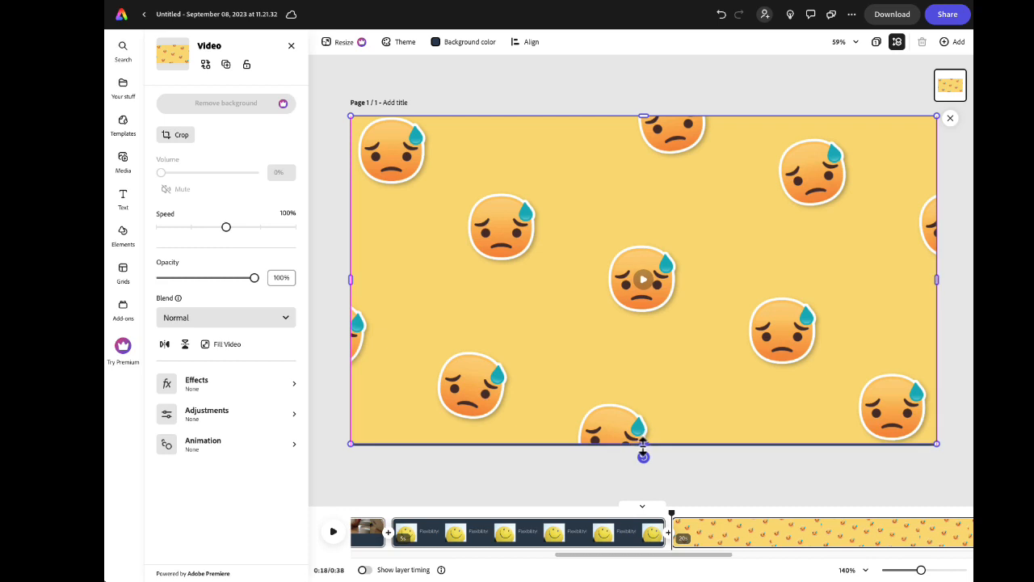
# Step: Shorten the worried-emoji video to the scene's upper part, leaving a navy band below
pyautogui.moveTo(644, 455); pyautogui.dragTo(640, 316)
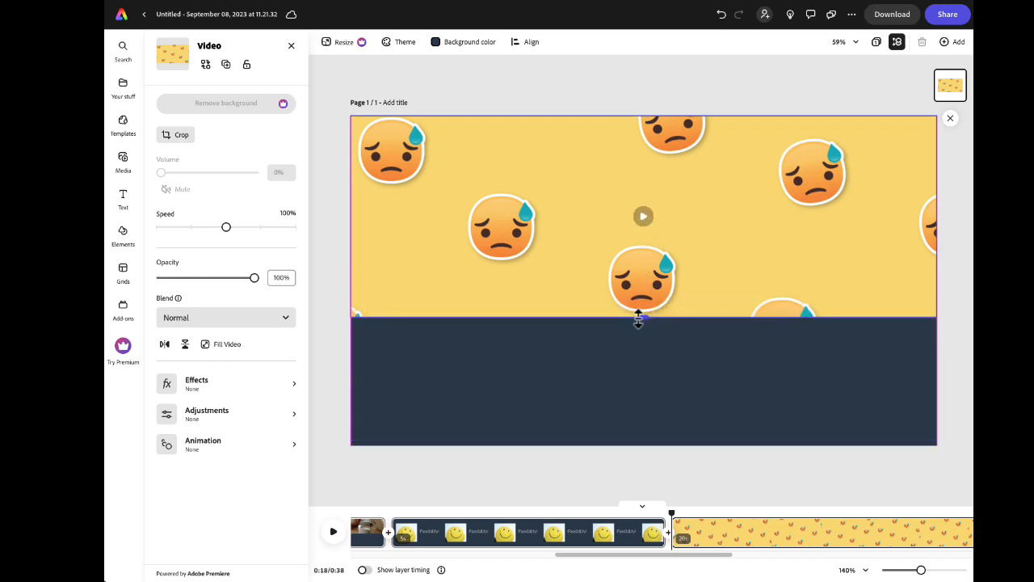
pyautogui.click(123, 157)
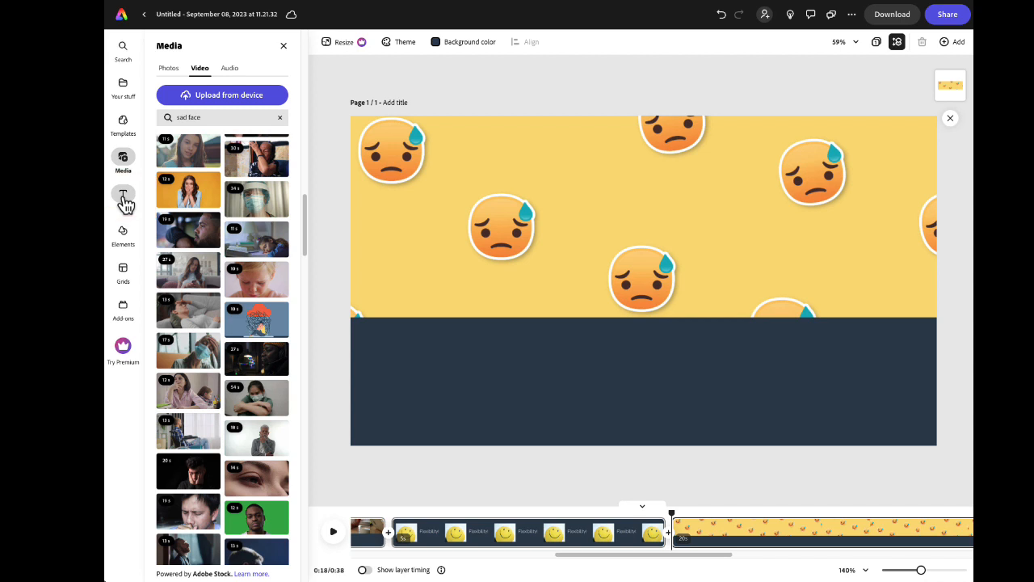
# Step: Add a text box in the navy band and select its placeholder for the caption "slow or no response from instructors"
pyautogui.click(123, 194)
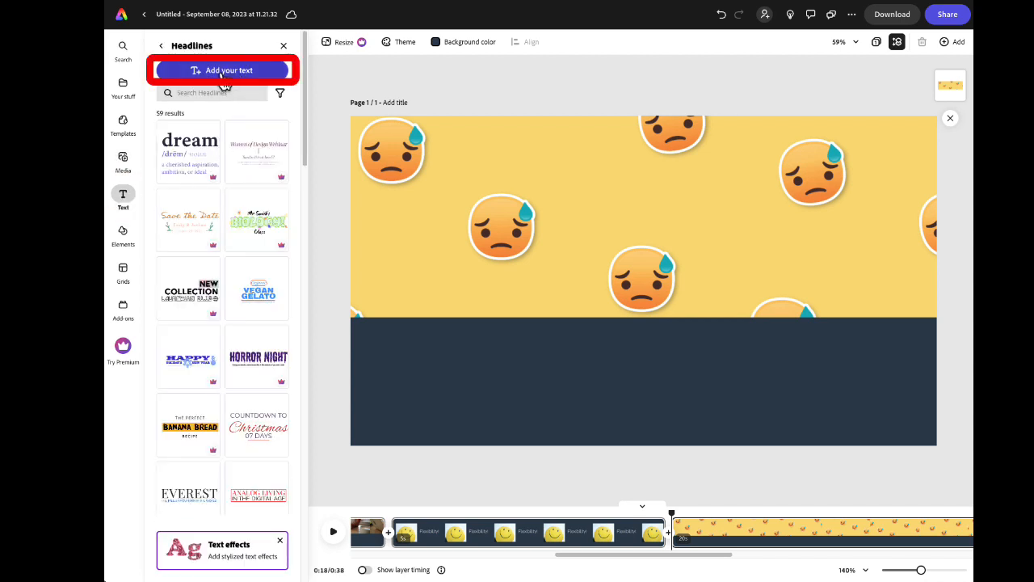
pyautogui.click(223, 69)
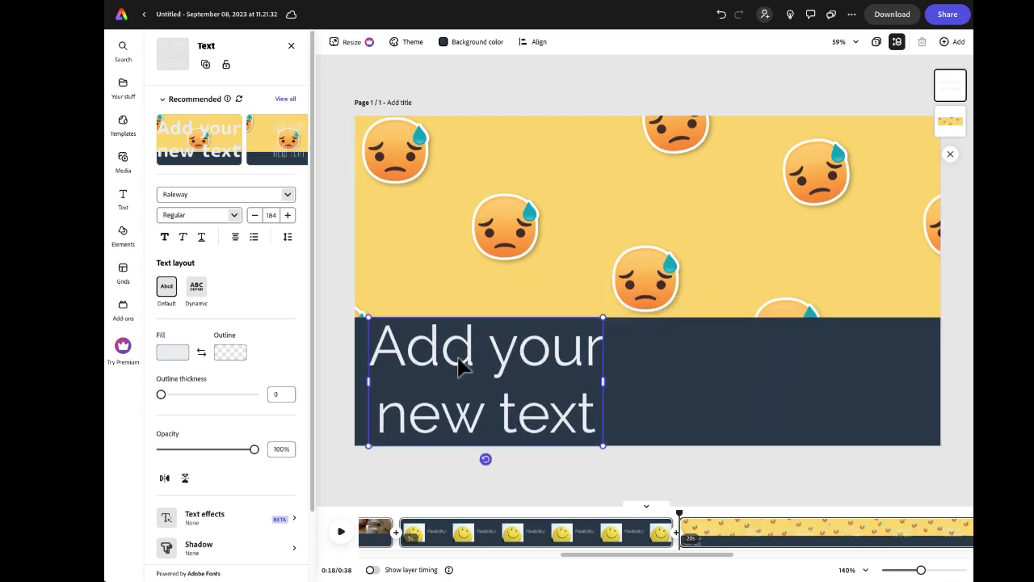
pyautogui.tripleClick(485, 380)
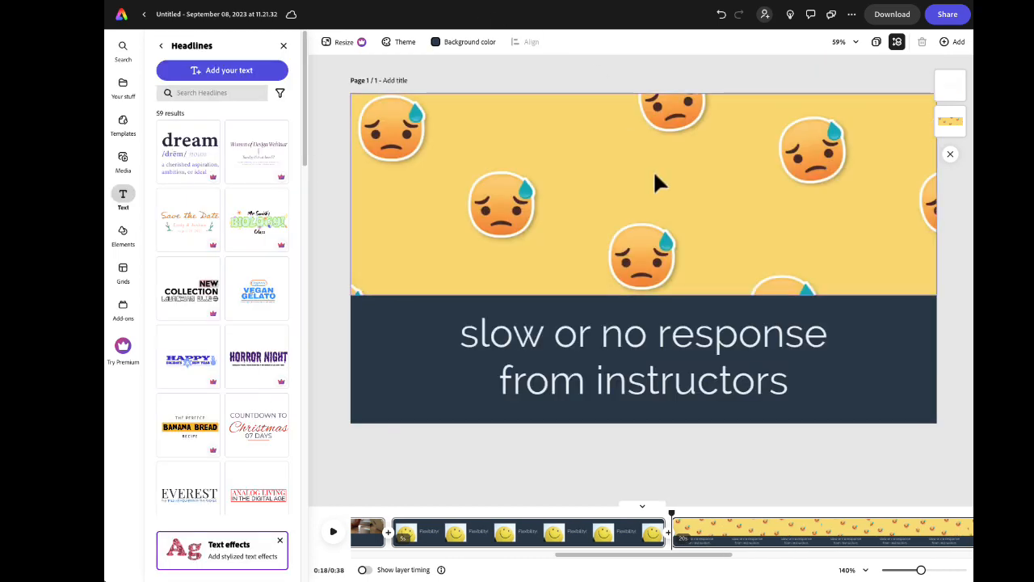
pyautogui.moveTo(736, 511)
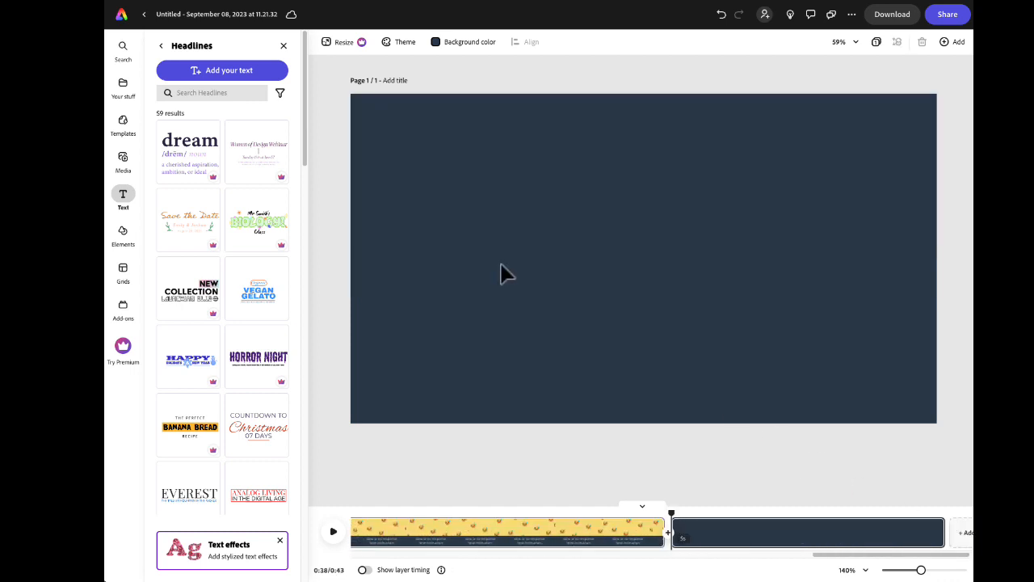
pyautogui.moveTo(380, 191)
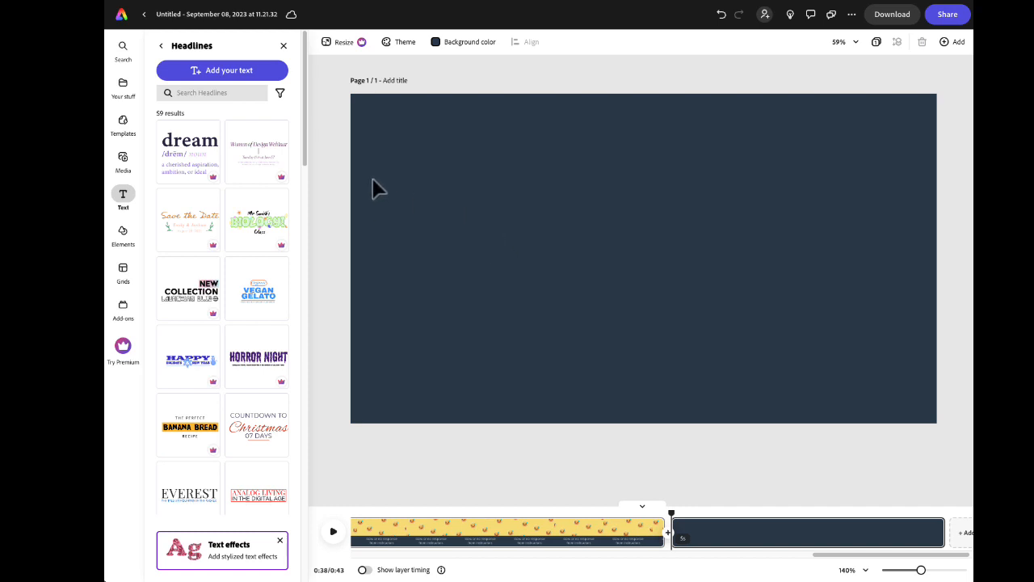
pyautogui.moveTo(243, 73)
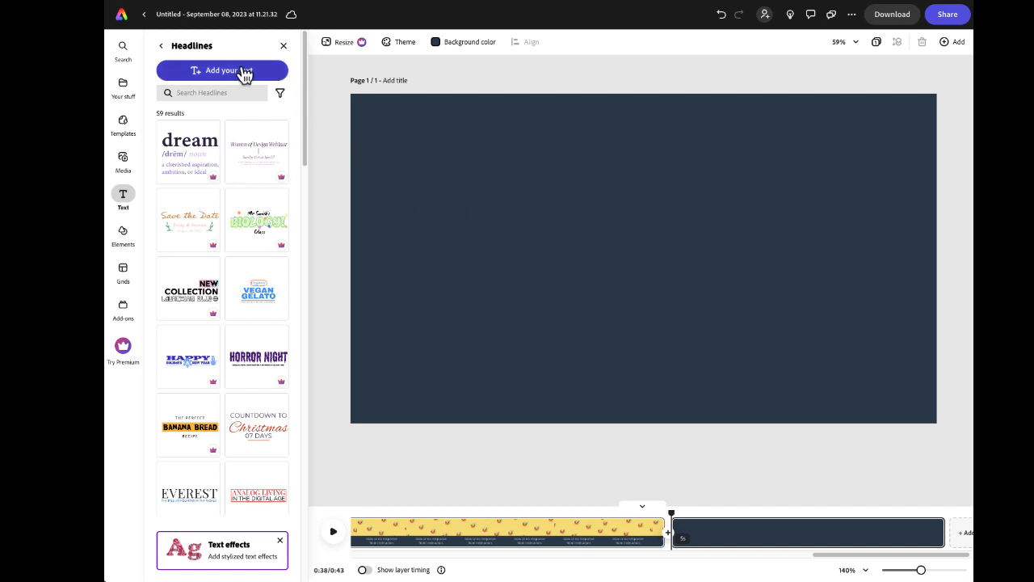
pyautogui.moveTo(214, 93)
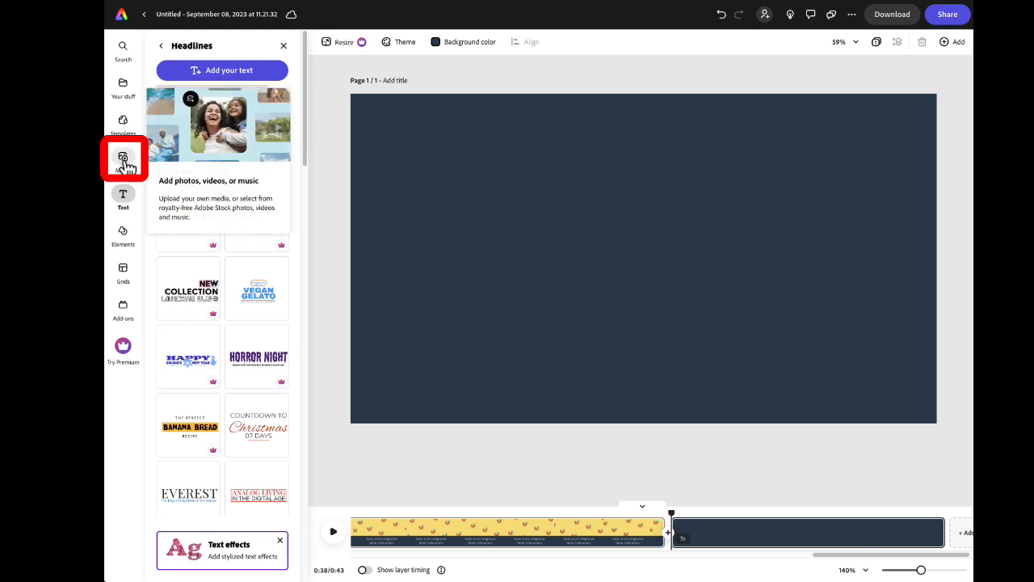
# Step: Search stock media for "dandelion" and fill the fifth scene with the dandelion video
pyautogui.click(123, 158)
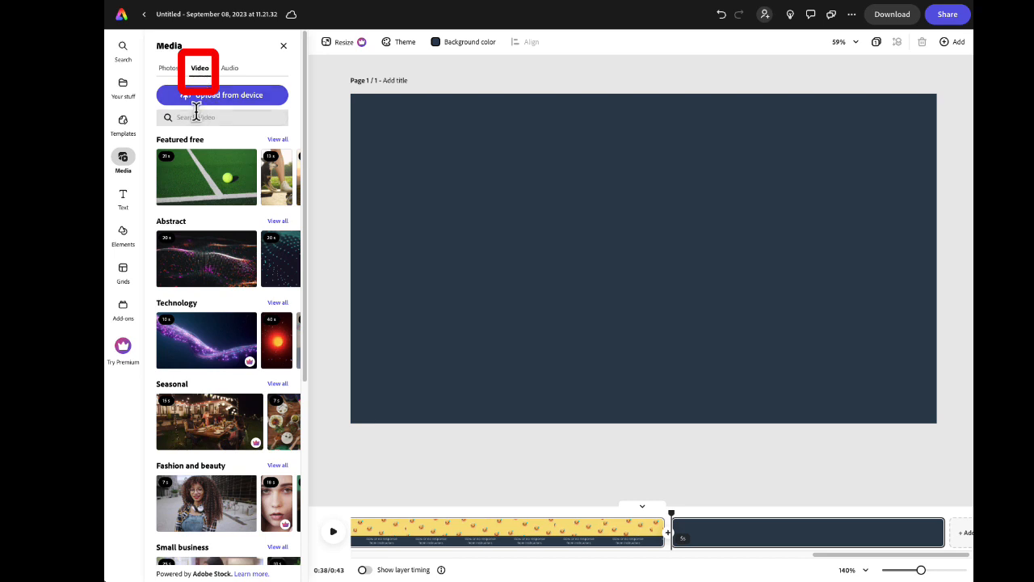
pyautogui.write('dandelion')
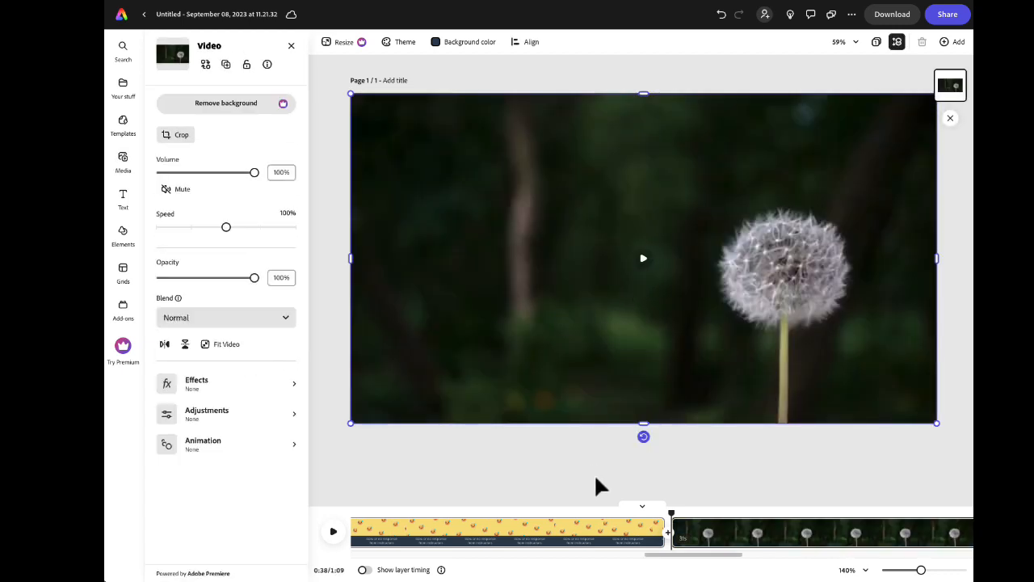
pyautogui.click(643, 259)
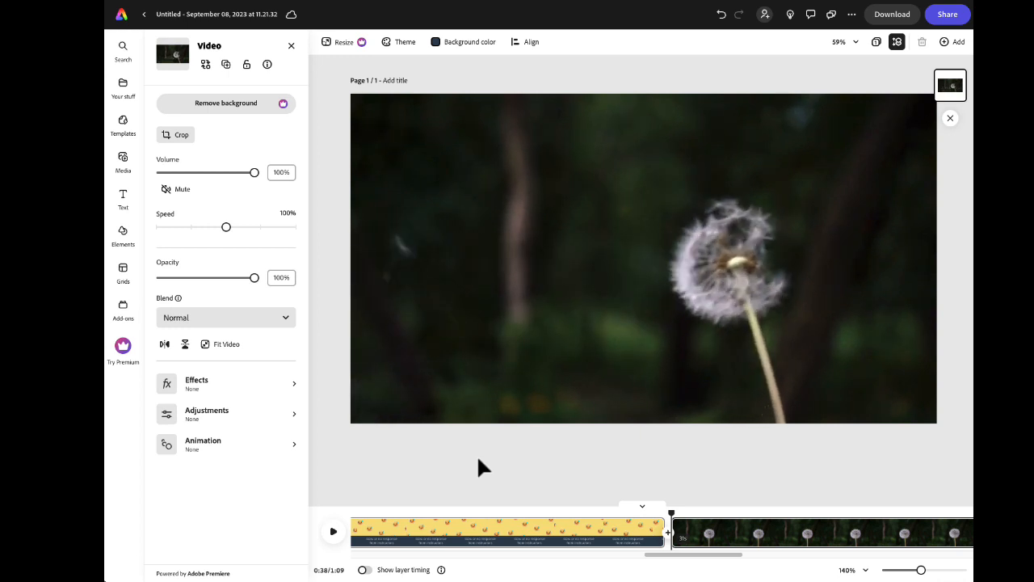
pyautogui.click(122, 161)
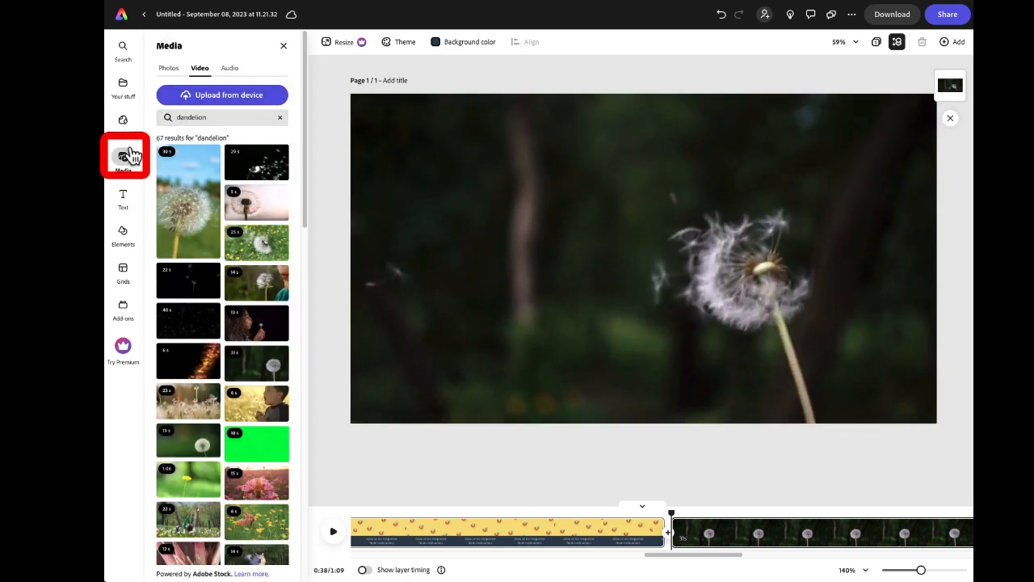
# Step: Add a text box on the dandelion scene starting "Show students"
pyautogui.click(123, 197)
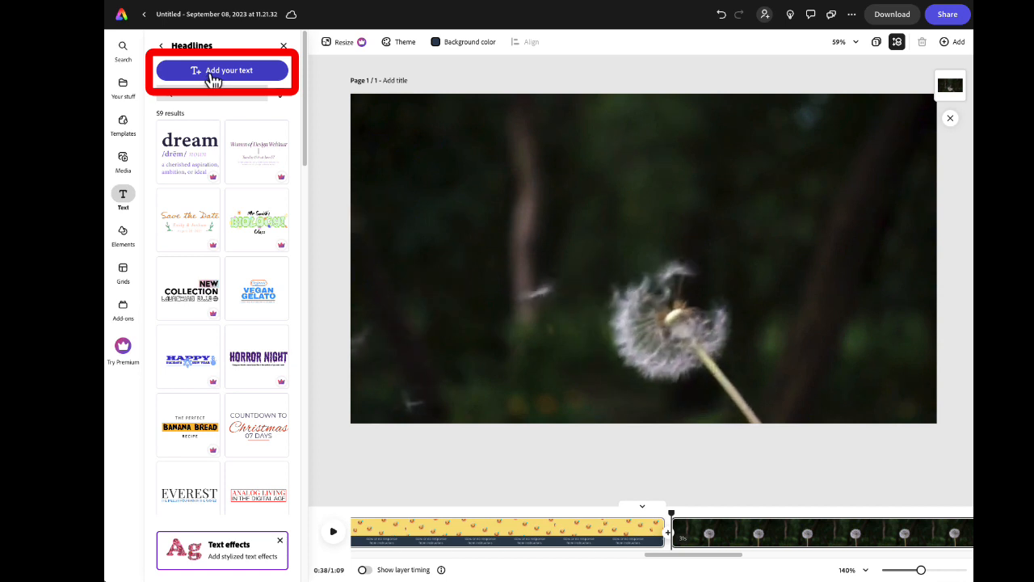
pyautogui.click(222, 71)
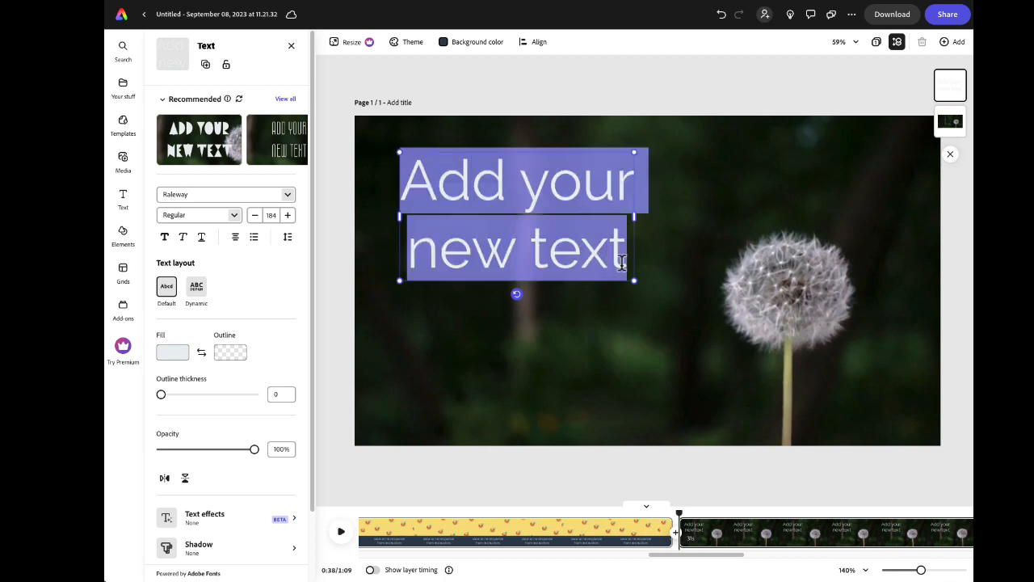
pyautogui.write('Show students that')
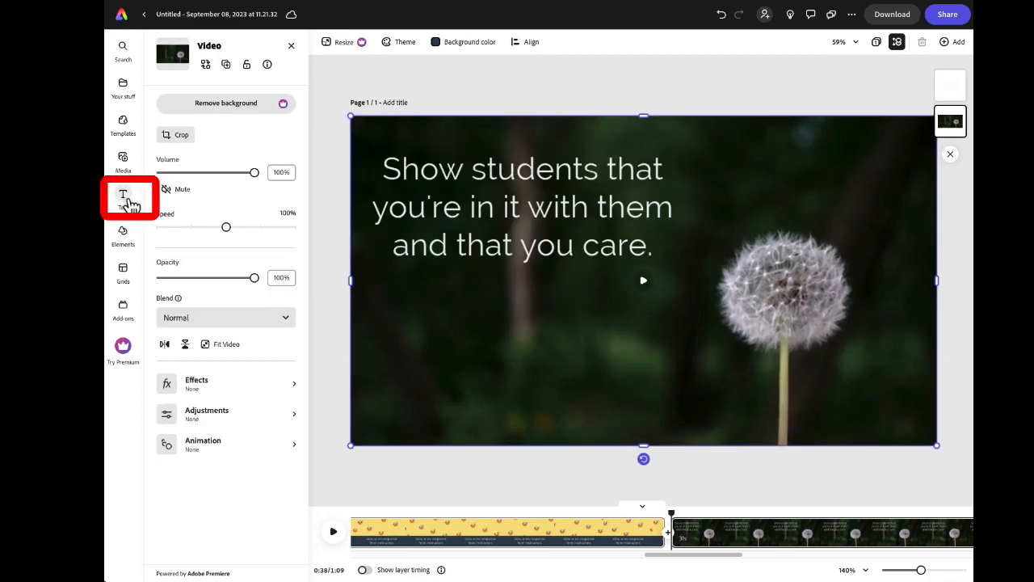
# Step: Add a second text box beginning "It" for the rest of the message
pyautogui.click(123, 197)
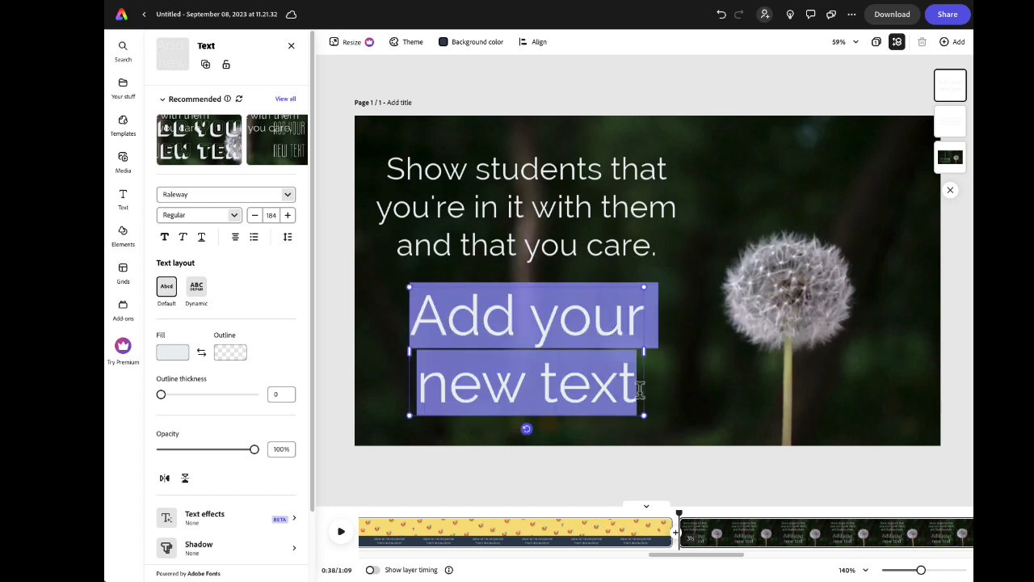
pyautogui.write('It')
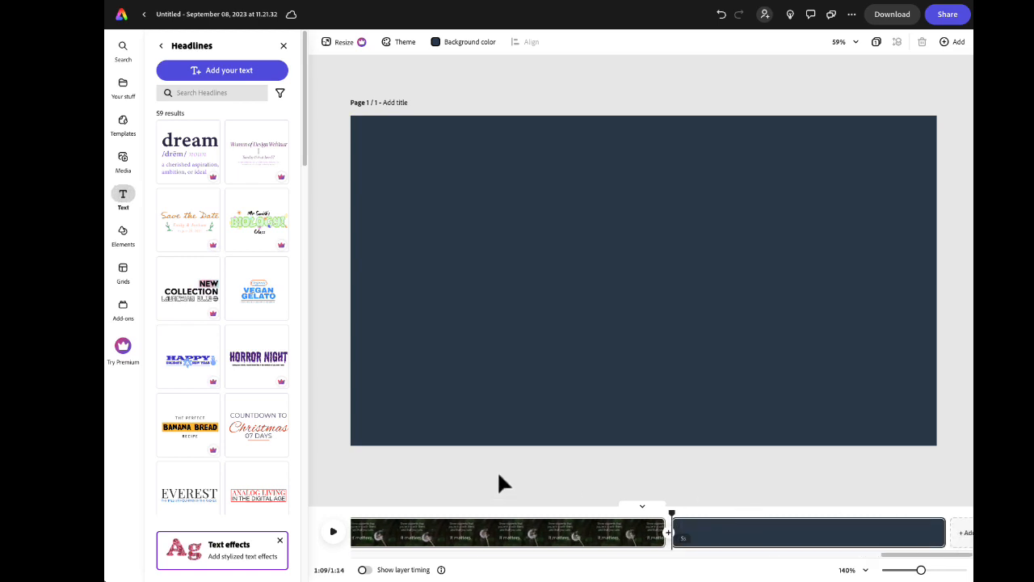
pyautogui.moveTo(359, 477)
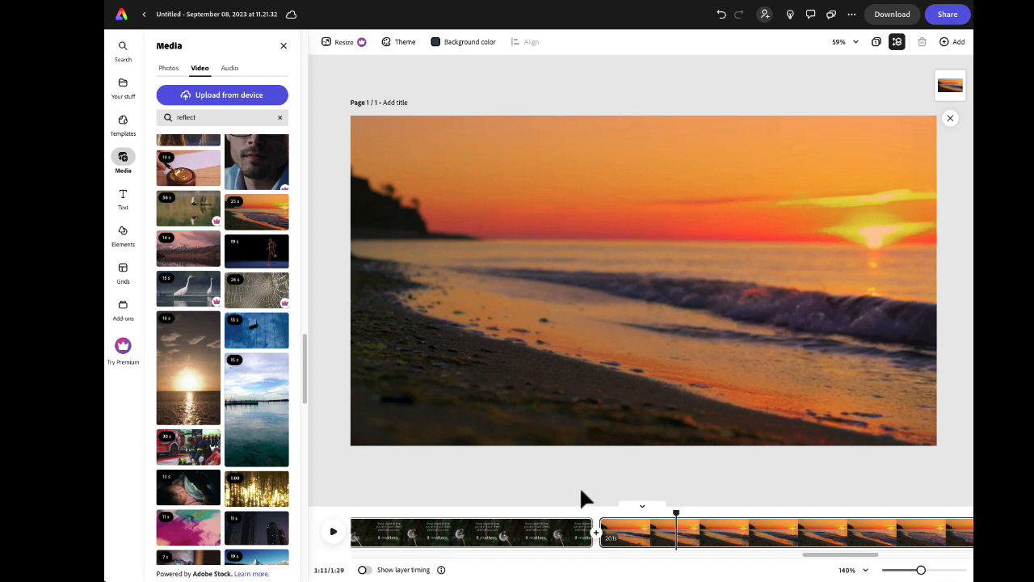
pyautogui.moveTo(576, 435)
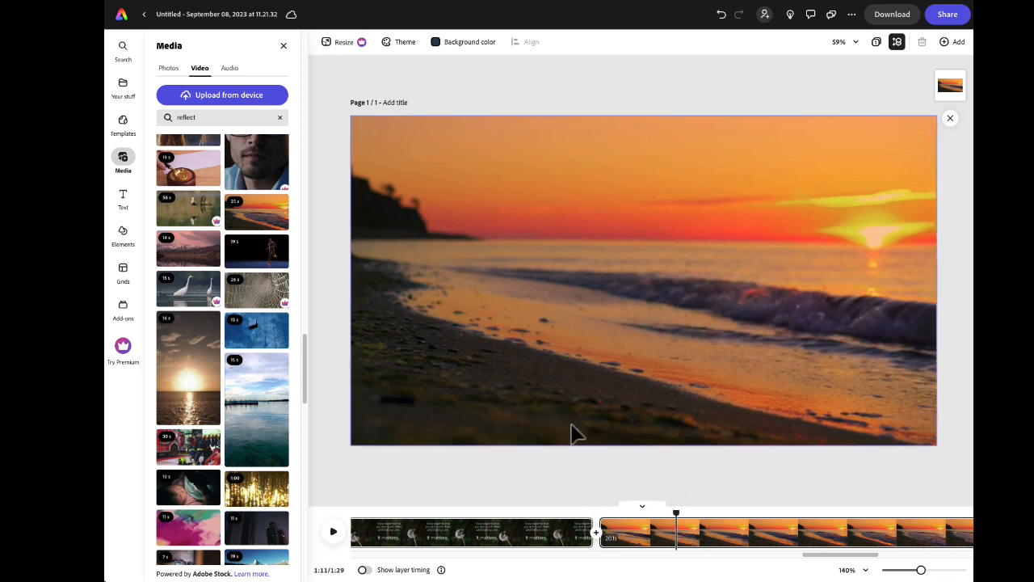